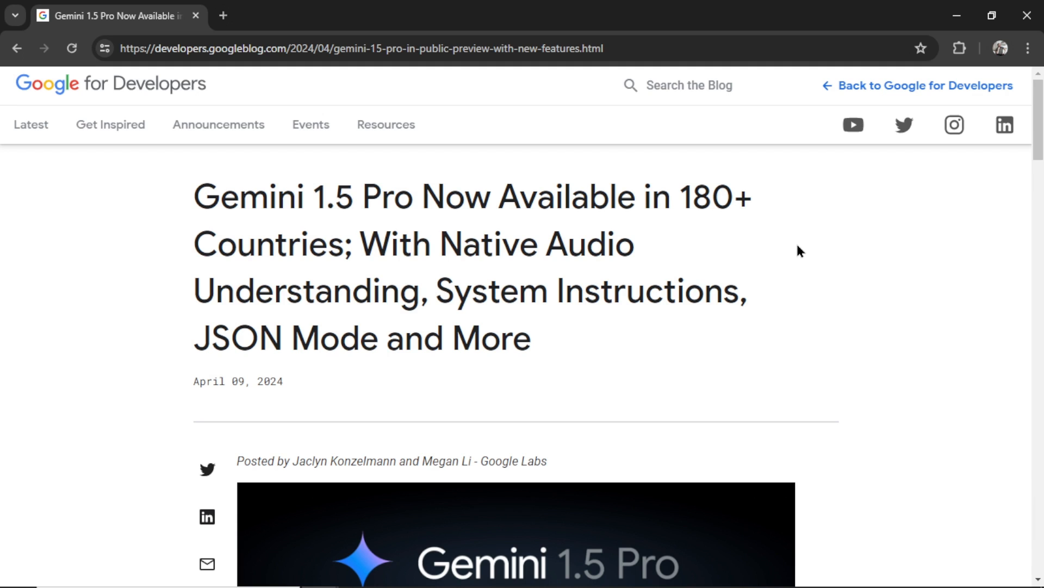
mouse_move(939, 202)
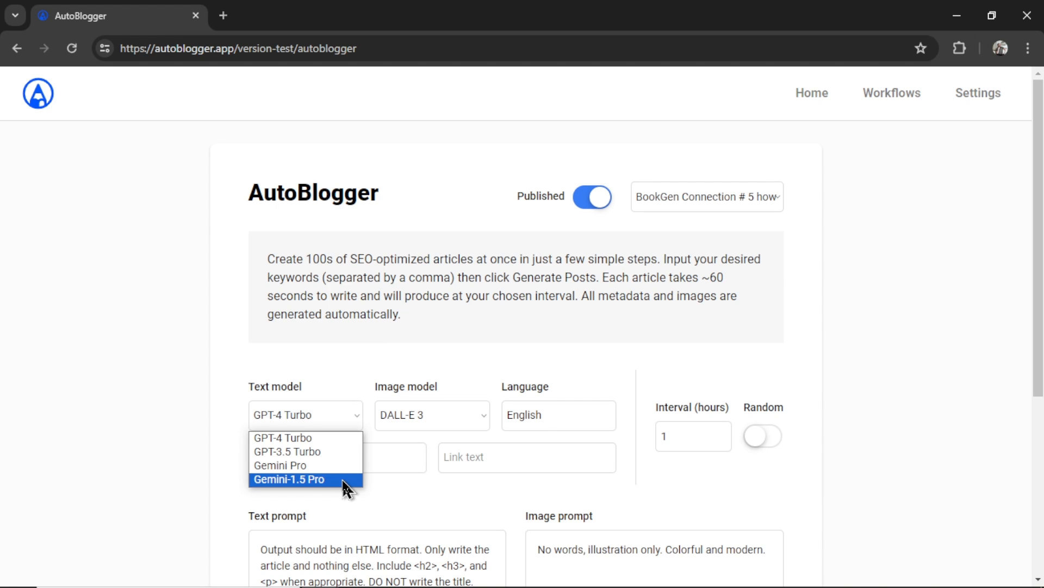
- Choose Gemini-1.5 Pro as the workflow's text model
left_click(305, 478)
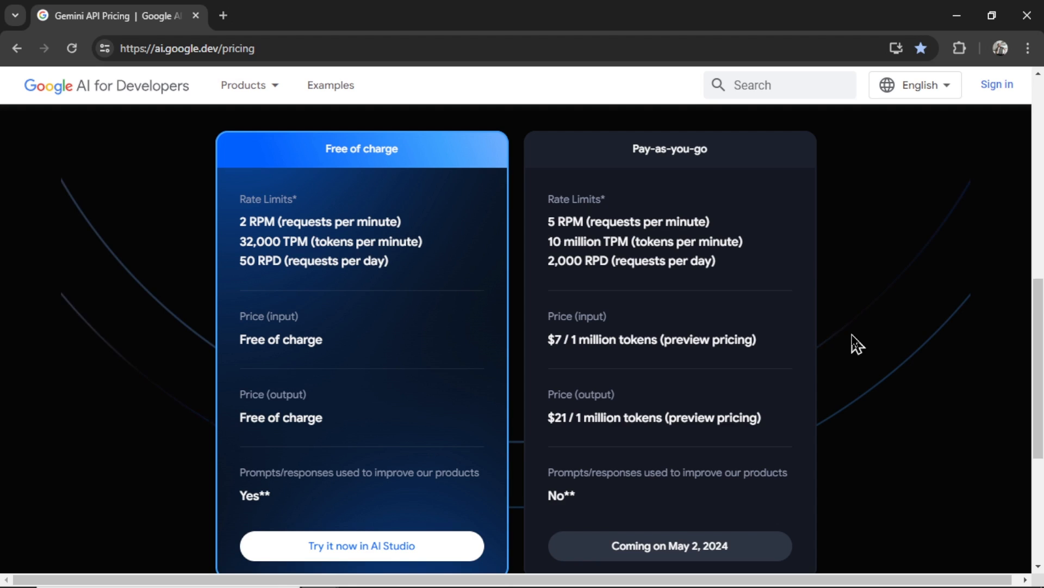
mouse_move(751, 239)
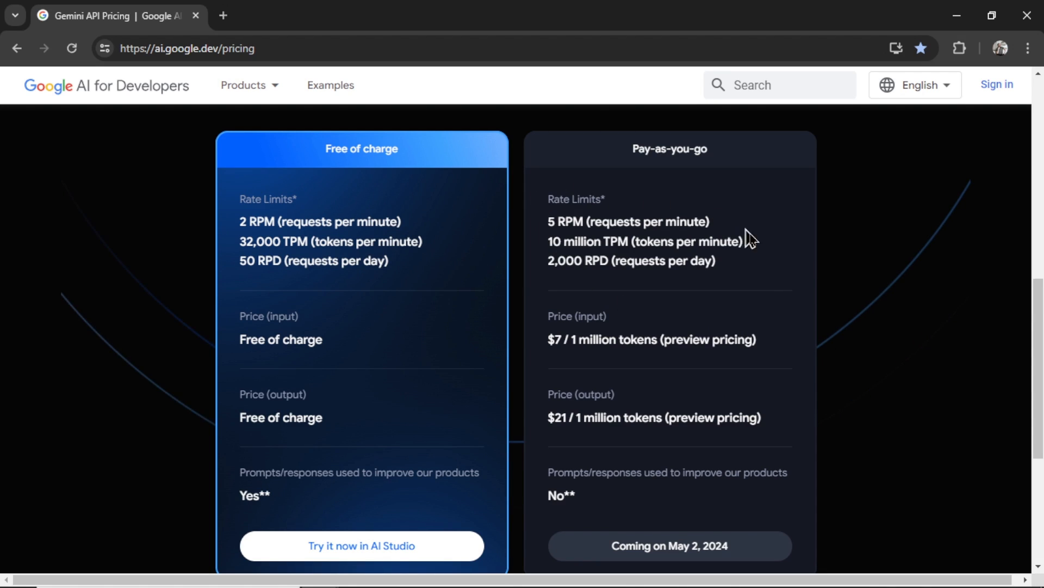
mouse_move(764, 286)
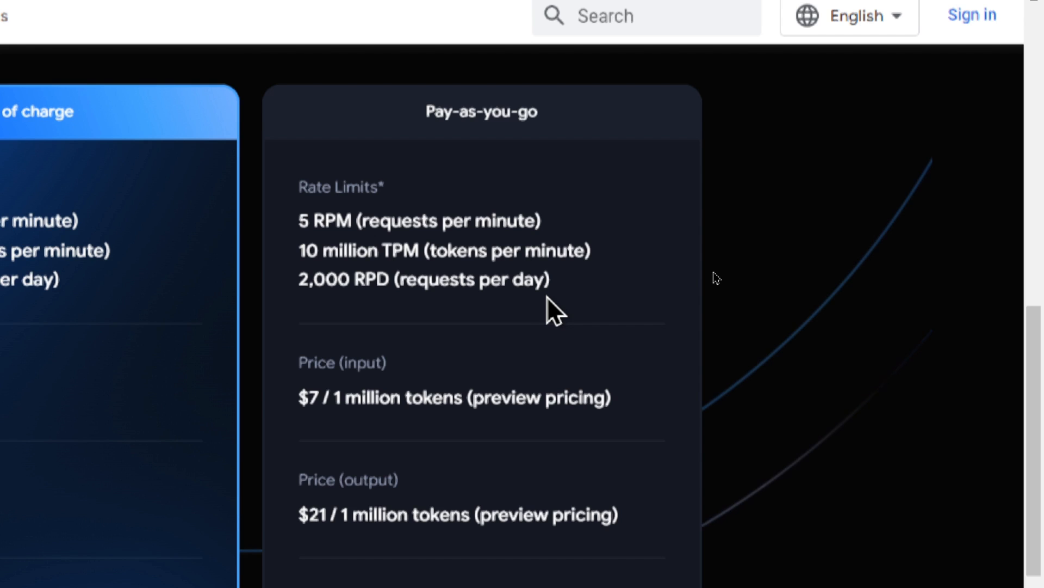
scroll("down", 3)
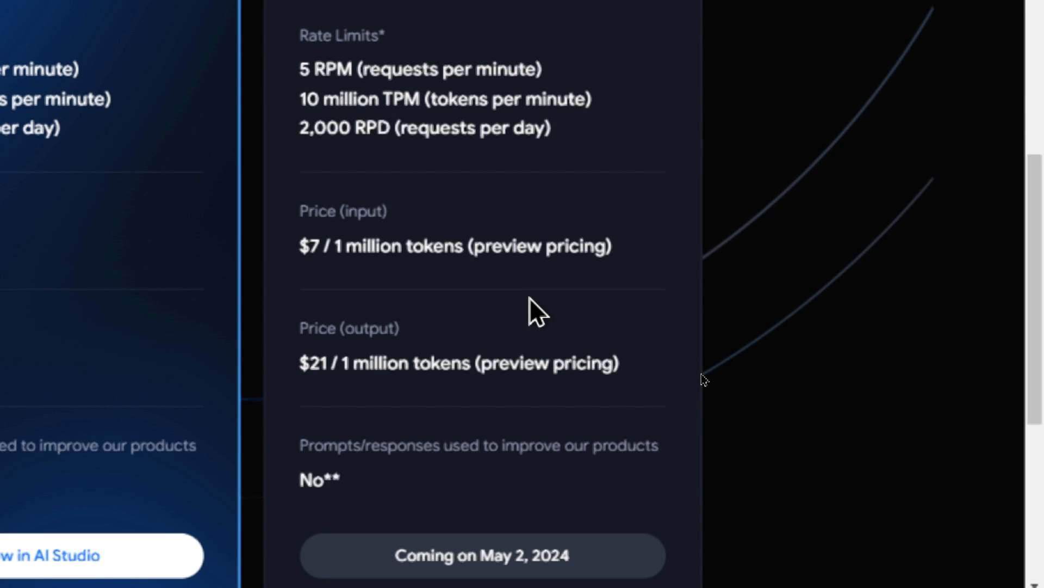
- View gpt-4-turbo pricing on OpenAI's page: $10.00 input and $30.00 output per 1M tokens
left_click(300, 16)
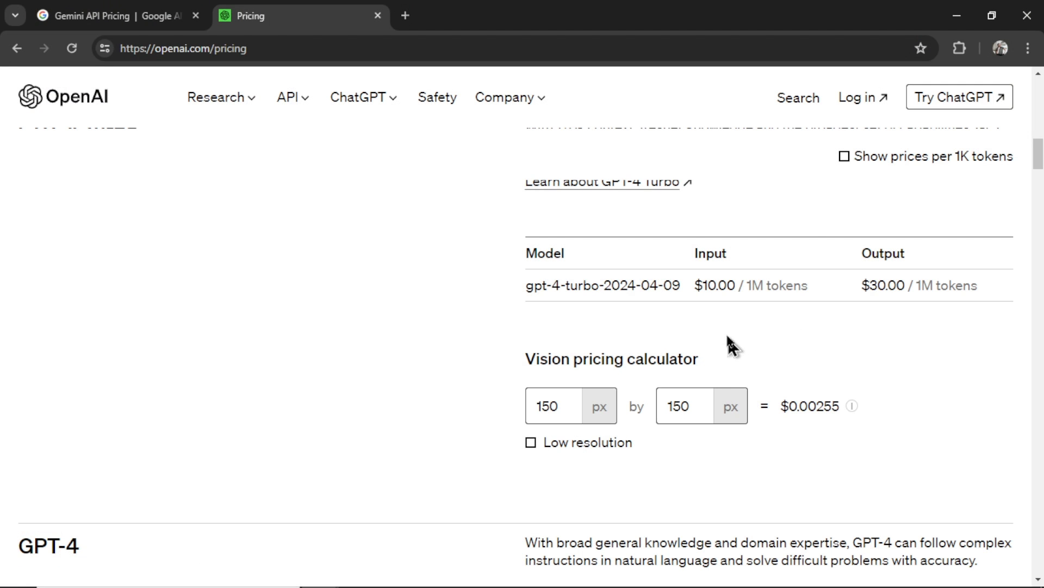
mouse_move(739, 322)
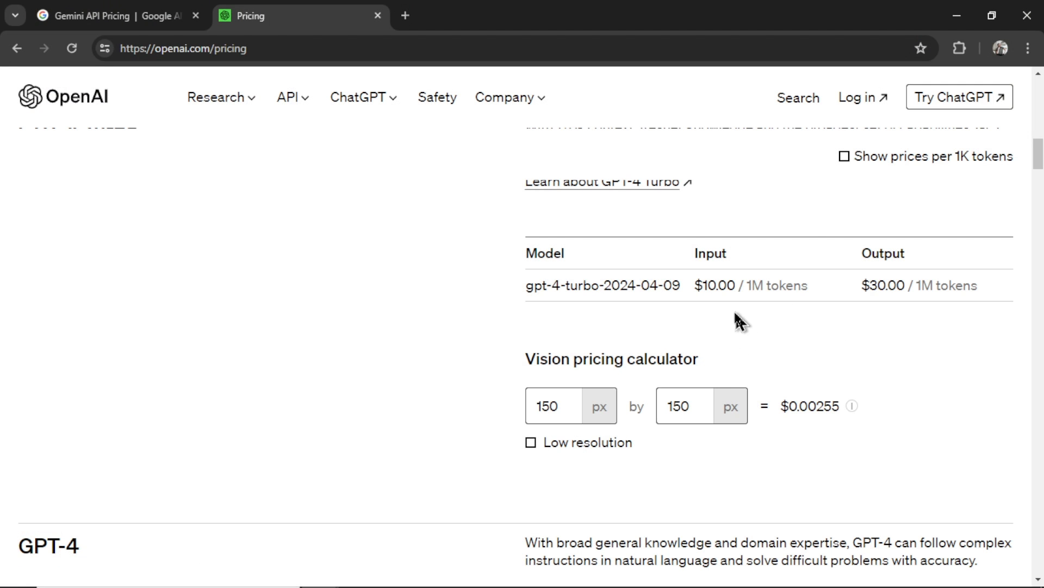
mouse_move(932, 323)
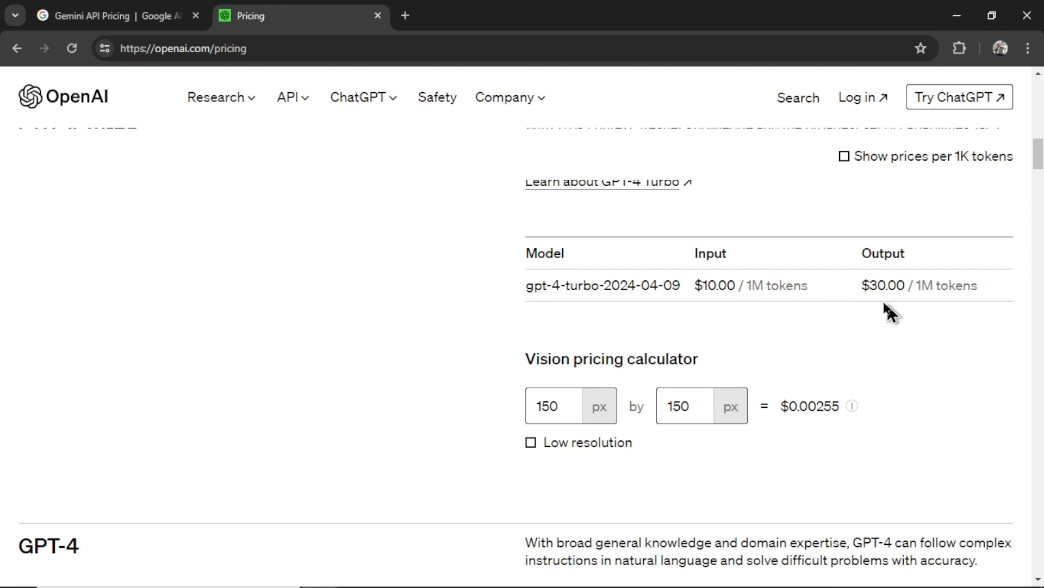
double_click(882, 285)
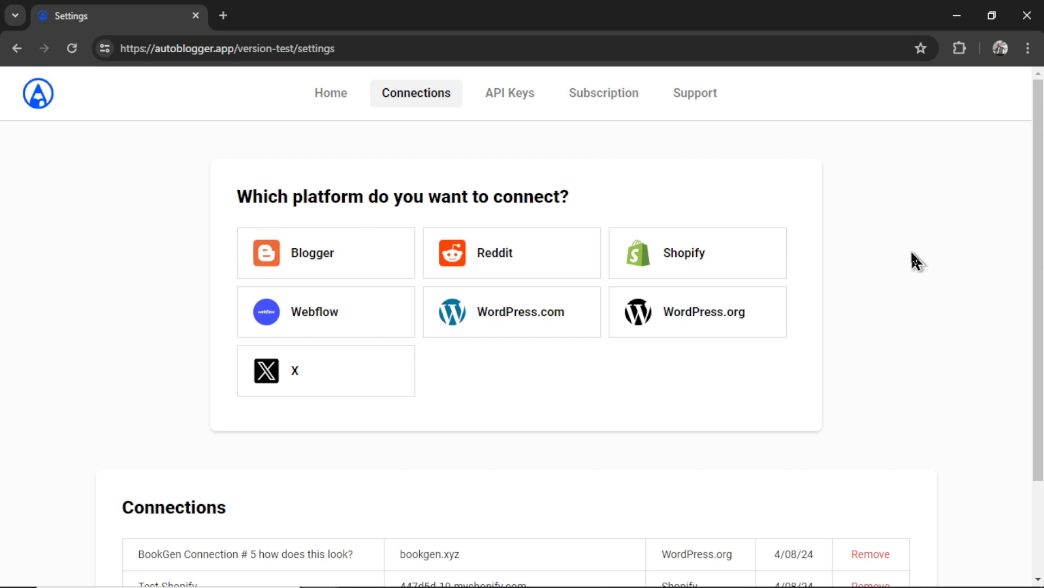
mouse_move(357, 422)
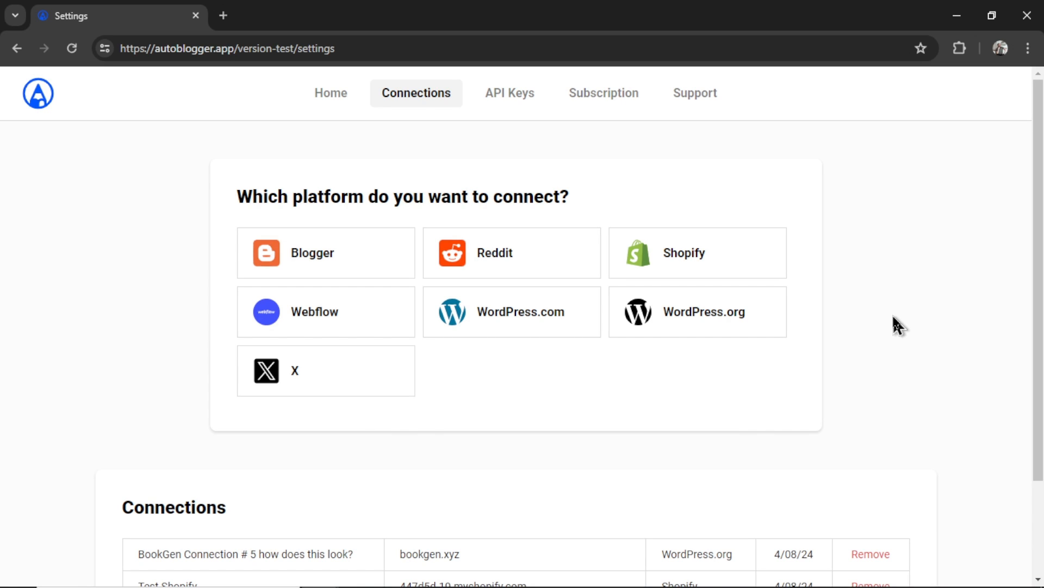
mouse_move(878, 383)
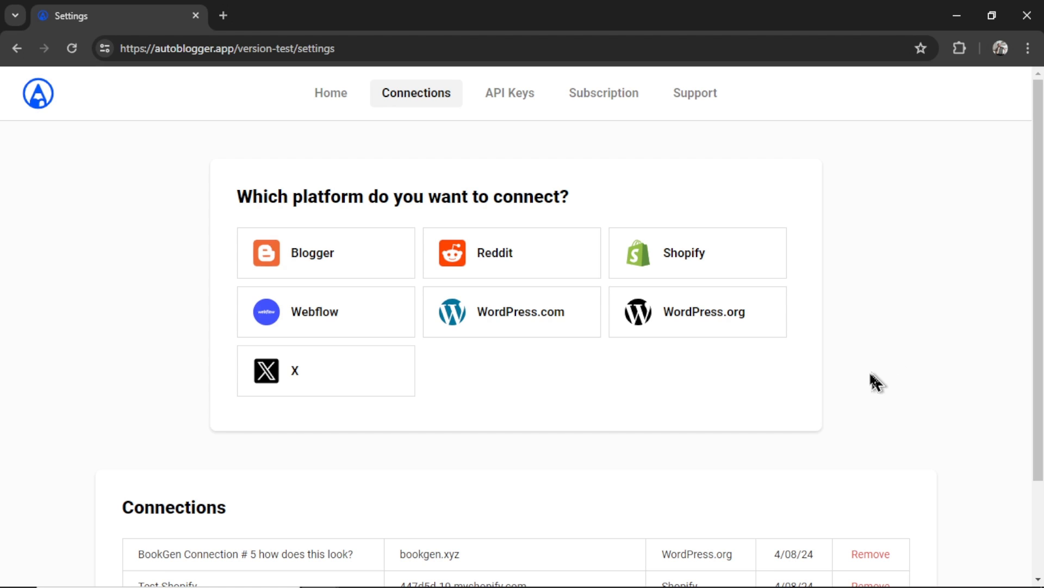
mouse_move(731, 266)
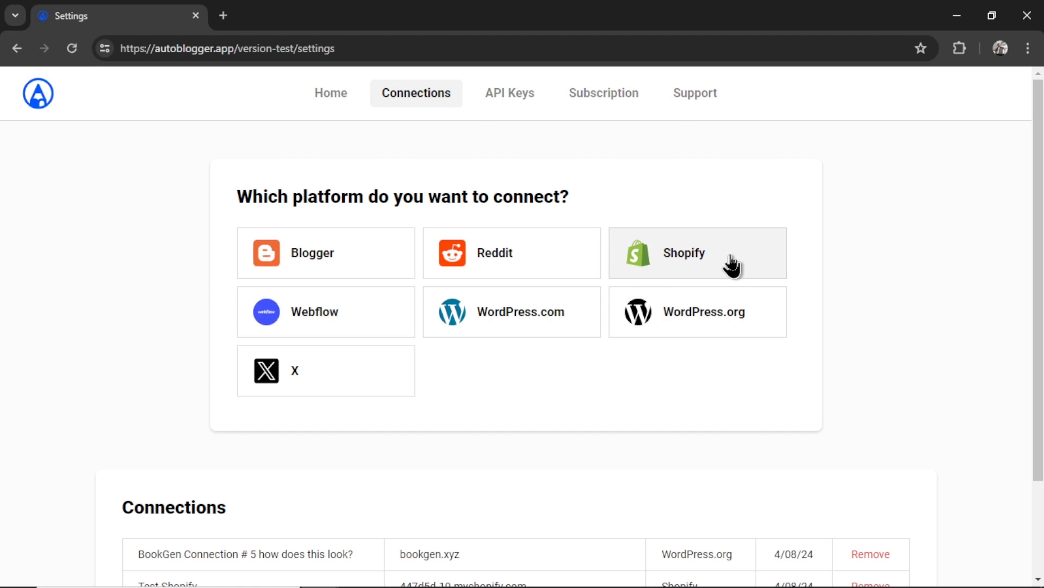
- Start a Shopify connection in AutoBlogger named My Shopify Store
left_click(696, 252)
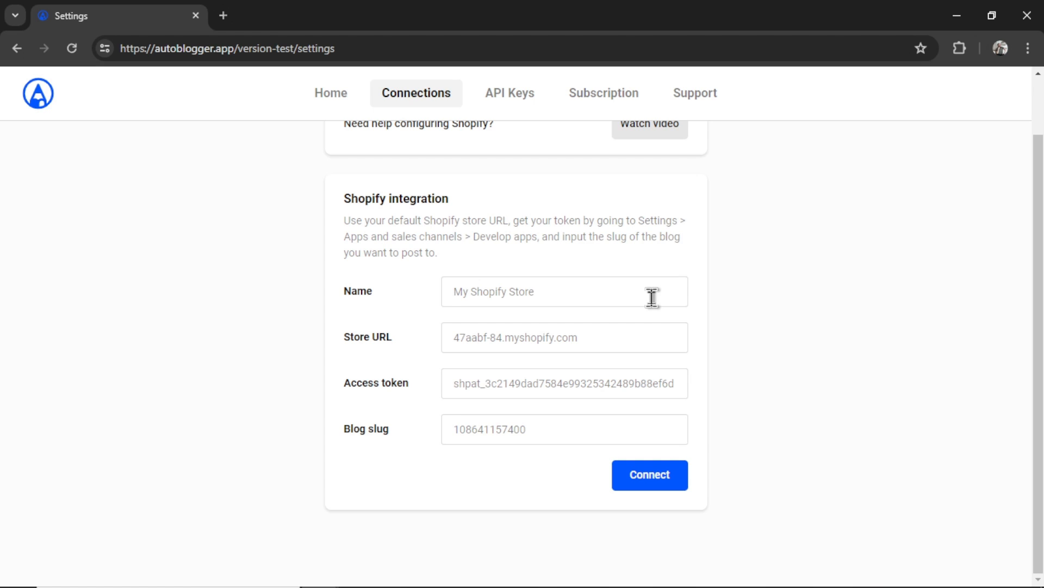
type("My")
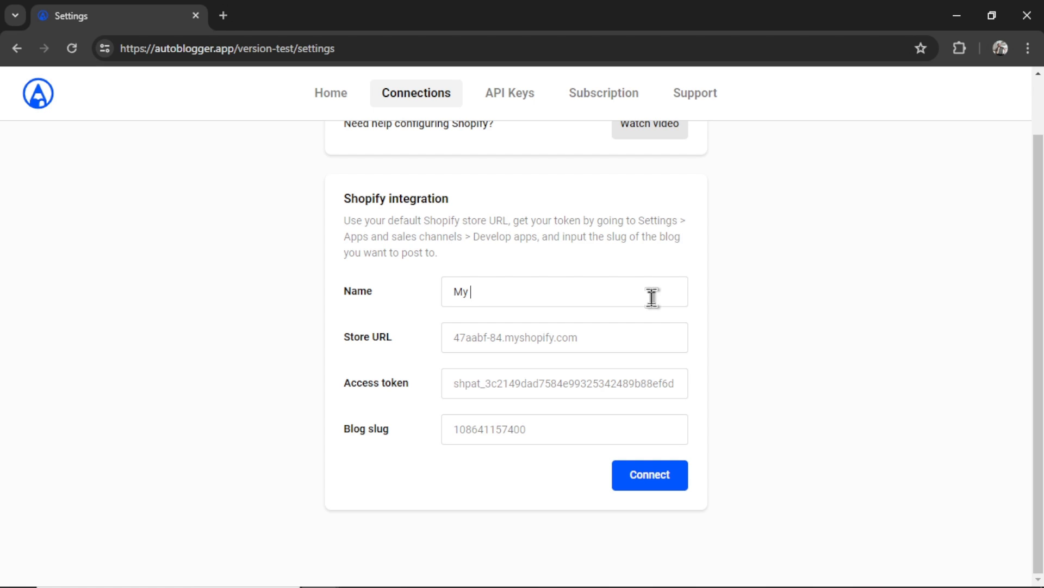
type("Shopify S")
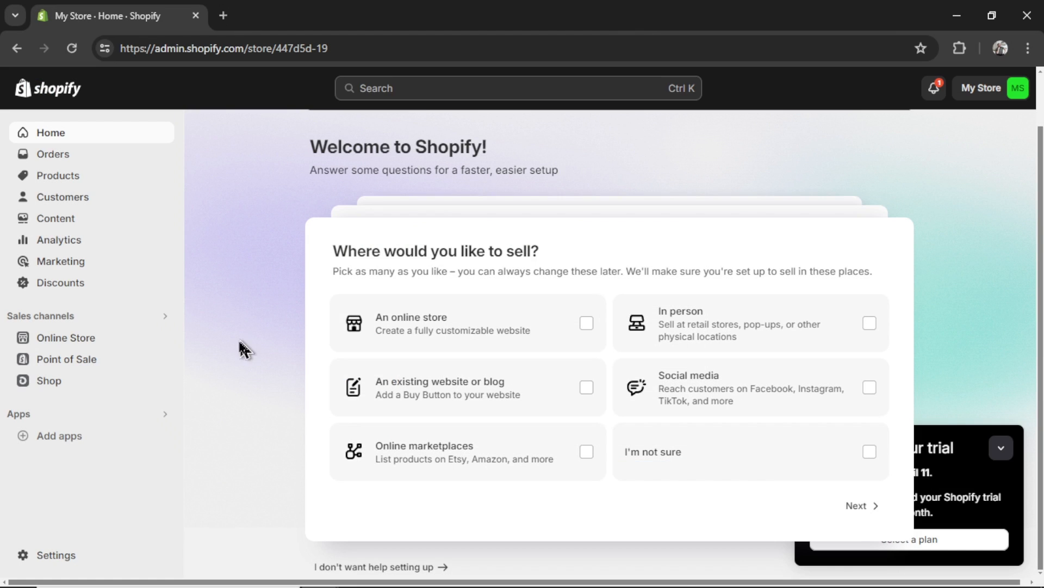
- Find the store domain 447d5d-19.myshopify.com in Shopify settings and fill it into Store URL
left_click(55, 554)
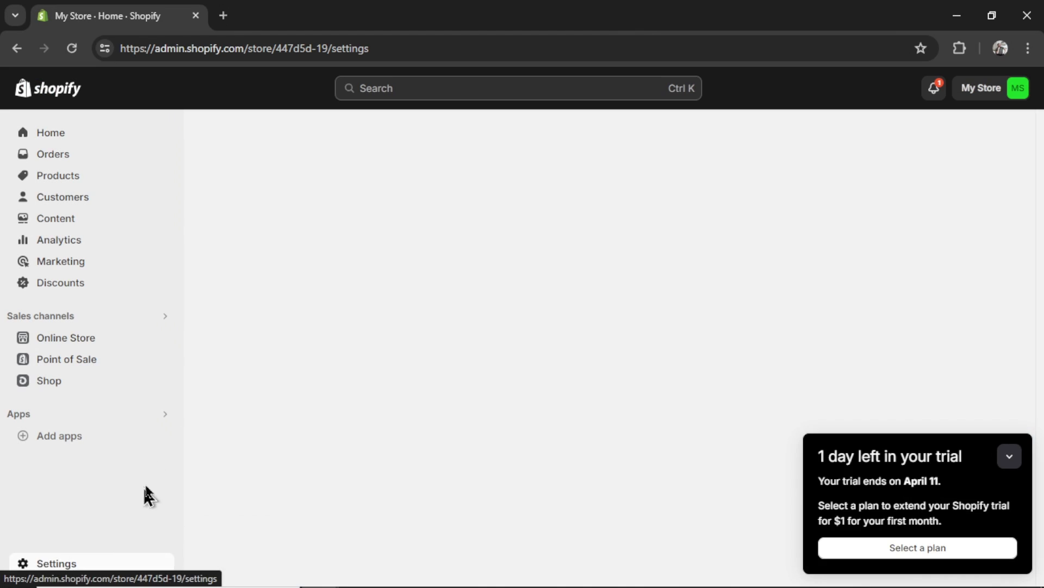
left_click(56, 563)
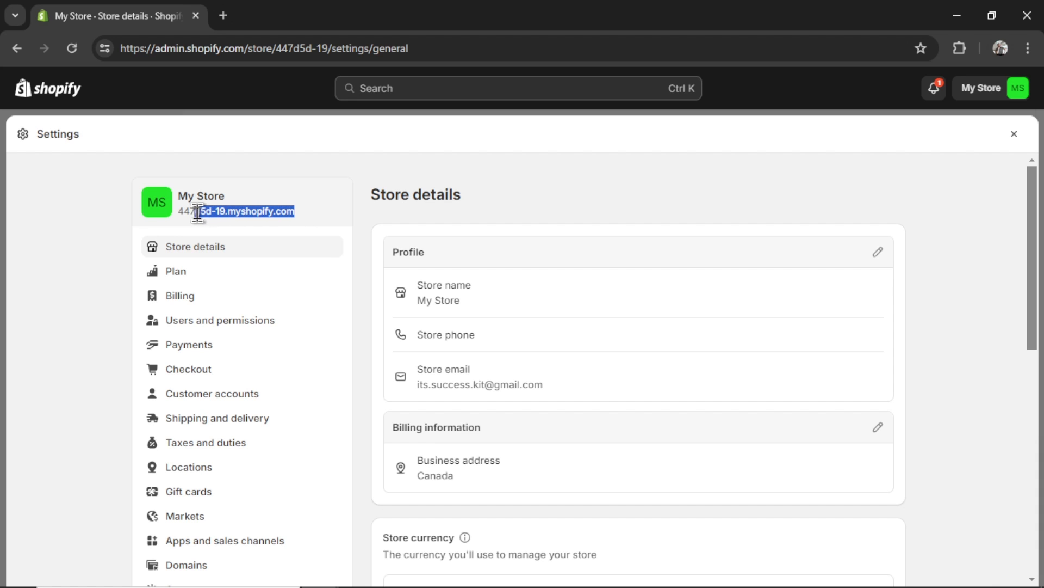
mouse_move(175, 270)
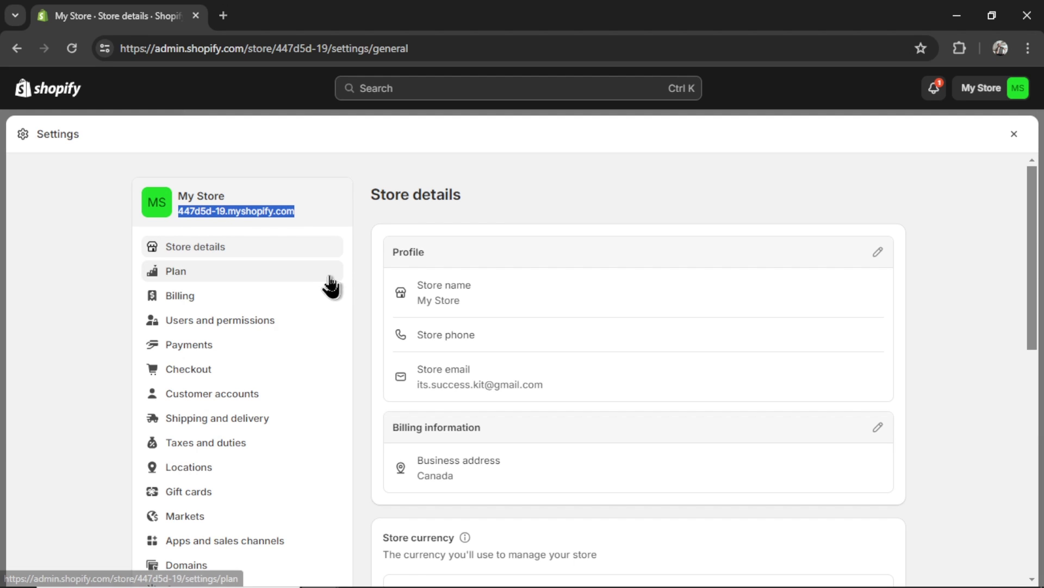
scroll("down", 3)
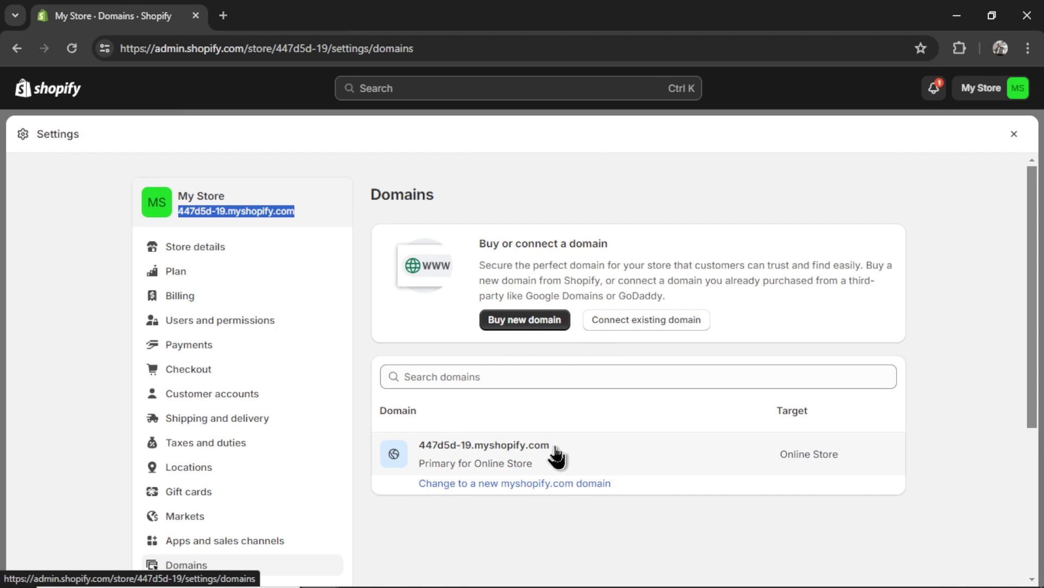
left_click(484, 445)
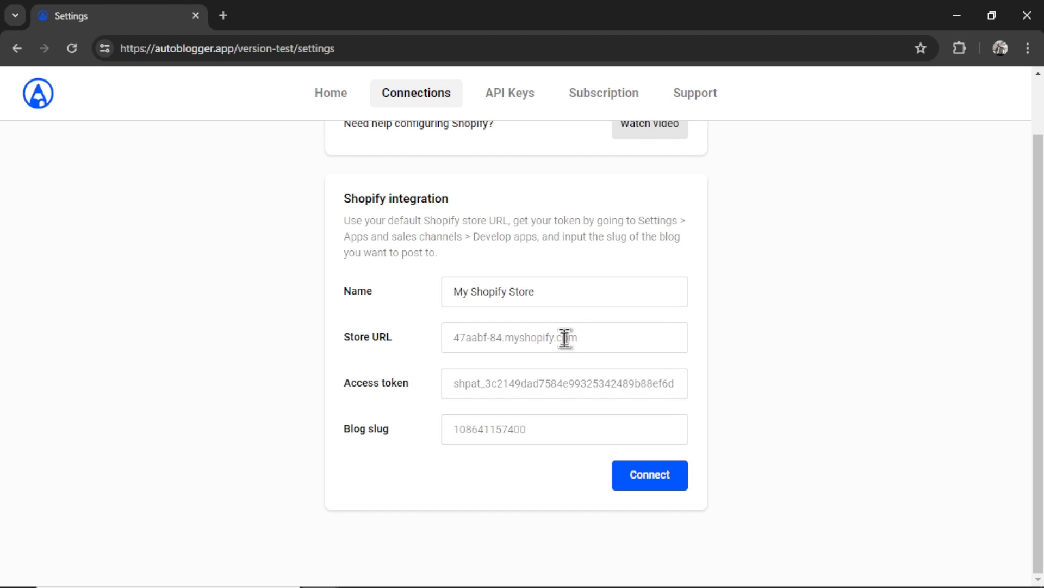
type("447d5d-19.myshopify.com")
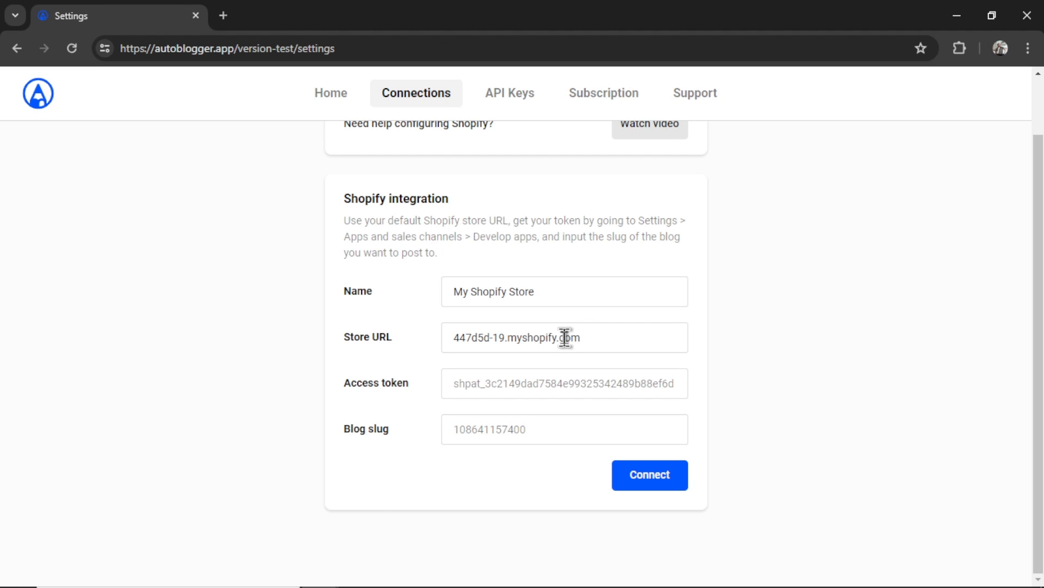
mouse_move(503, 418)
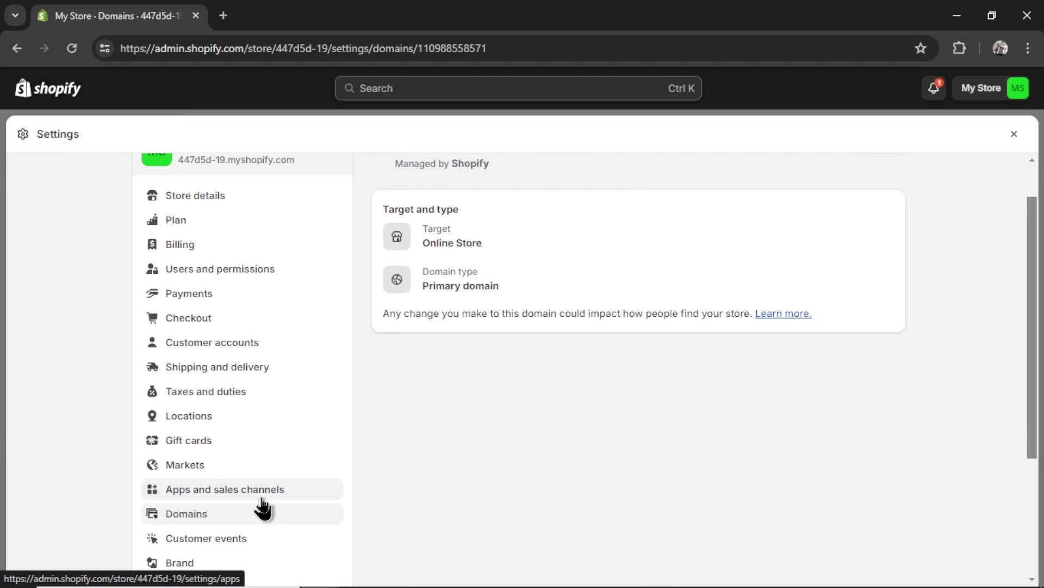
- Create a custom AutoBlogger app in Shopify with blog content read/write Admin API scopes
left_click(240, 488)
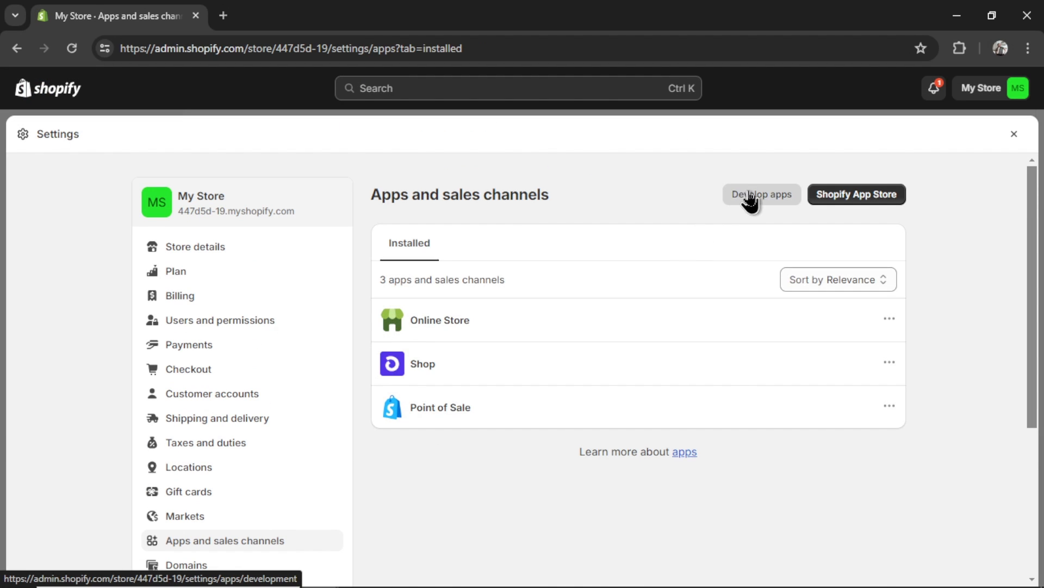
left_click(760, 194)
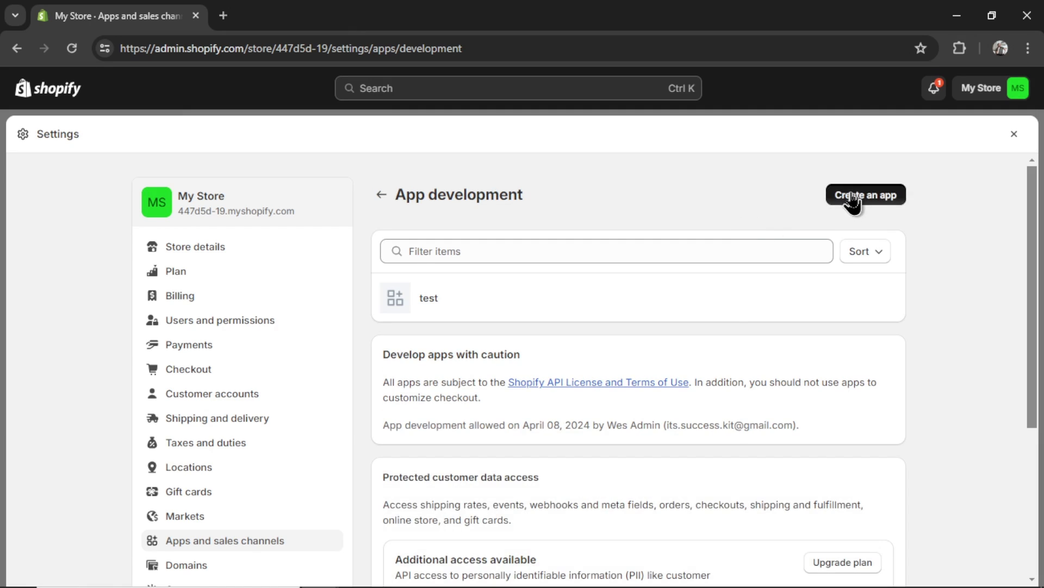
left_click(865, 194)
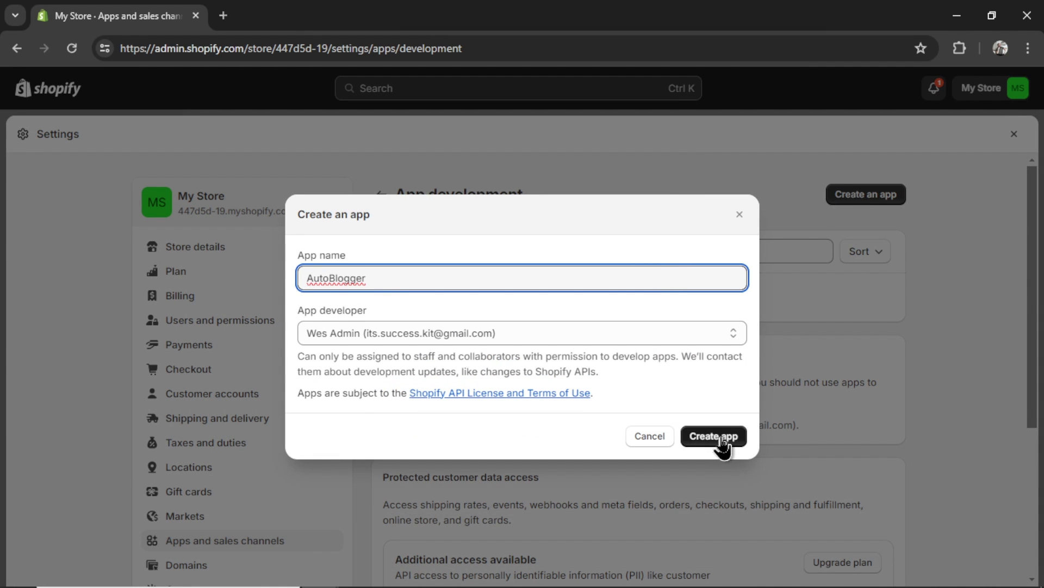
left_click(712, 436)
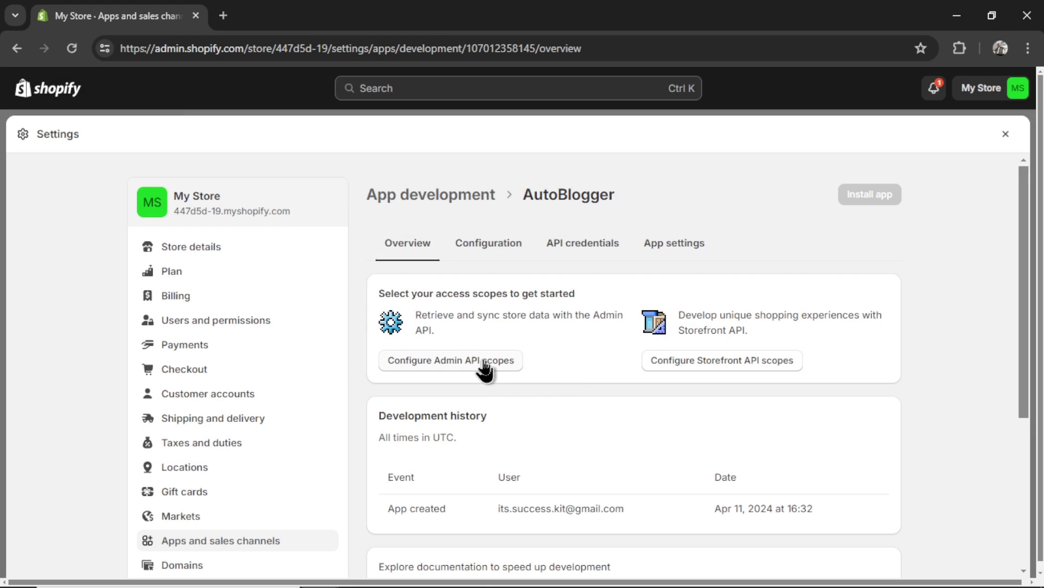
left_click(450, 361)
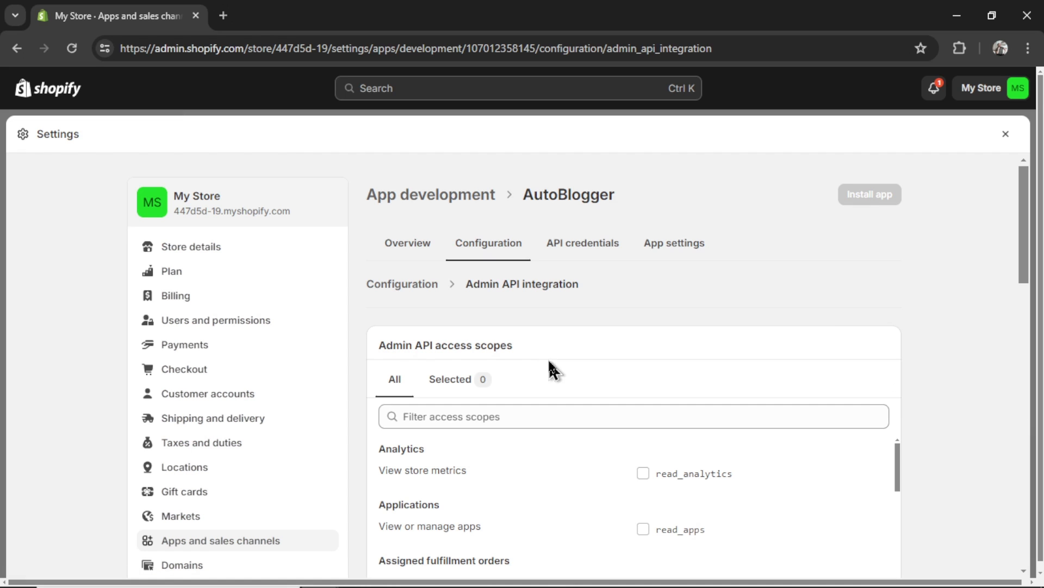
type("blog")
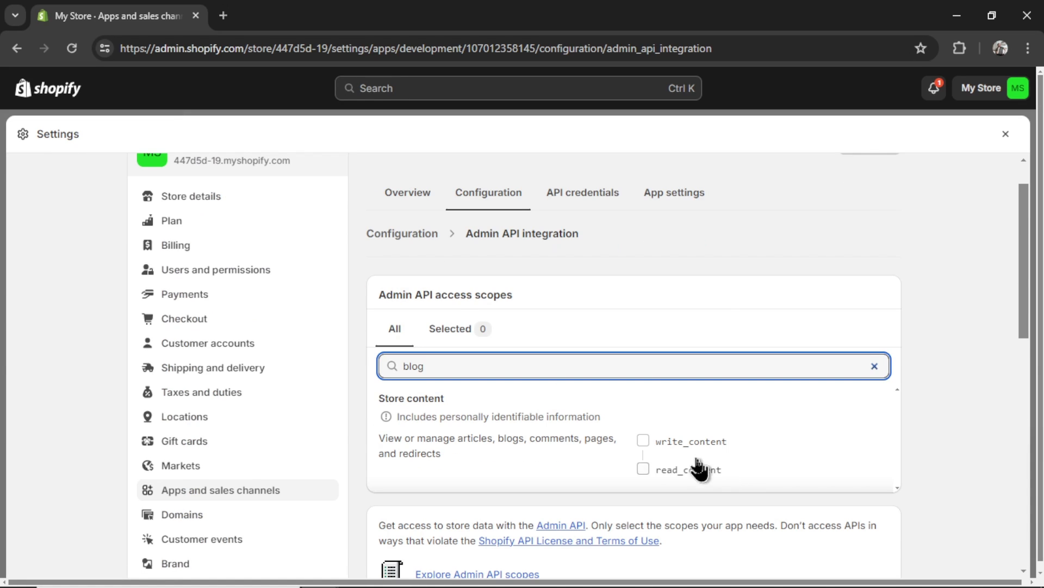
left_click(642, 468)
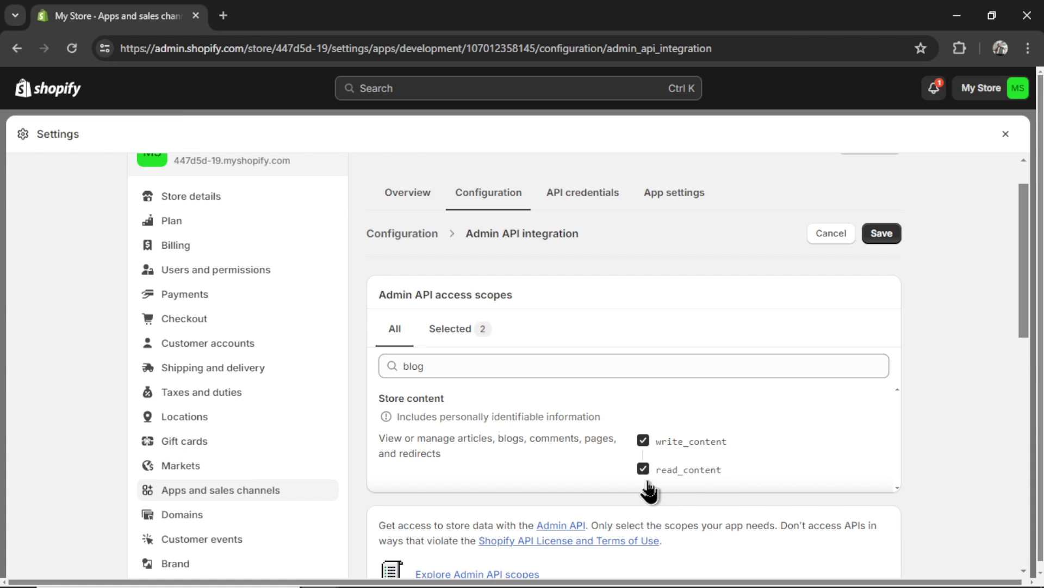
mouse_move(855, 294)
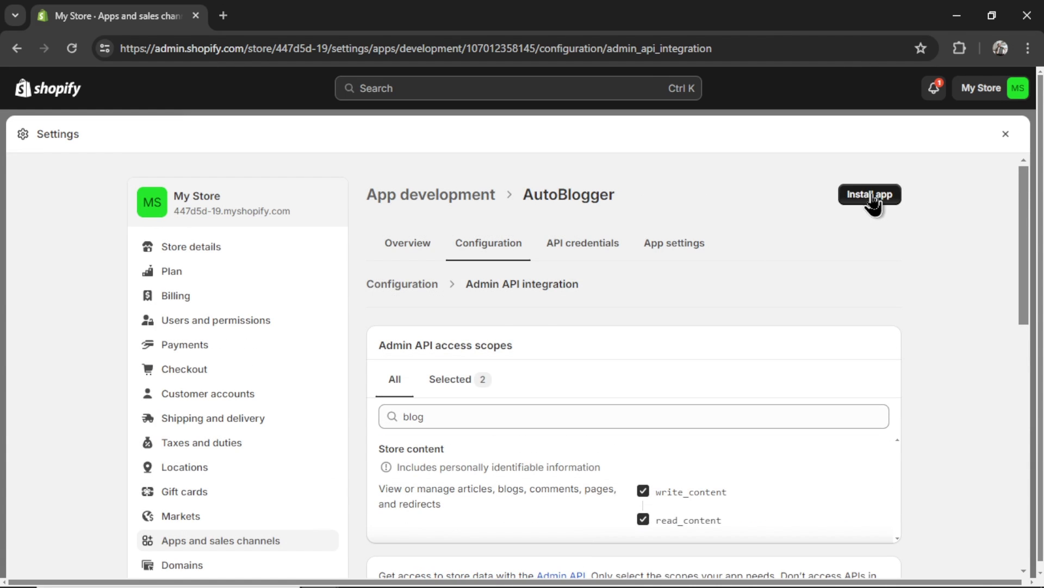
- Install the AutoBlogger app on the store and confirm the installation
left_click(869, 193)
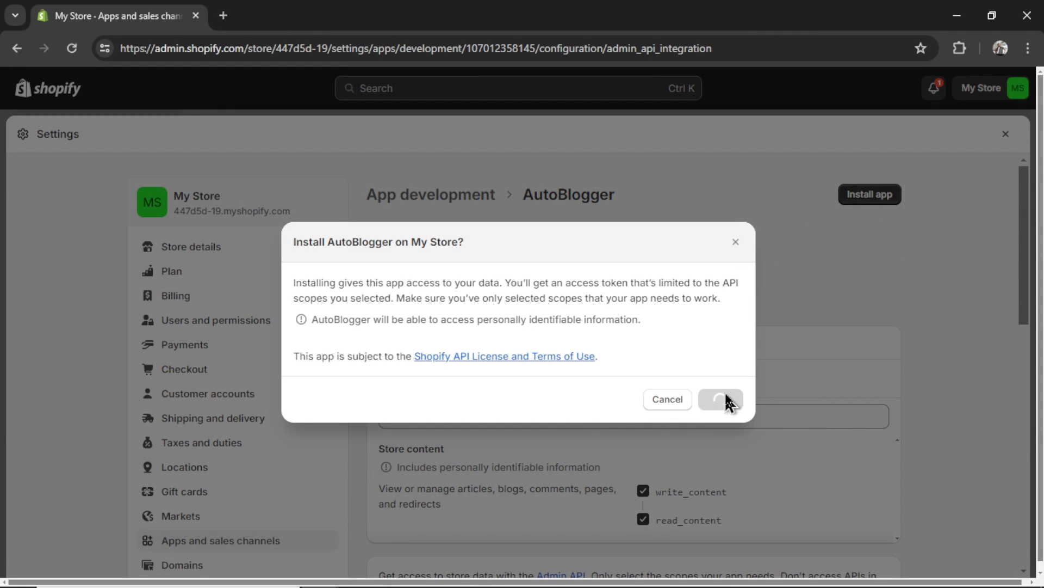
left_click(720, 399)
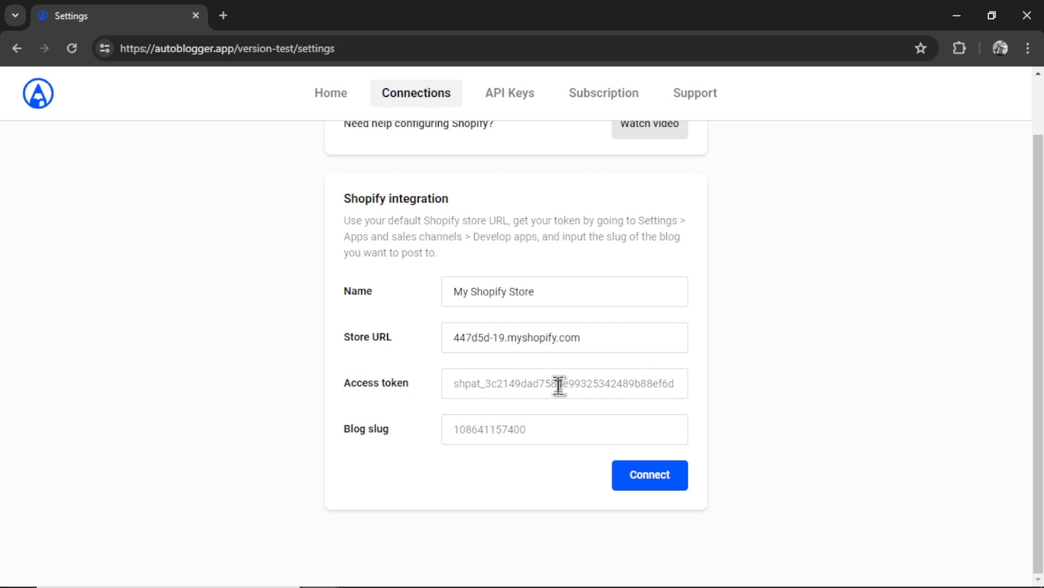
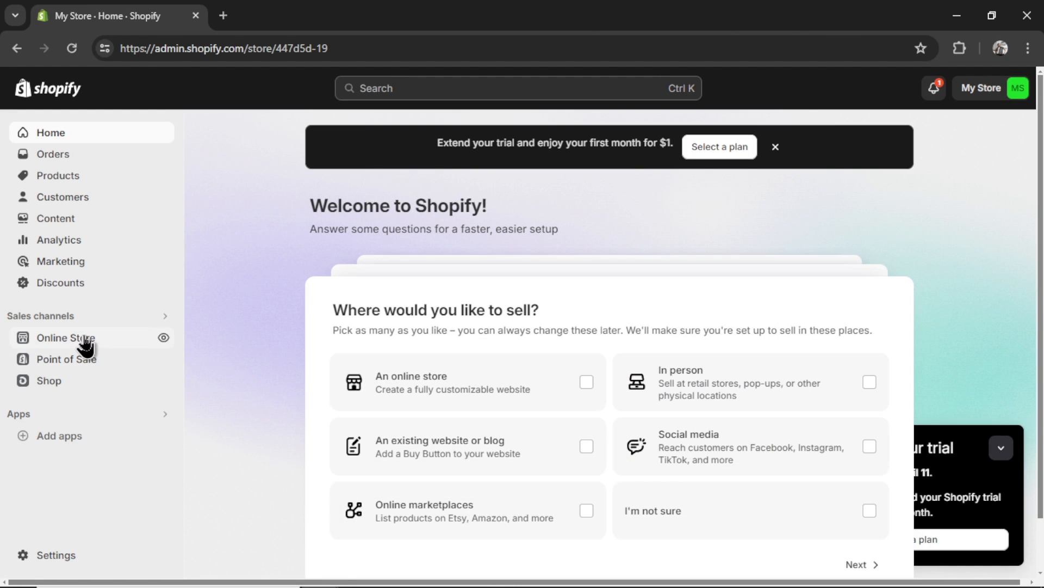
- Go to Online Store blog posts, list the blogs and open the News blog
left_click(65, 337)
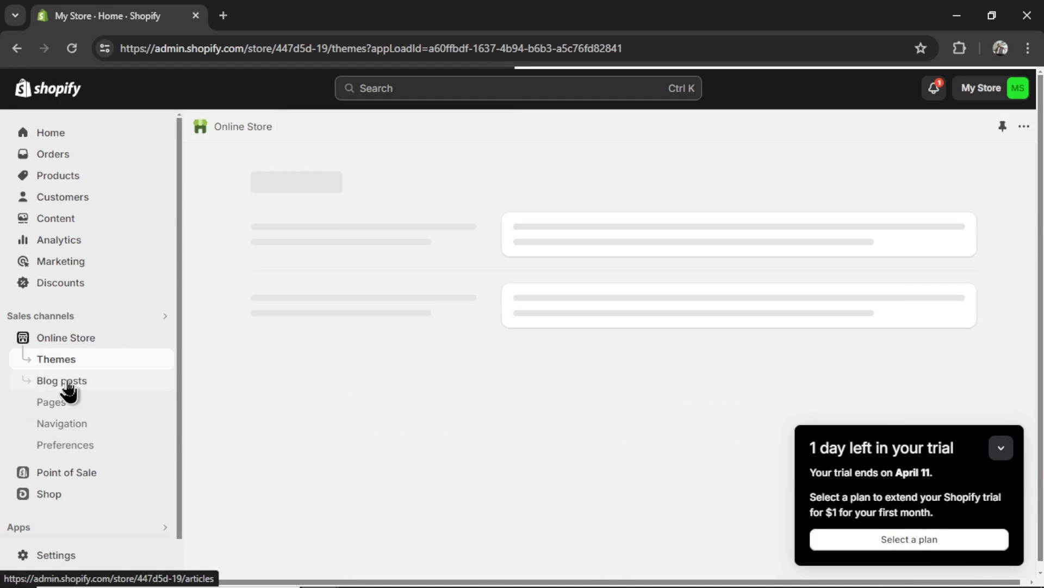
left_click(61, 381)
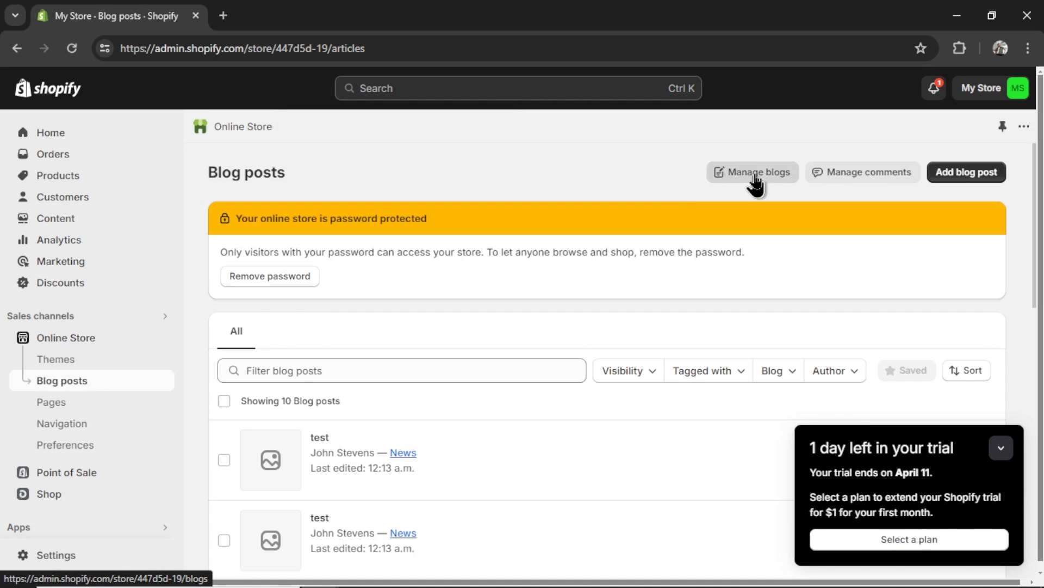
left_click(752, 172)
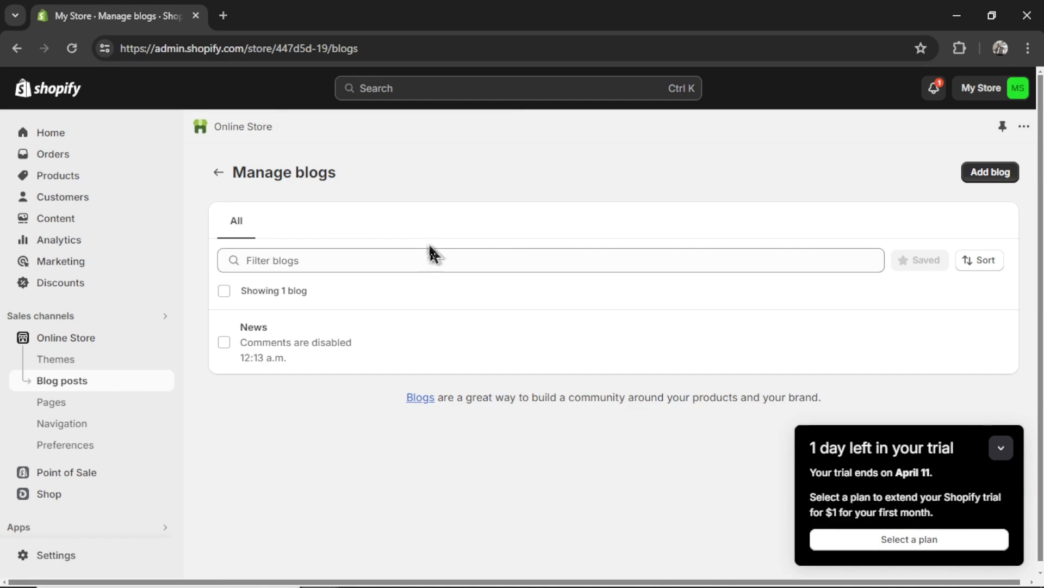
mouse_move(396, 367)
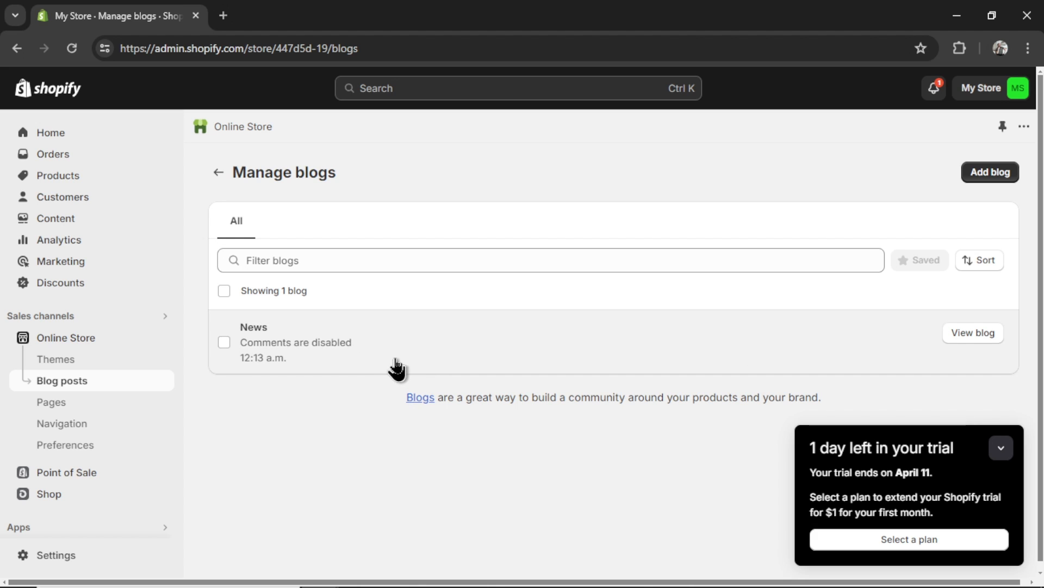
left_click(254, 326)
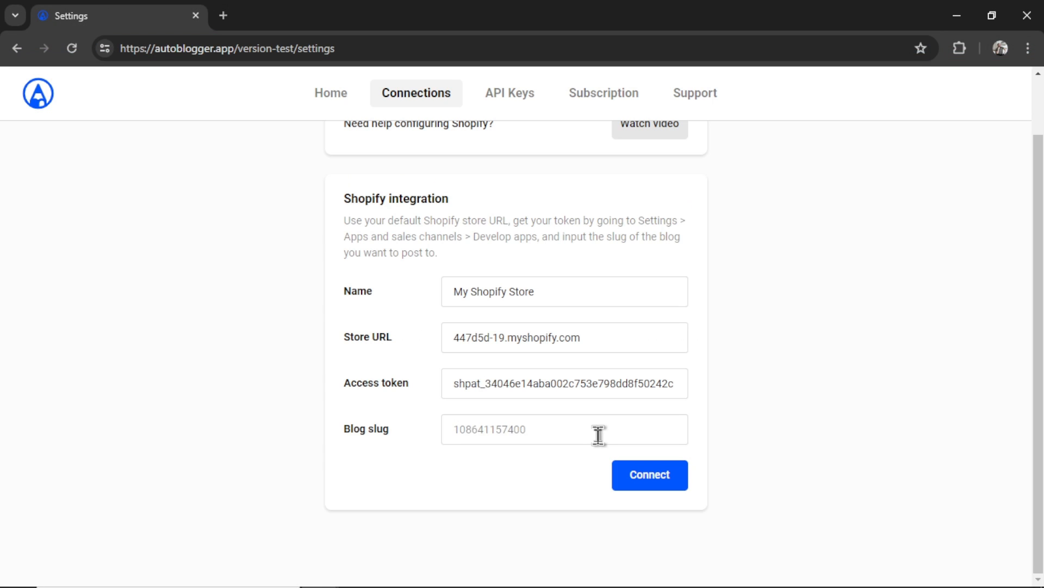
type("92344615147")
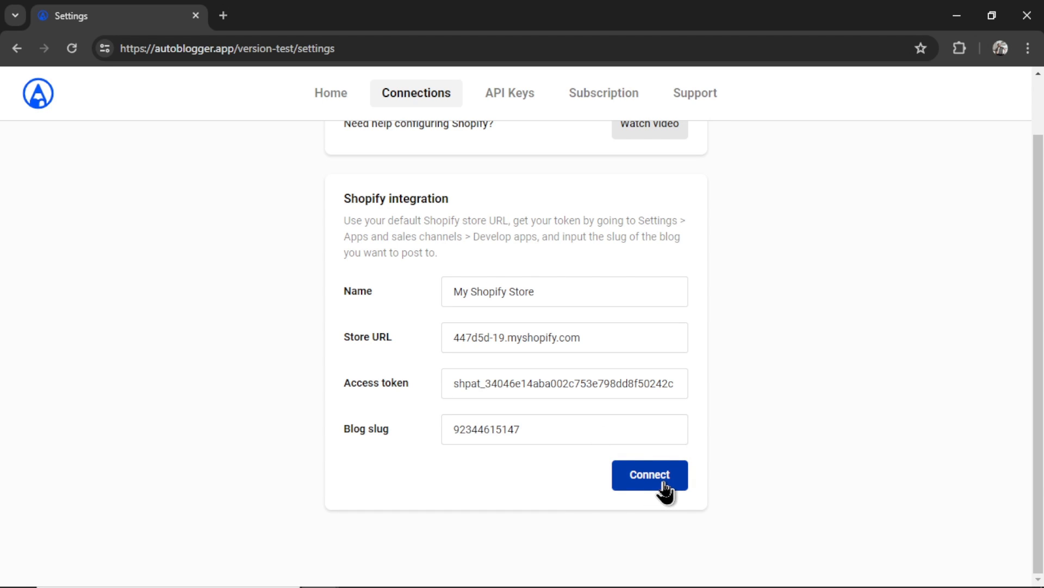
left_click(649, 475)
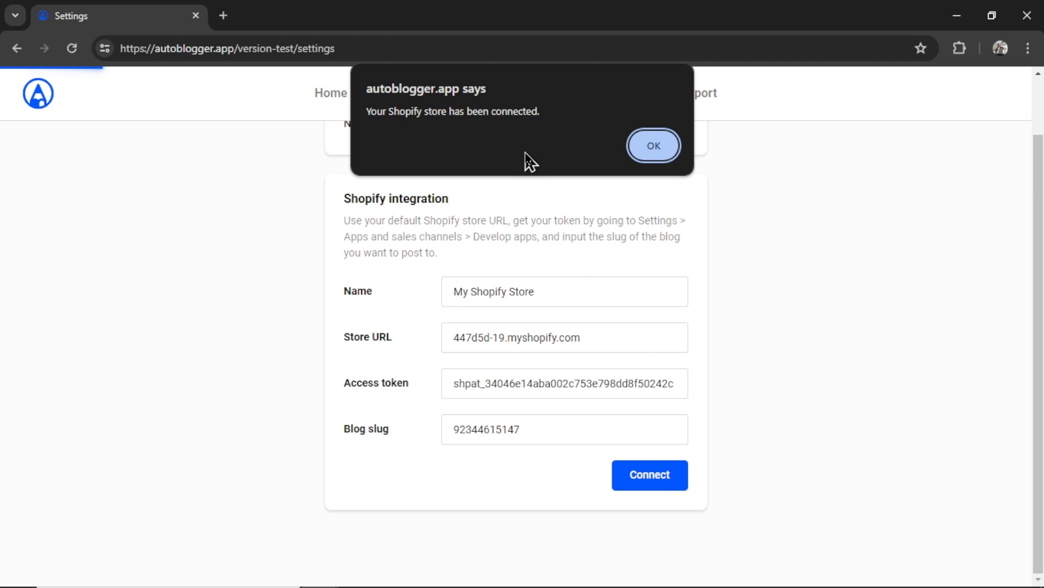
left_click(652, 145)
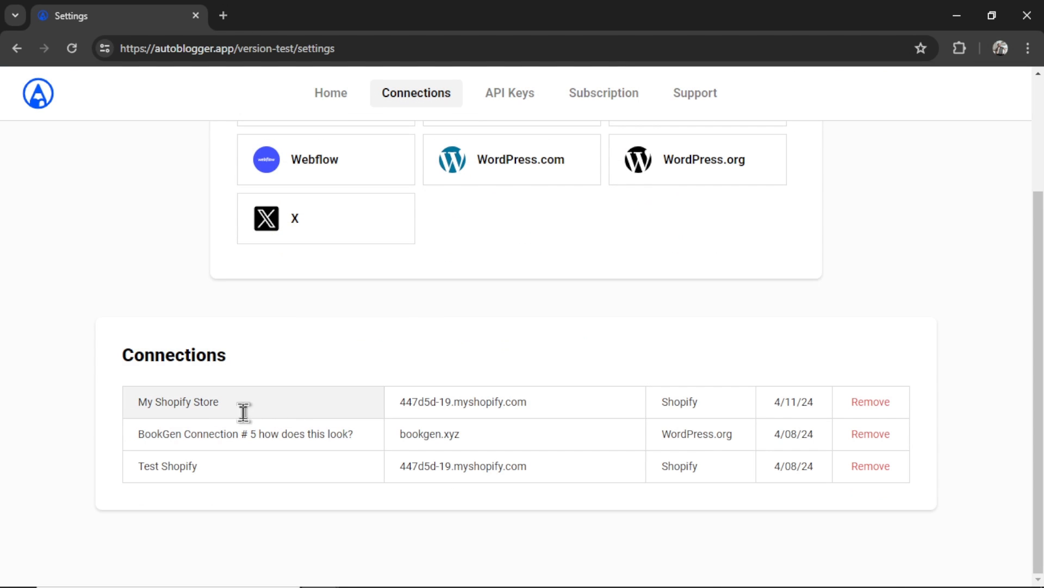
mouse_move(310, 406)
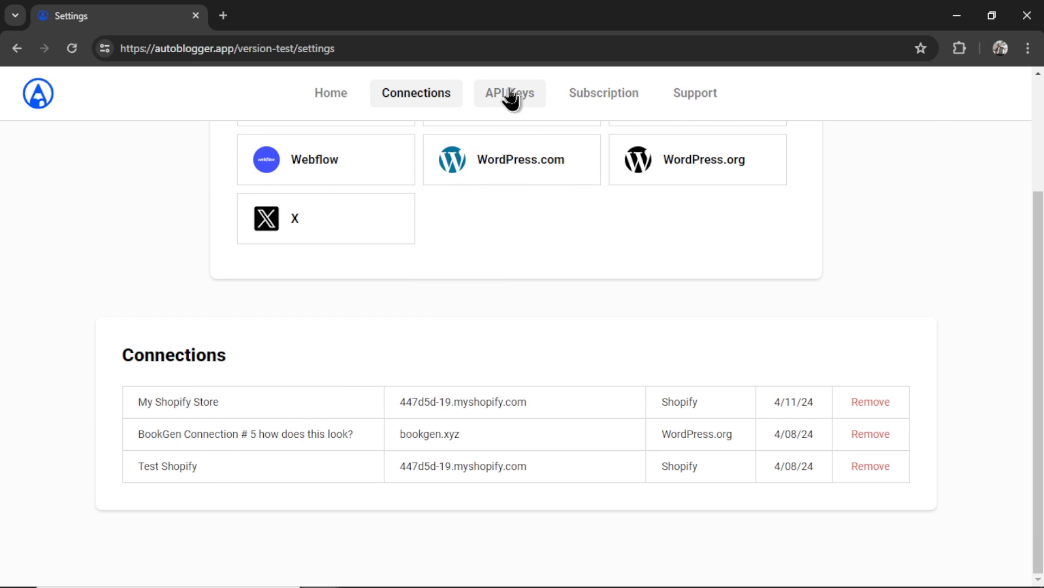
- Go to AutoBlogger's API Keys settings and follow the link to OpenAI's API keys page
left_click(509, 93)
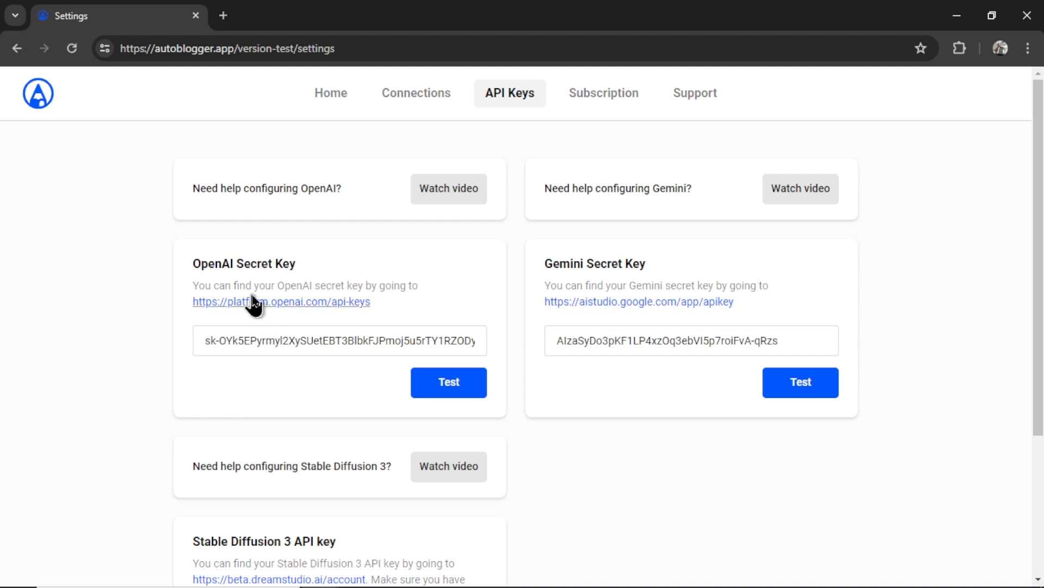
mouse_move(683, 287)
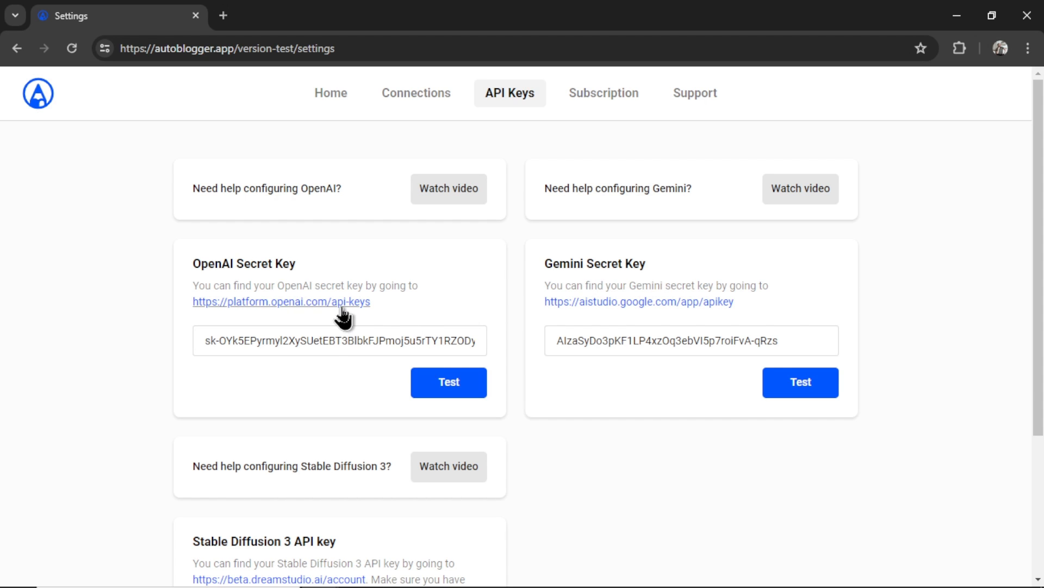
left_click(280, 302)
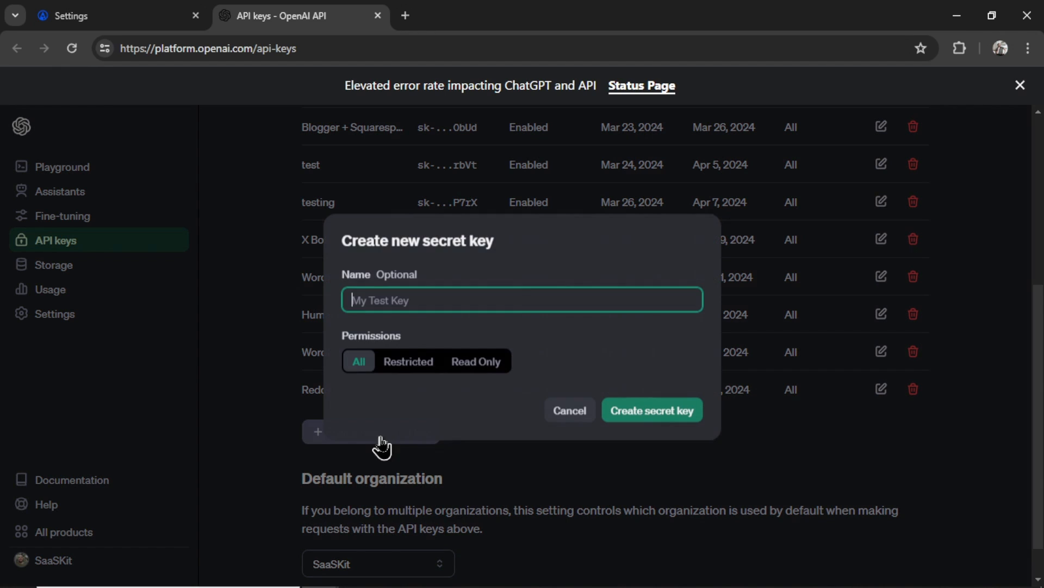
- Create an OpenAI secret key named model test and copy its value
type("model test")
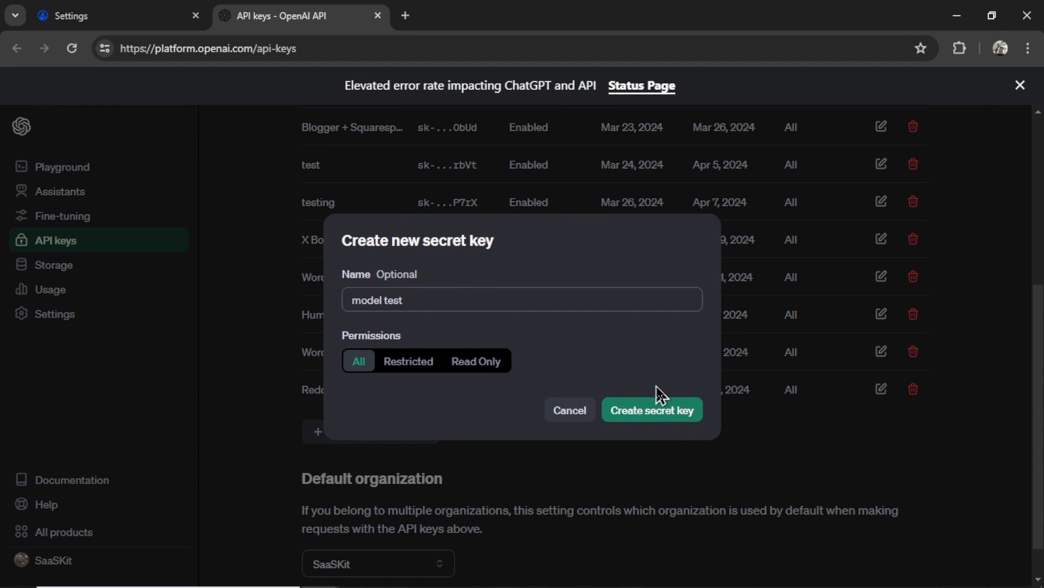
left_click(651, 411)
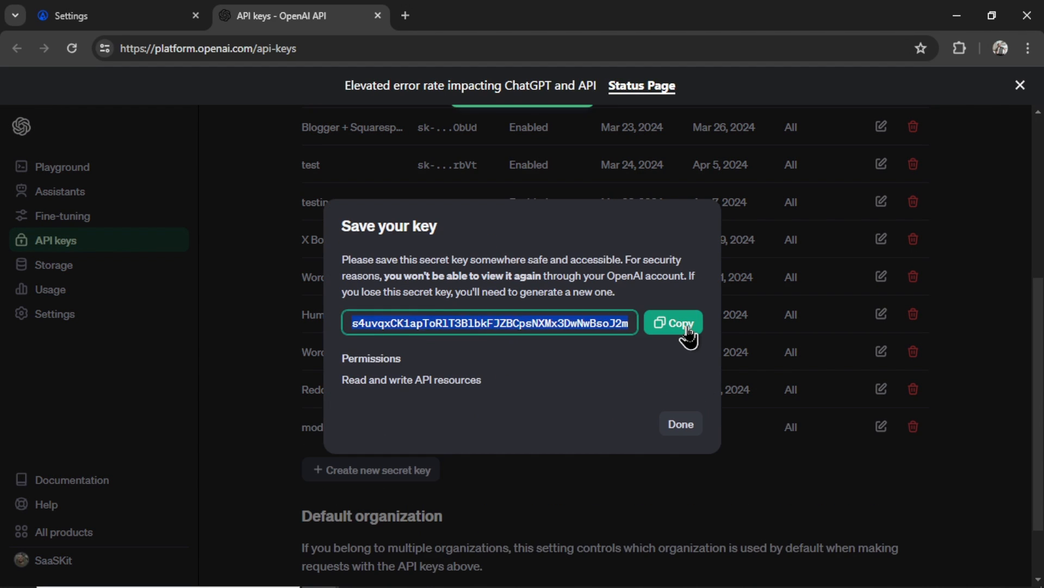
left_click(100, 16)
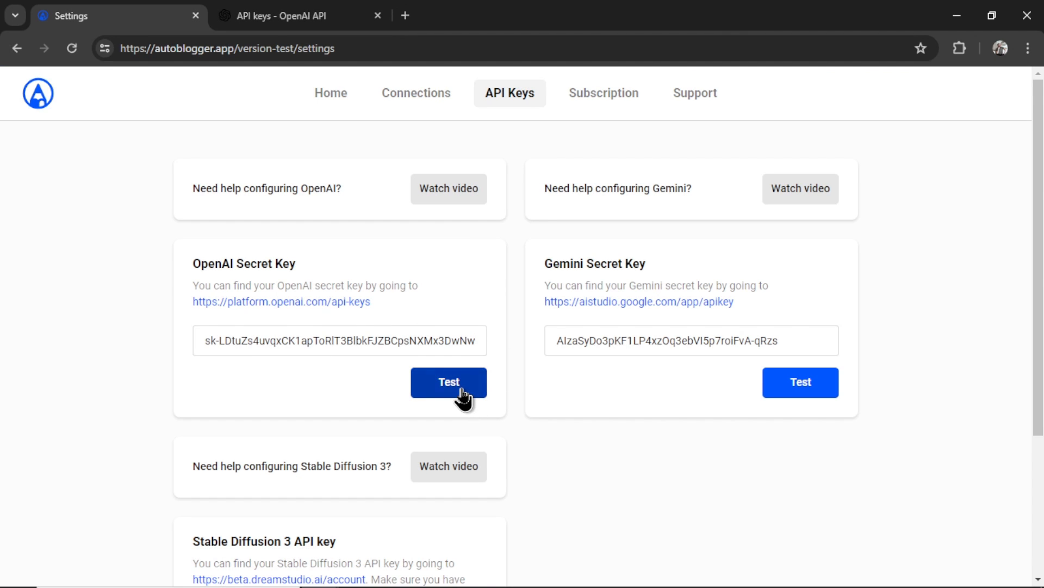
- Test the new OpenAI secret key, then return to the OpenAI API keys page
left_click(448, 381)
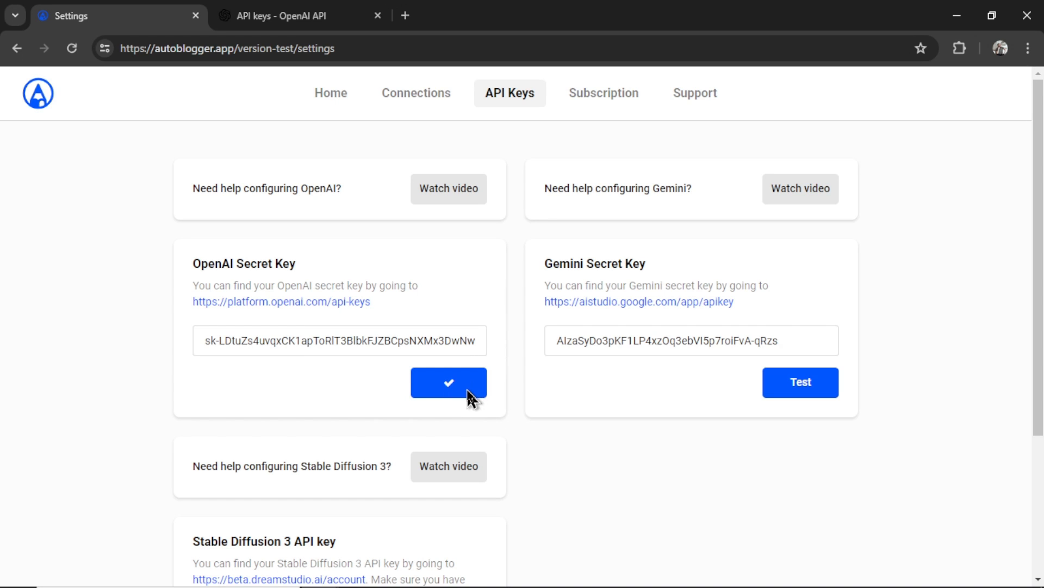
mouse_move(482, 392)
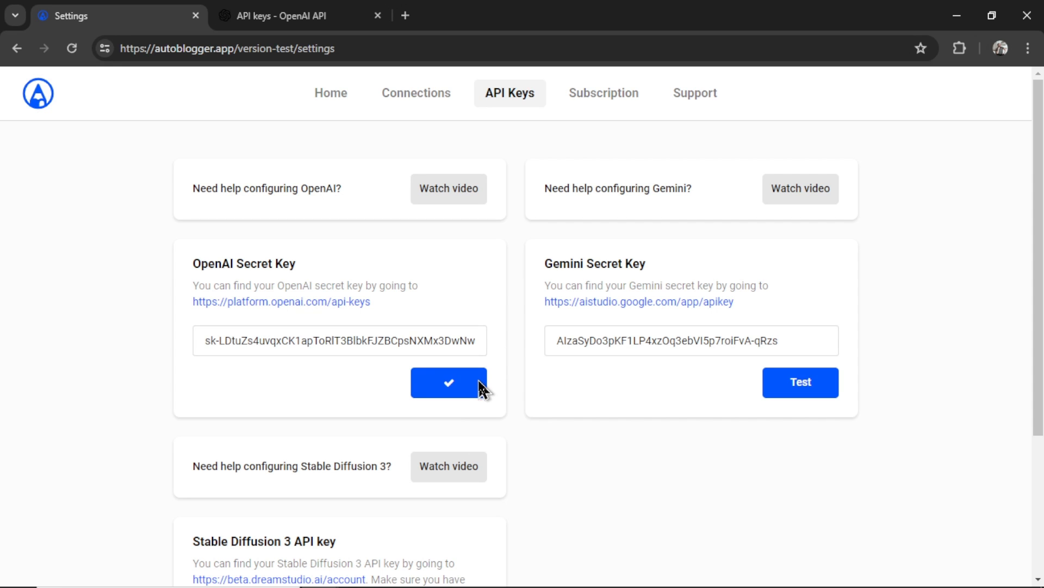
left_click(300, 15)
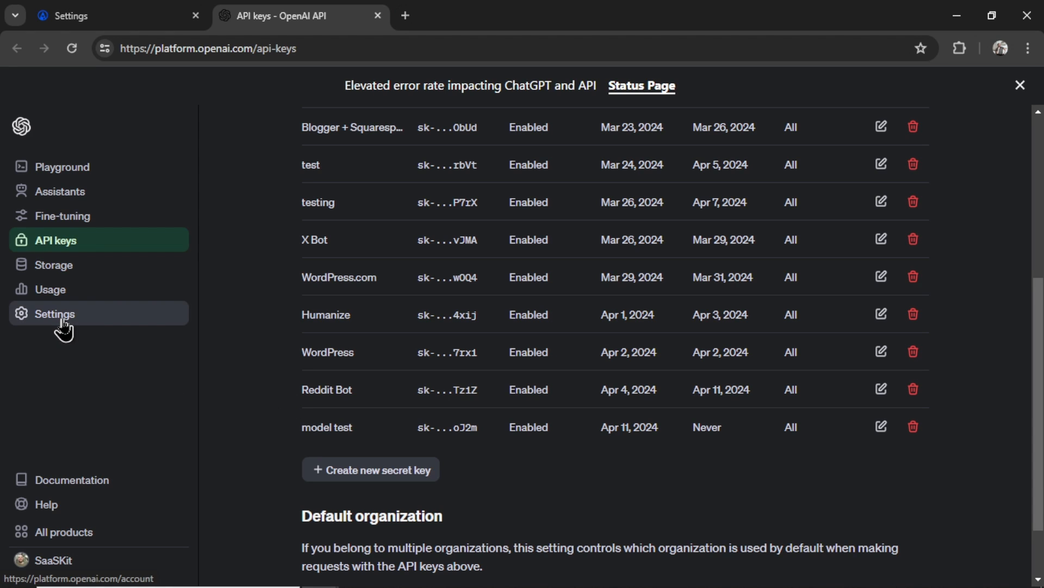
- Check the OpenAI billing overview showing a $4.66 credit balance with auto recharge off, then return to AutoBlogger
left_click(54, 314)
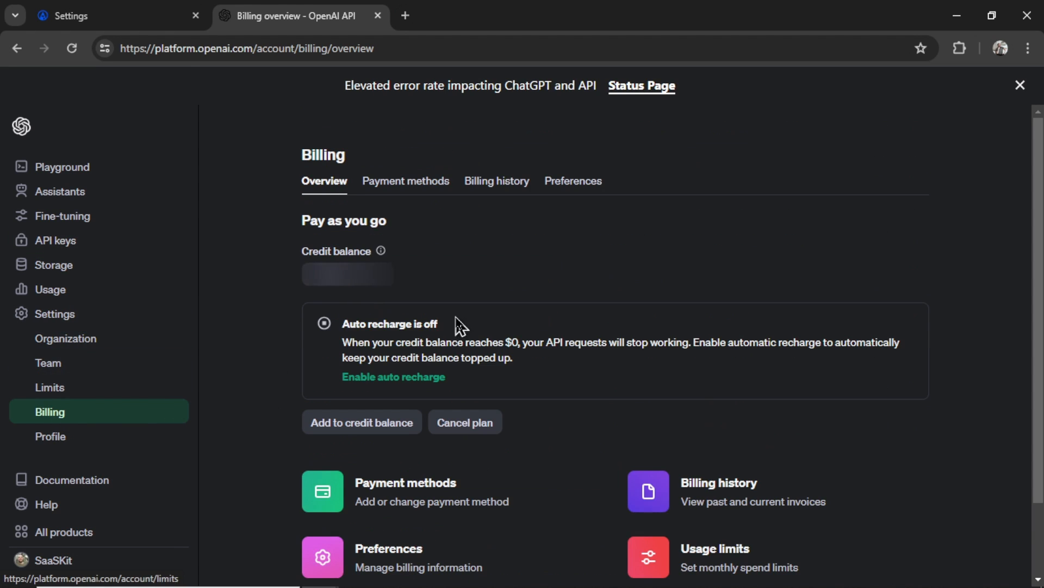
scroll("down", 3)
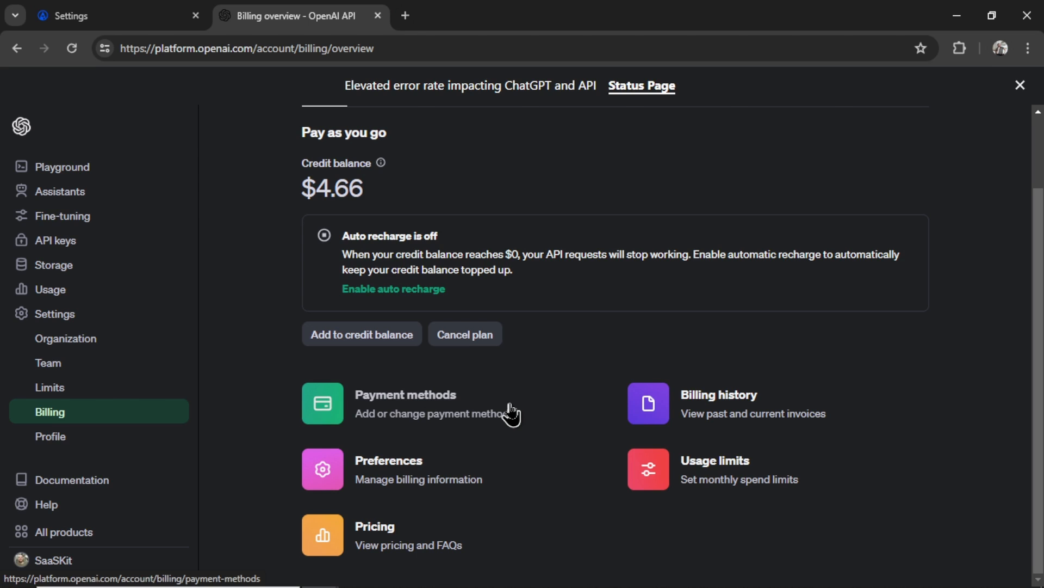
mouse_move(409, 185)
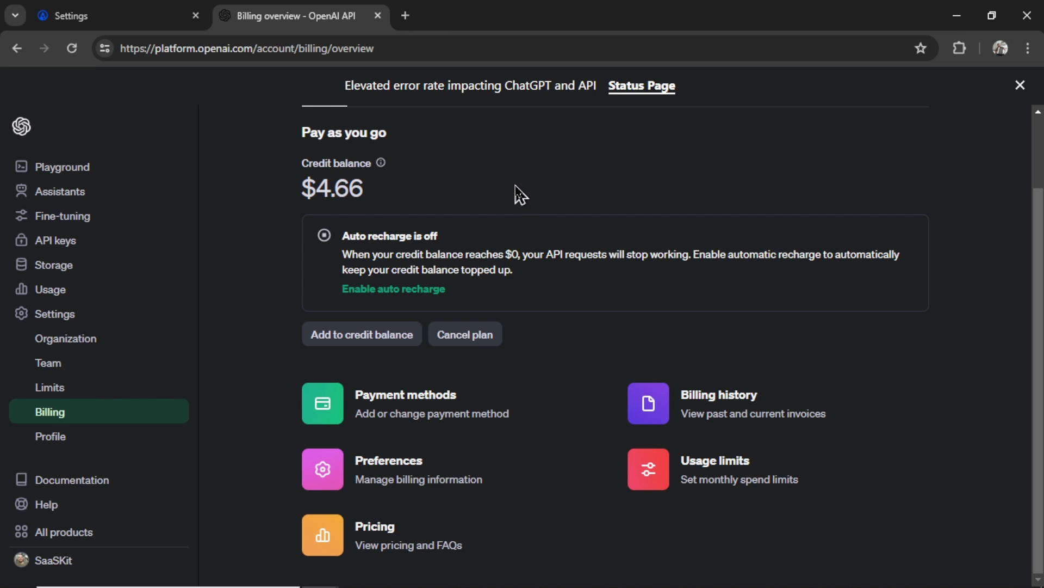
mouse_move(383, 206)
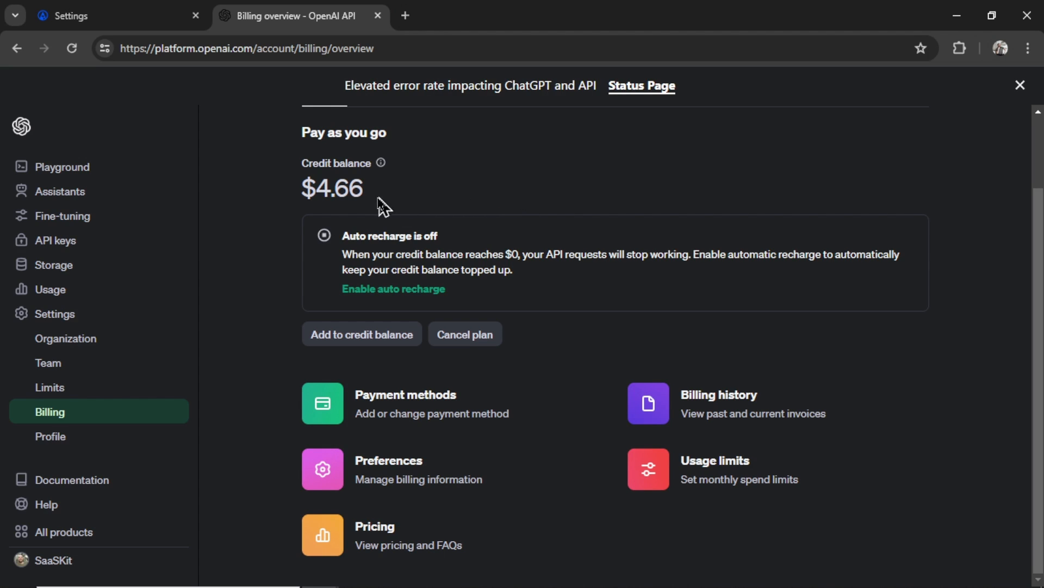
double_click(333, 188)
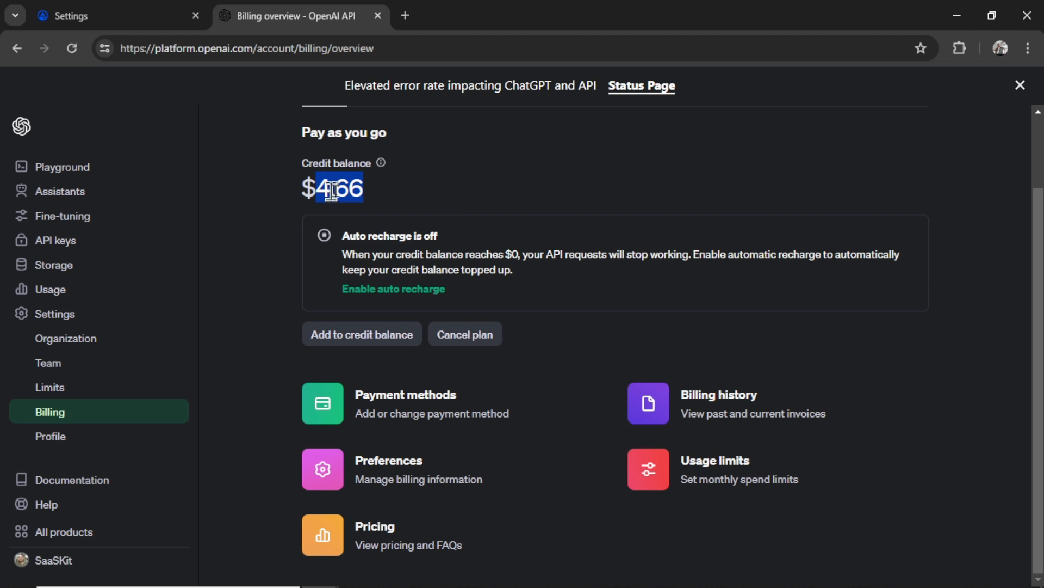
left_click(345, 226)
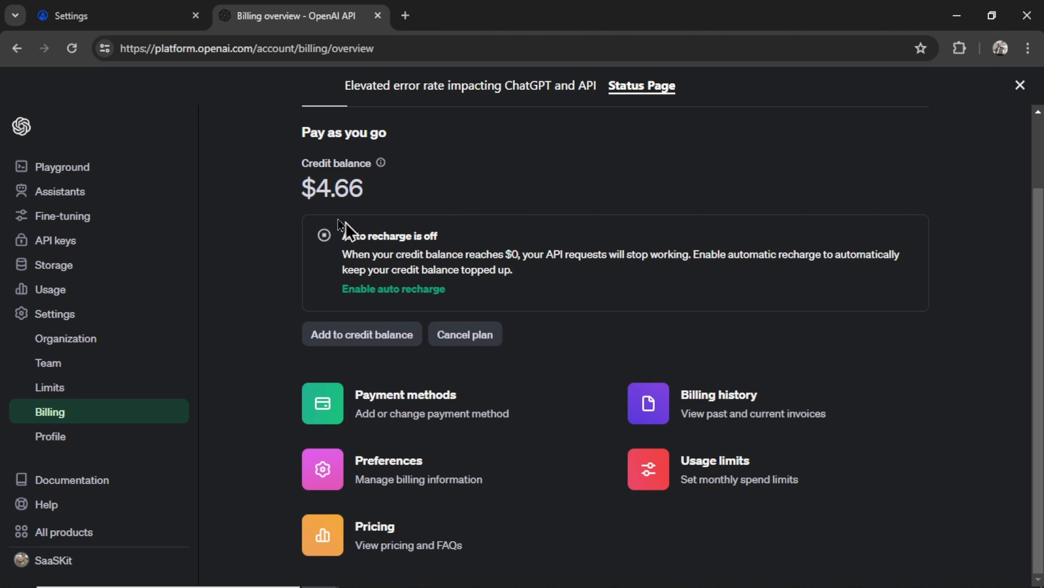
mouse_move(462, 219)
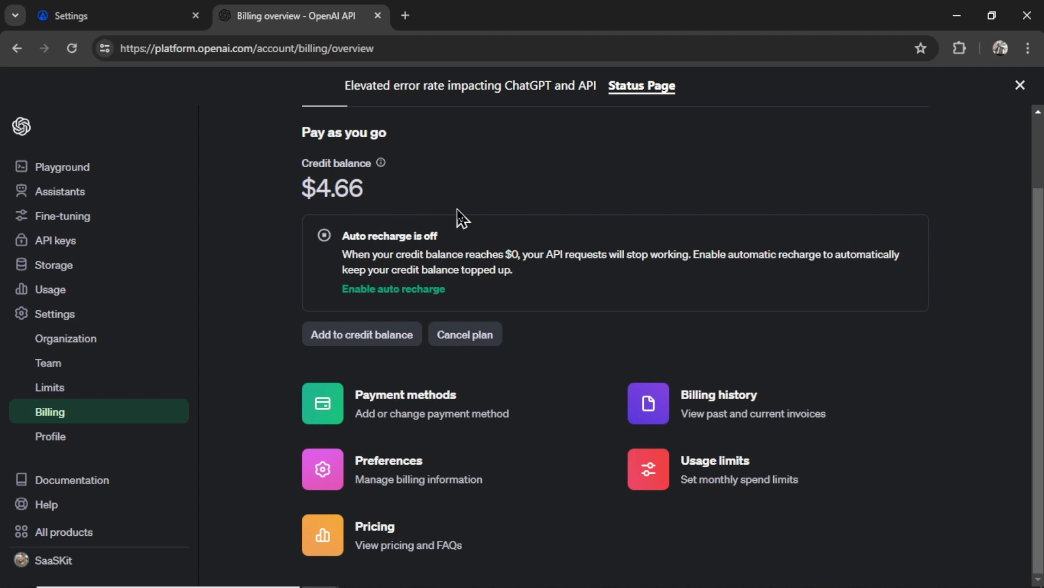
left_click(100, 16)
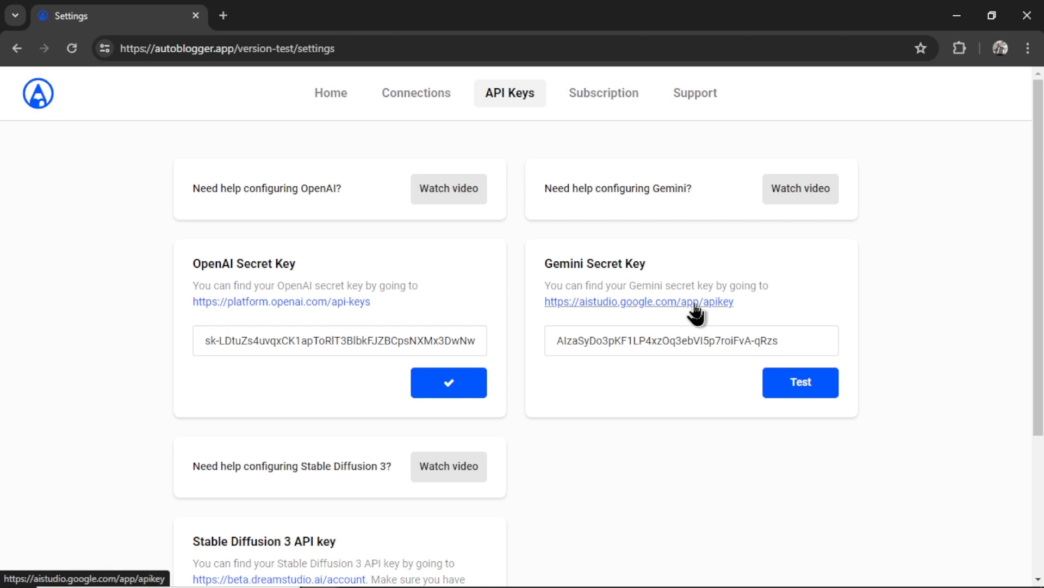
- Create a new Gemini API key in the Generative Language Client project in Google AI Studio
left_click(638, 302)
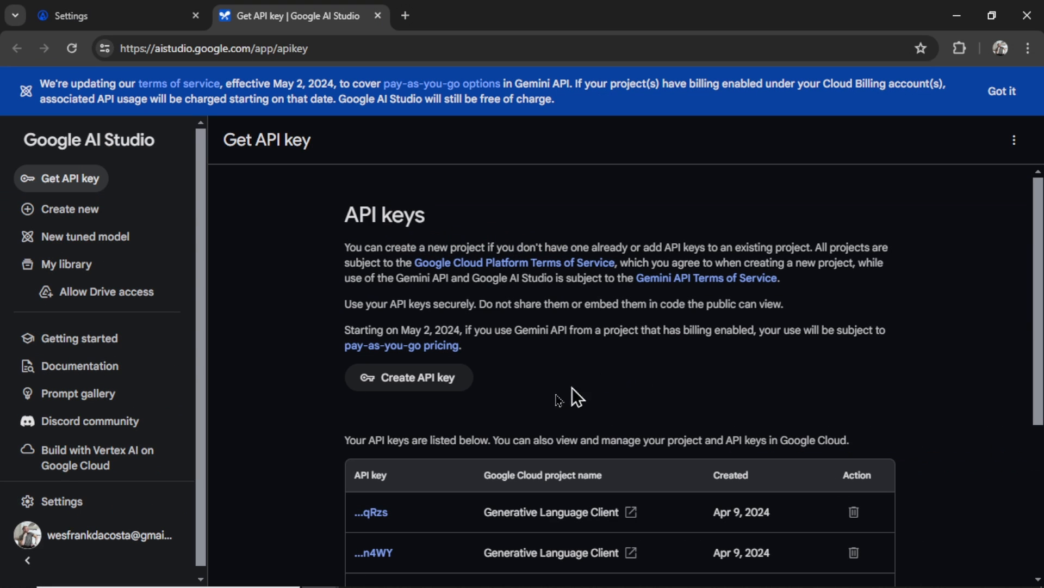
left_click(409, 377)
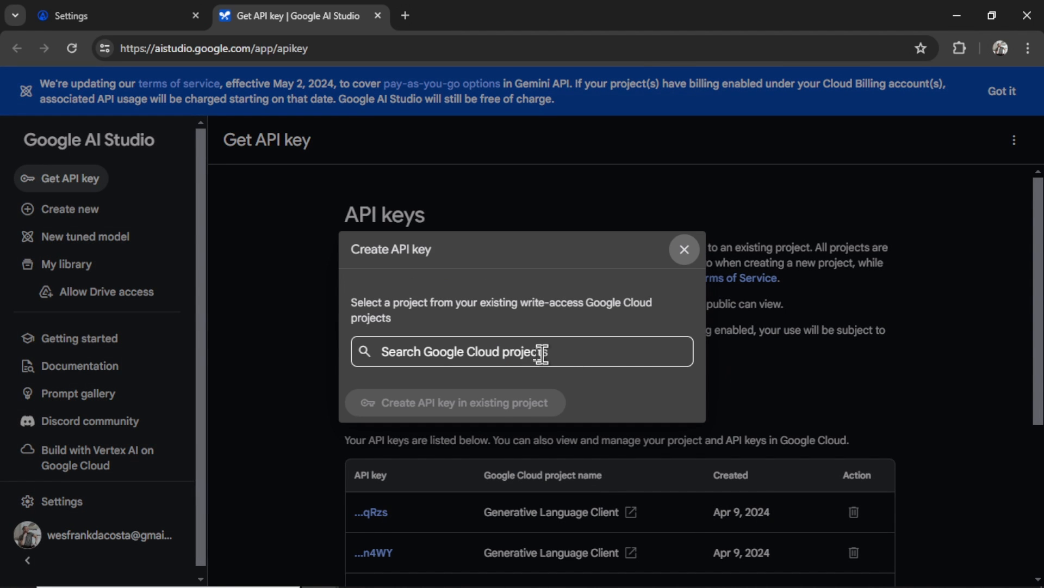
left_click(521, 351)
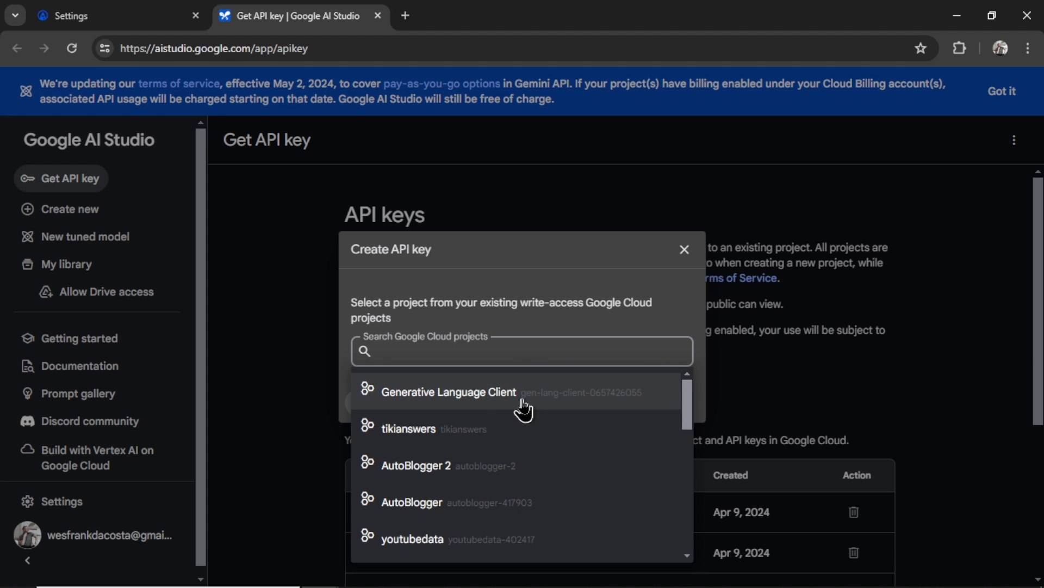
left_click(448, 392)
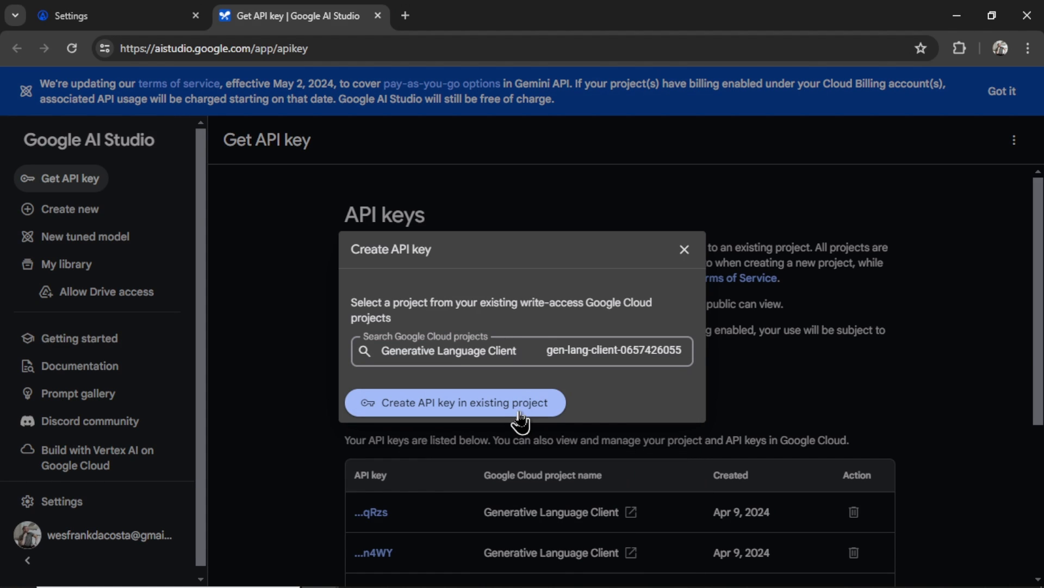
left_click(454, 403)
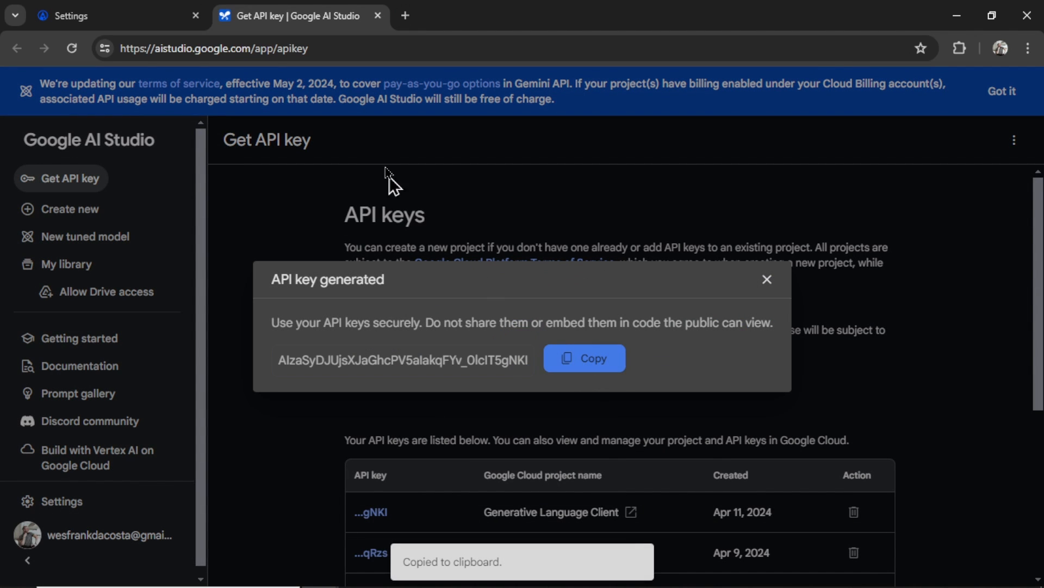
- Verify the newly pasted Gemini secret key in AutoBlogger's settings
left_click(118, 16)
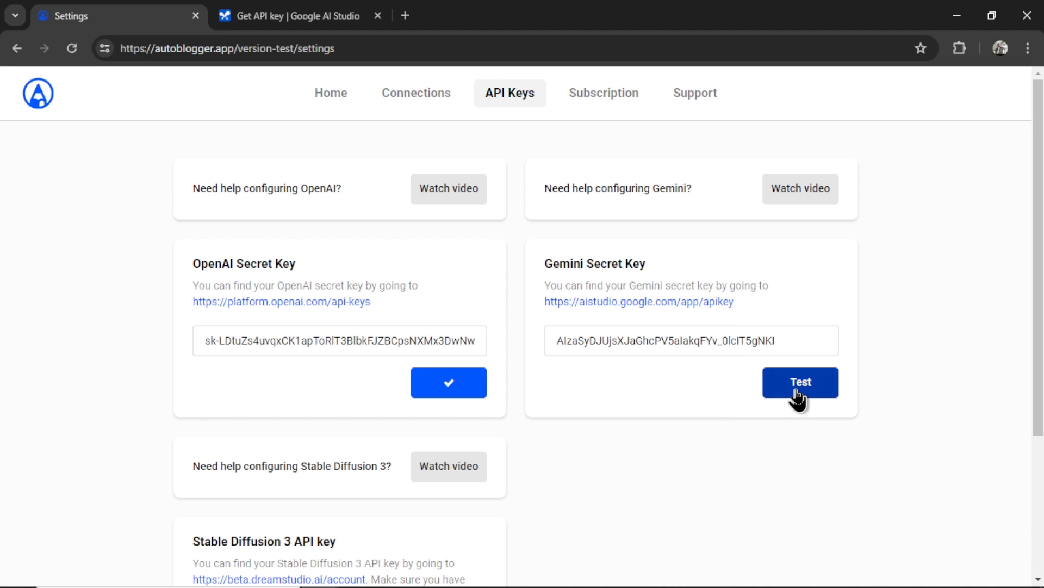
left_click(801, 381)
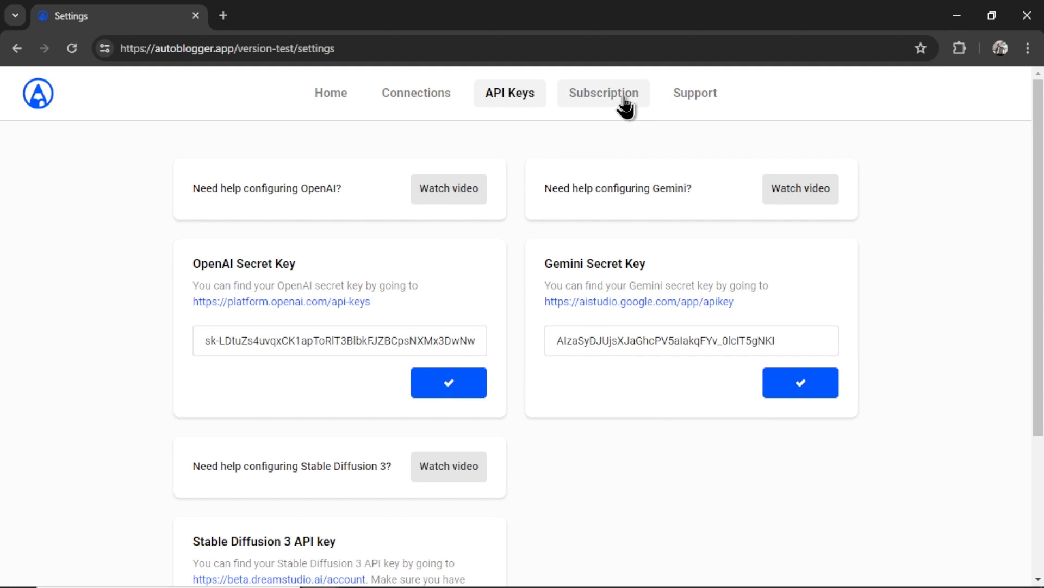
- Start Stripe checkout for the $9.00-per-month AutoBlogger Subscription from the Subscription settings
left_click(604, 92)
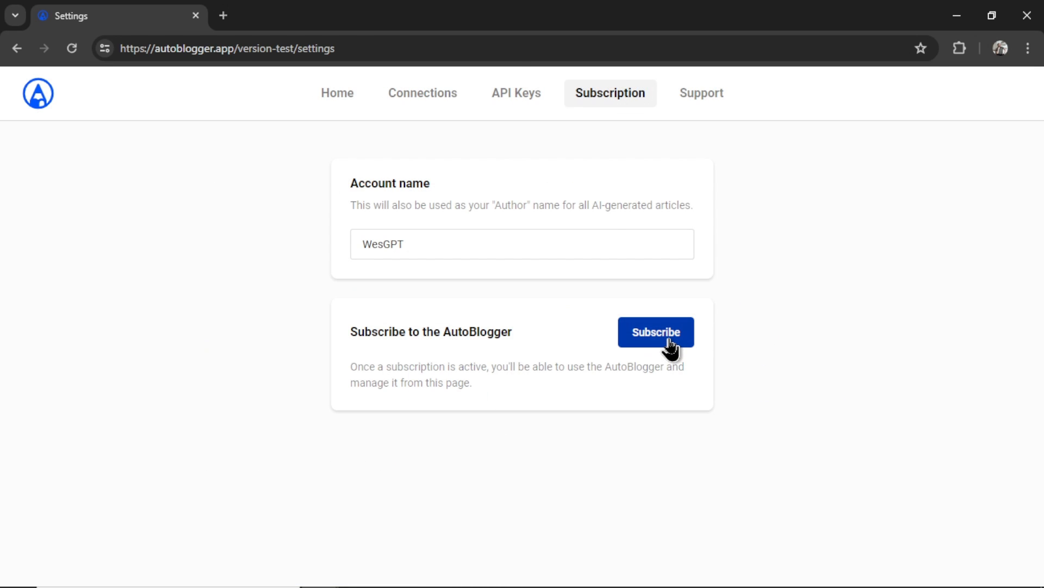
left_click(655, 332)
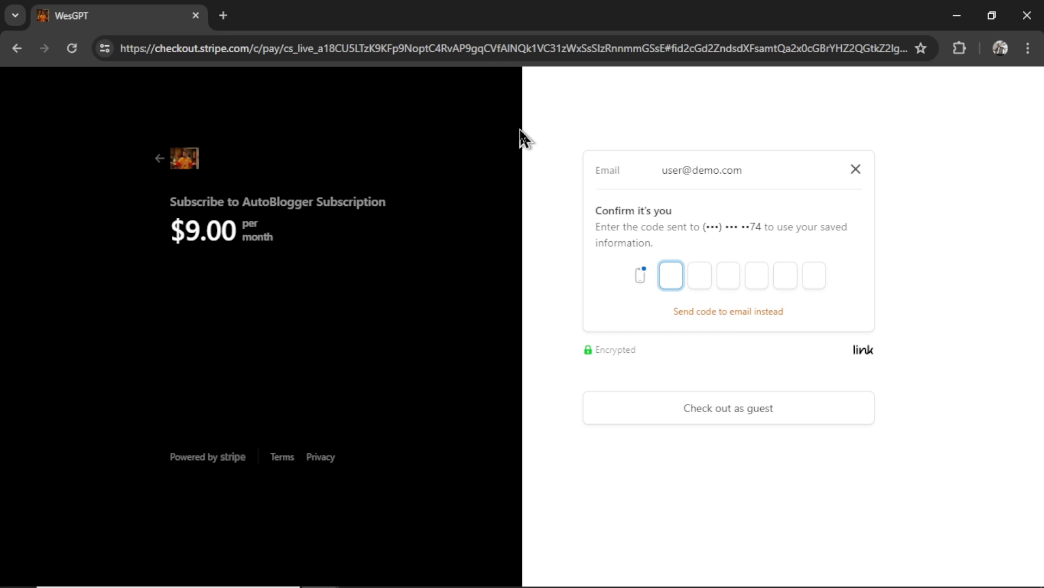
left_click(672, 275)
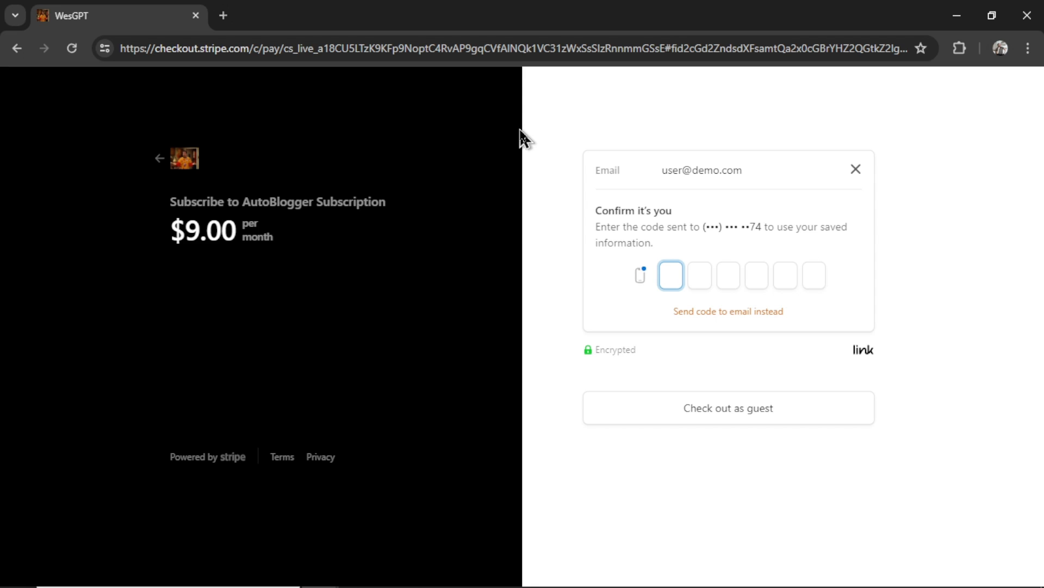
left_click(670, 275)
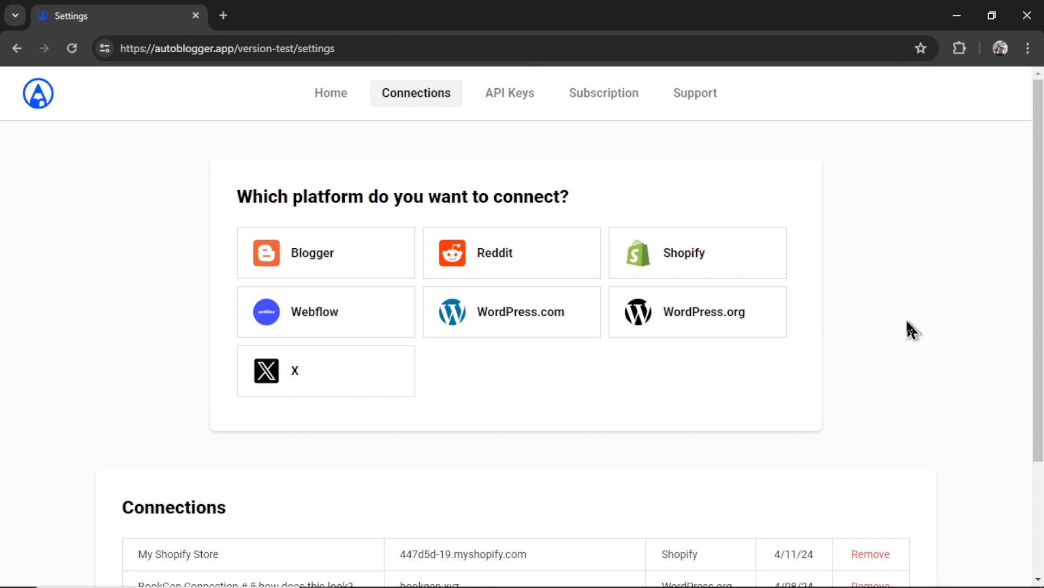
mouse_move(882, 307)
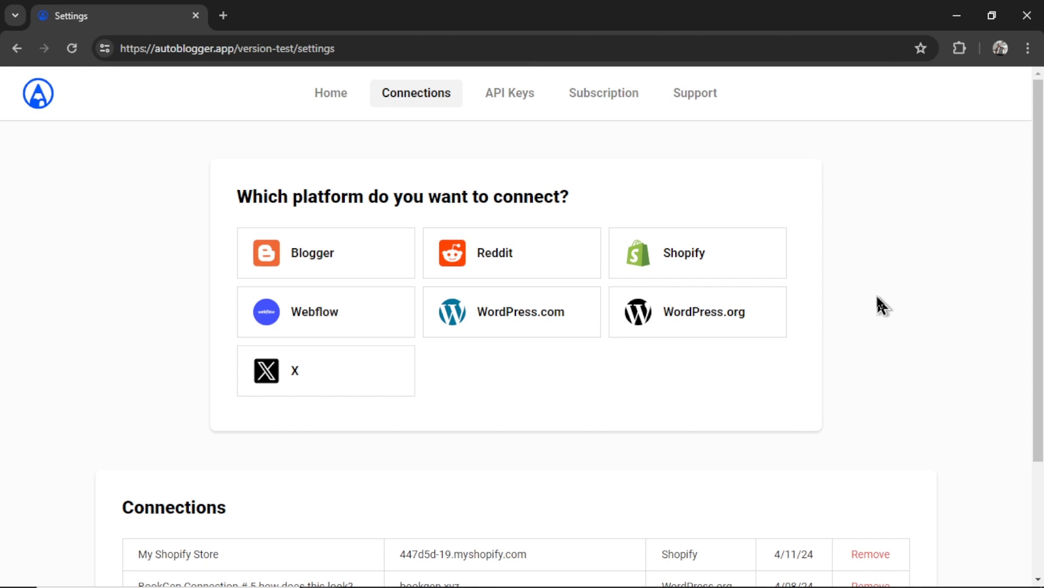
- View the Connections settings listing My Shopify Store as a connected Shopify site
left_click(331, 92)
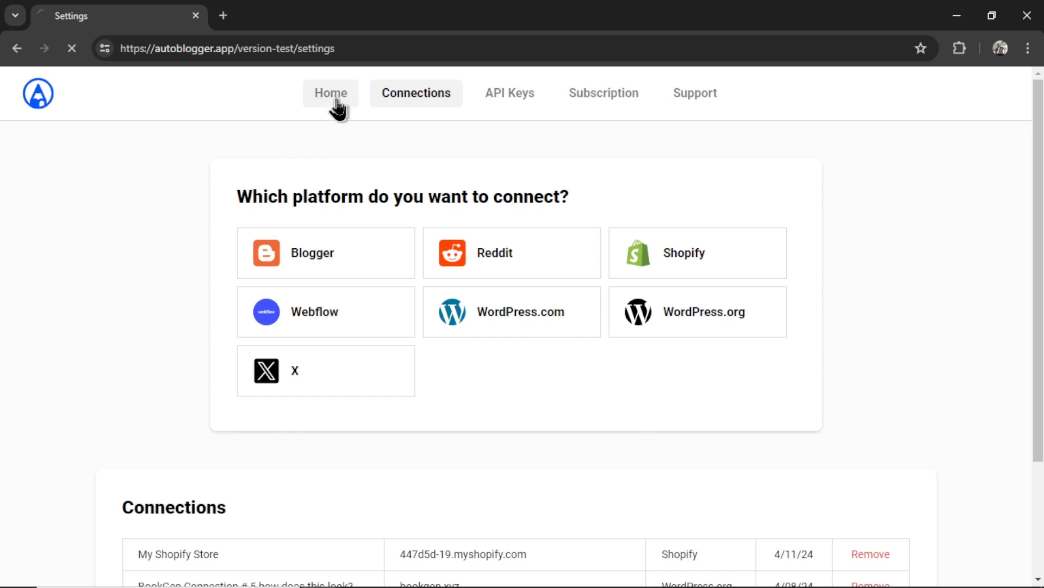
left_click(331, 92)
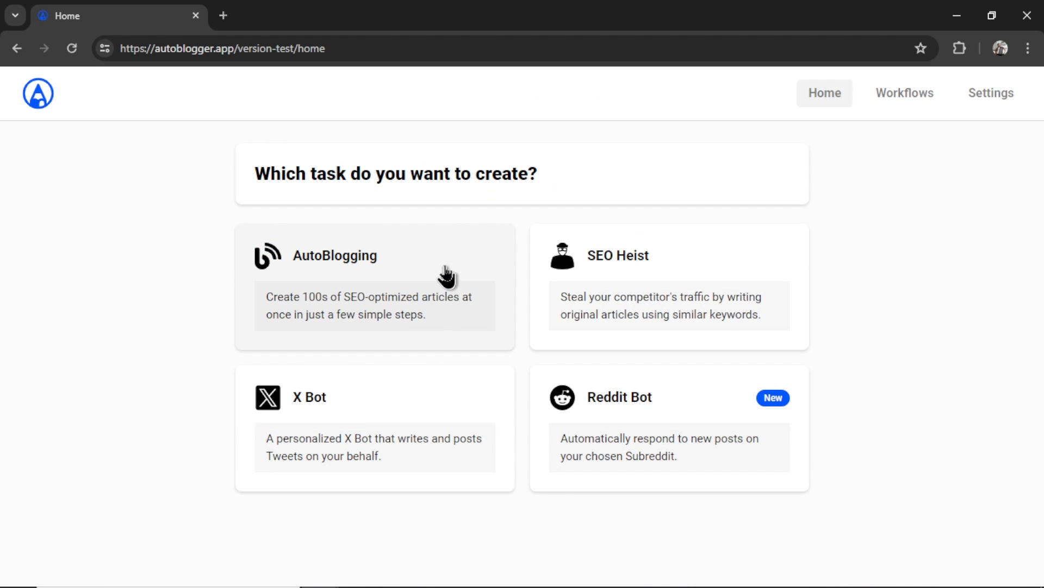
mouse_move(465, 255)
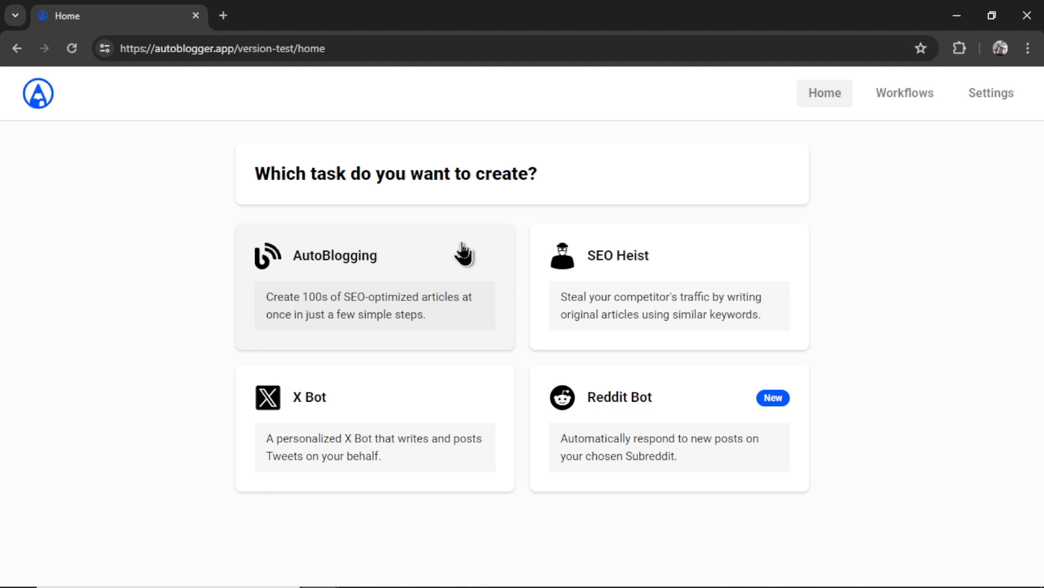
mouse_move(797, 285)
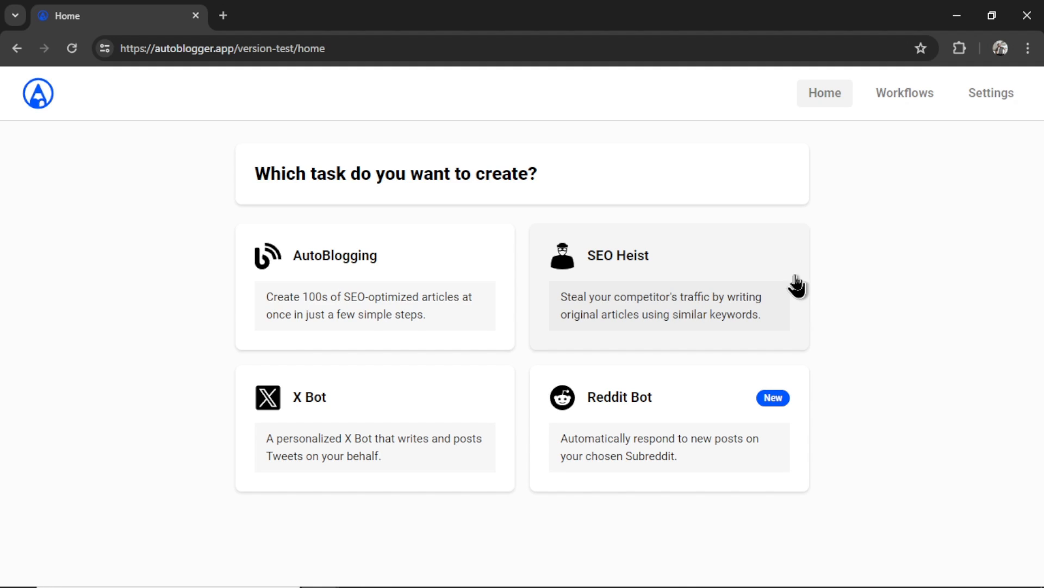
mouse_move(374, 416)
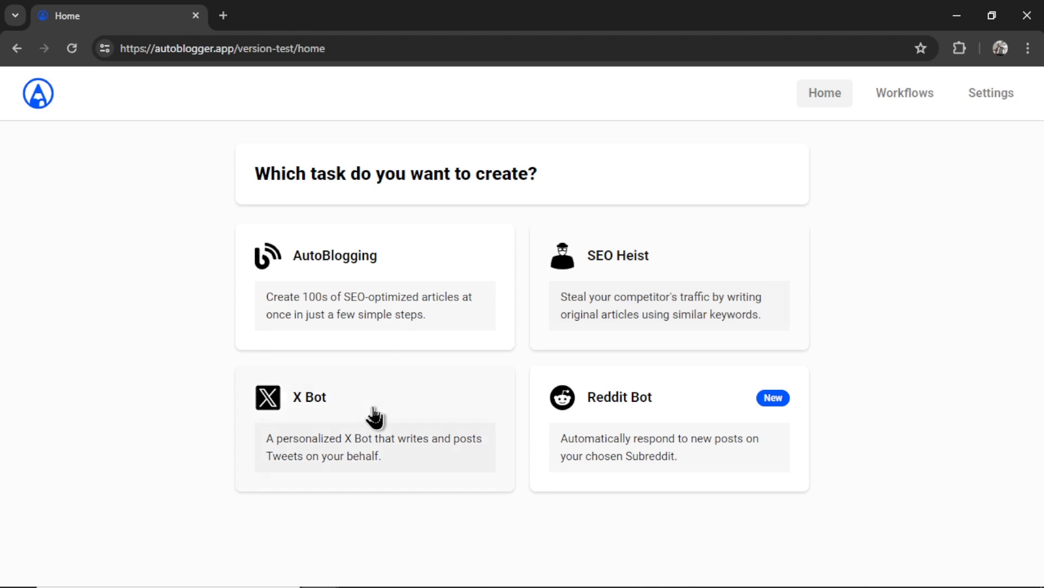
mouse_move(467, 408)
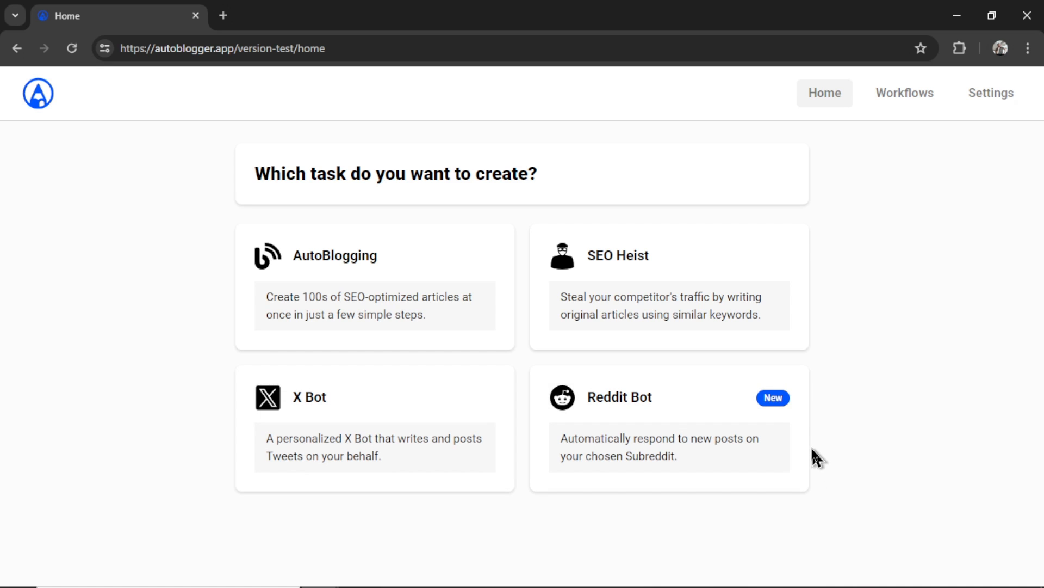
mouse_move(766, 452)
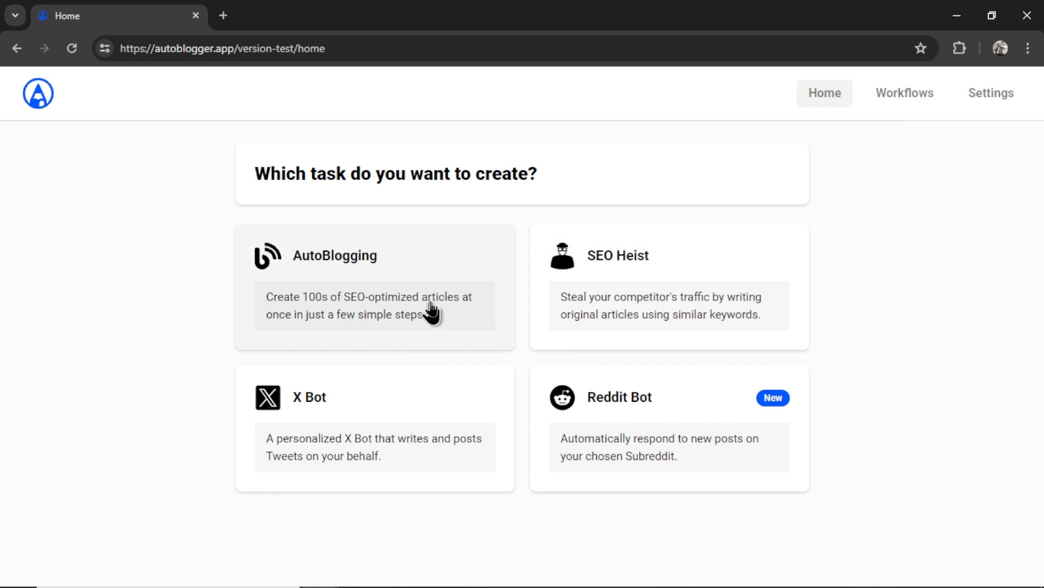
- Start an AutoBlogging task, toggle Published off and back on, and check the connection list for My Shopify Store
left_click(373, 287)
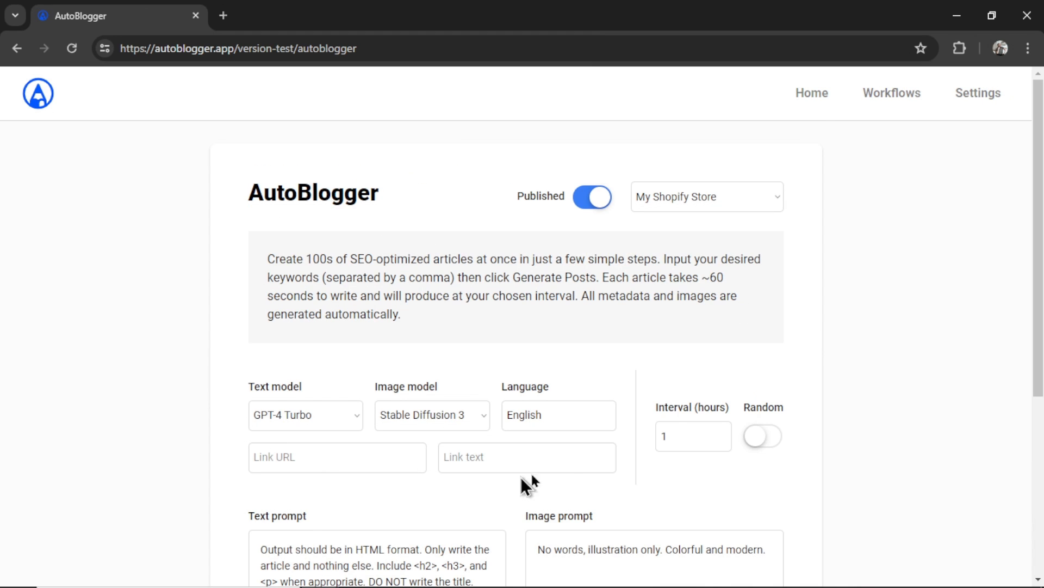
mouse_move(605, 276)
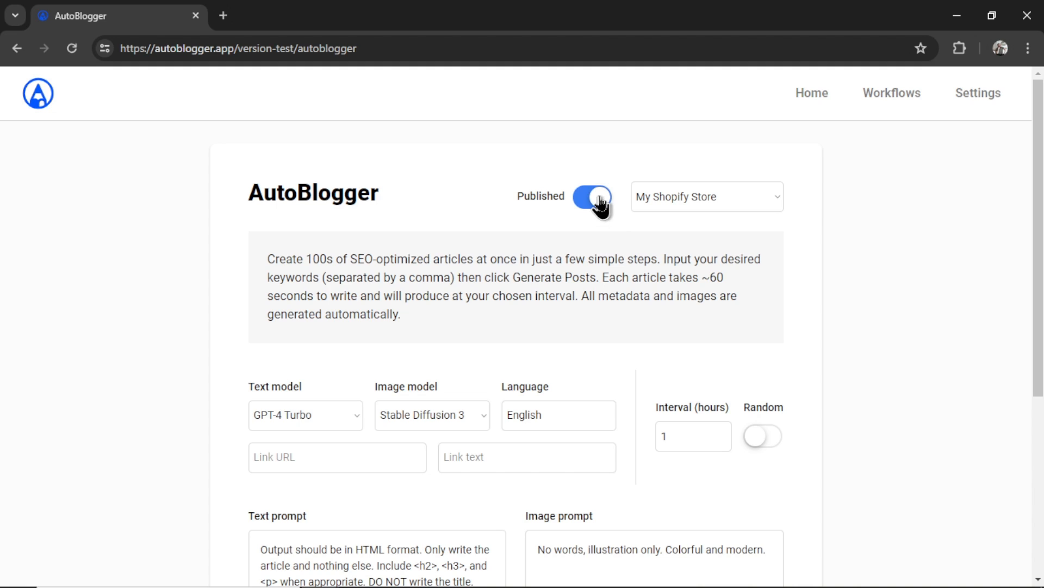
left_click(591, 197)
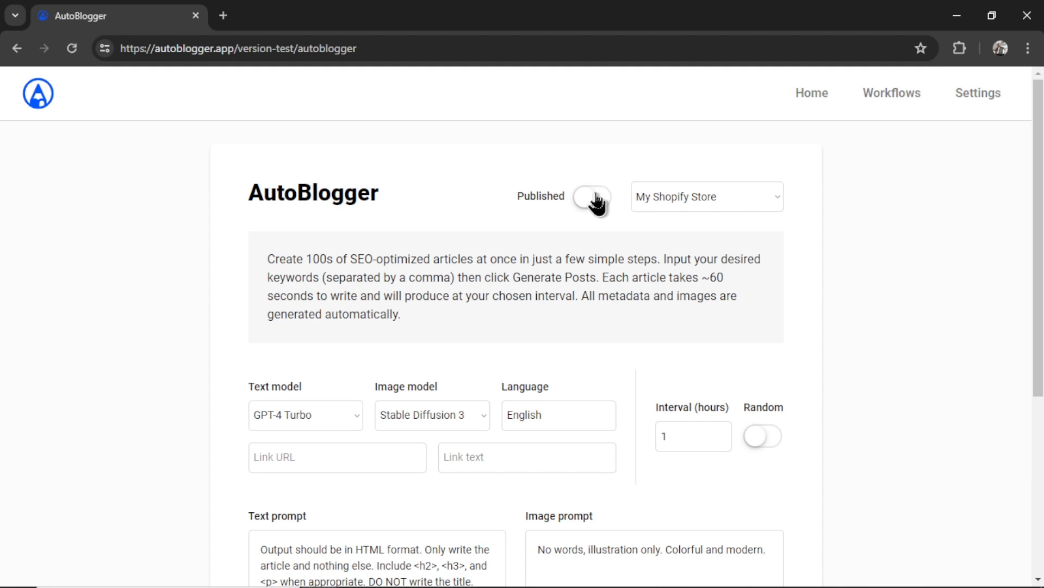
left_click(592, 197)
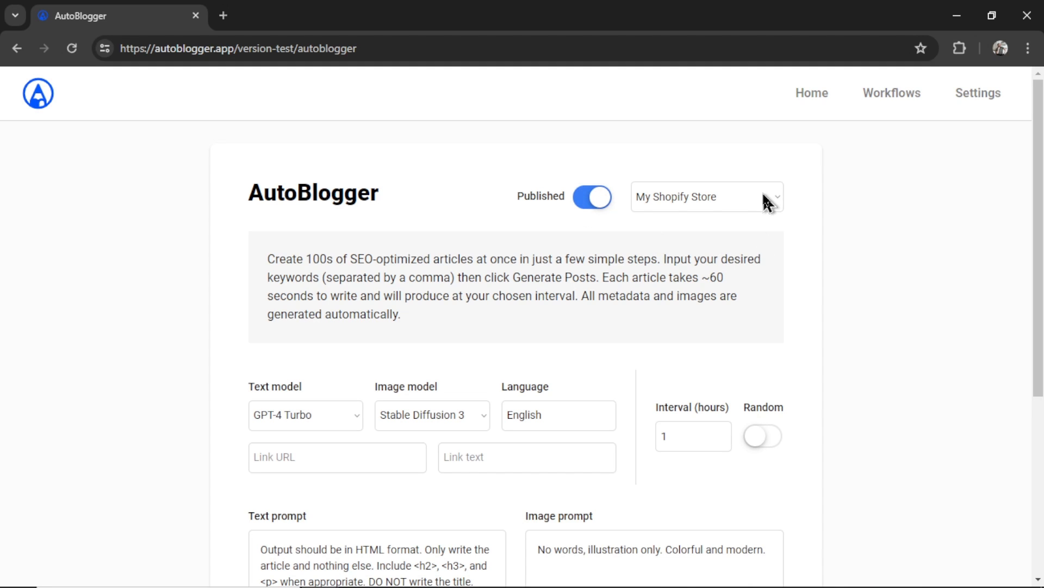
left_click(706, 196)
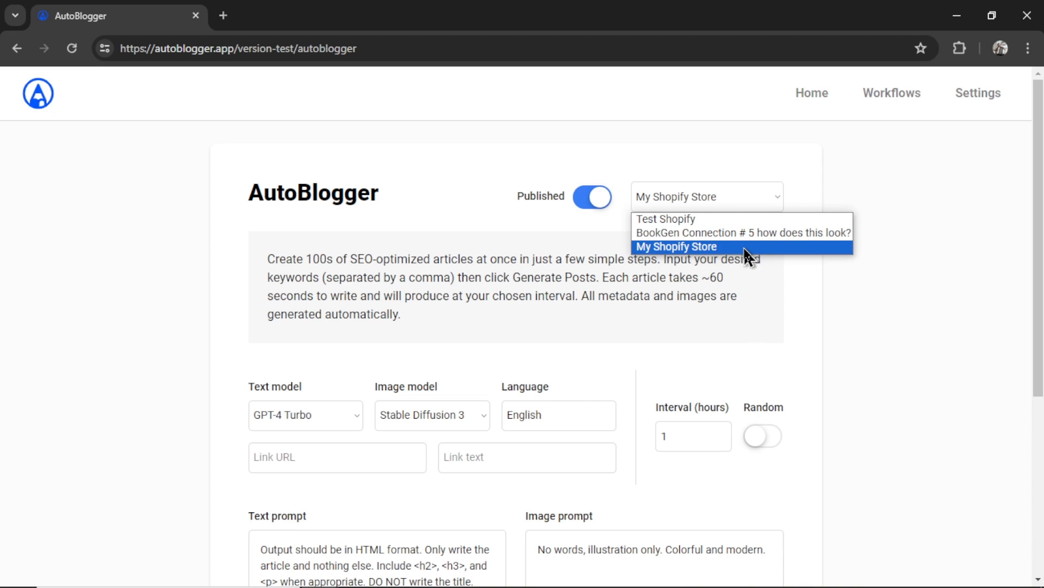
mouse_move(714, 260)
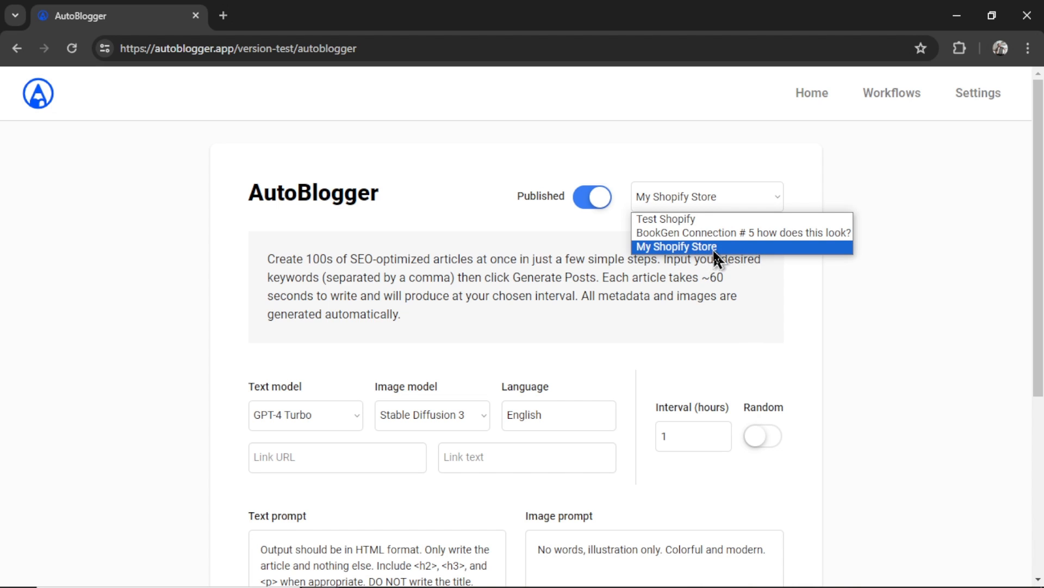
scroll("down", 3)
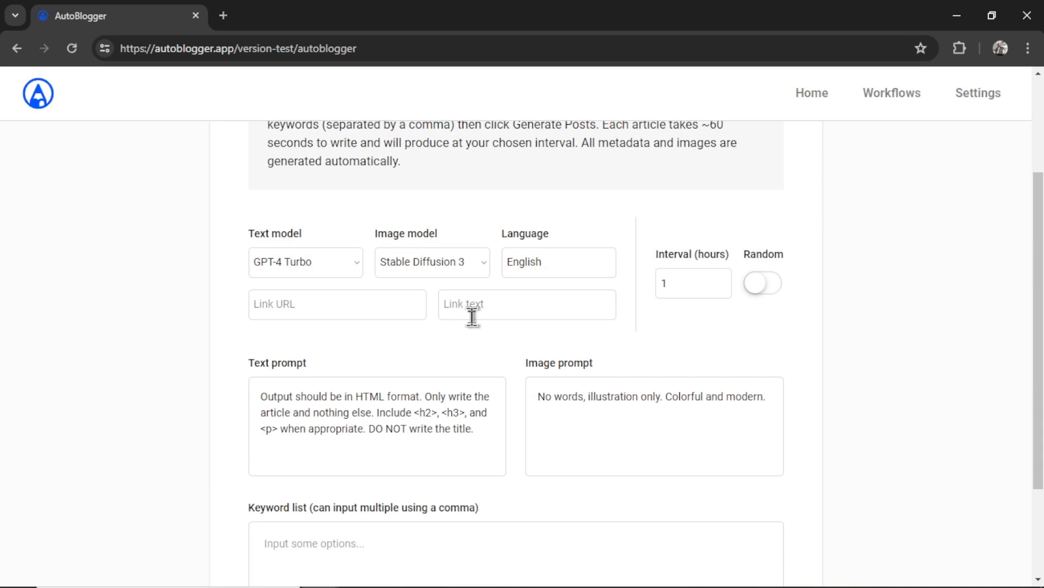
left_click(305, 262)
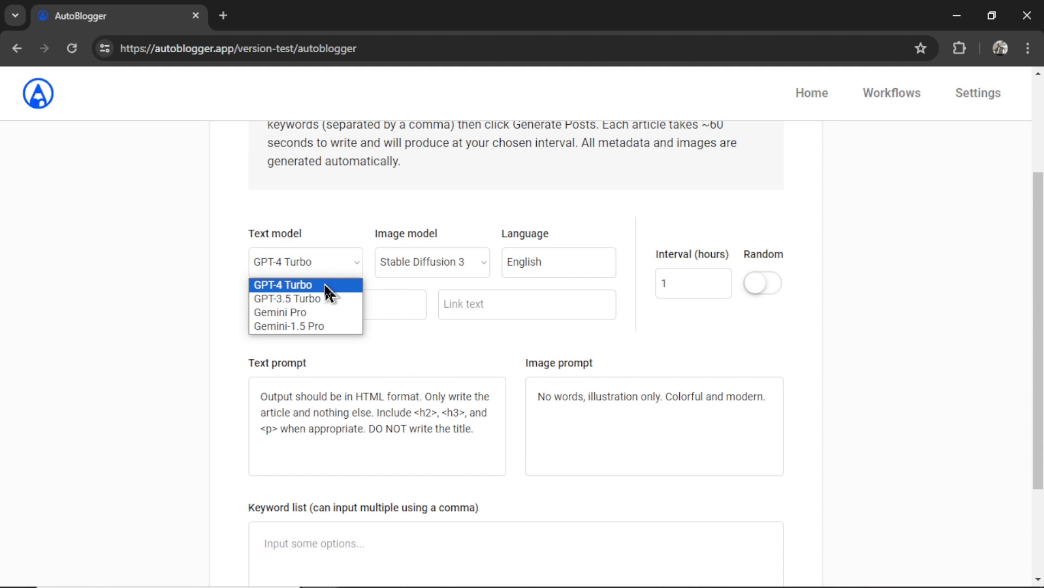
left_click(282, 284)
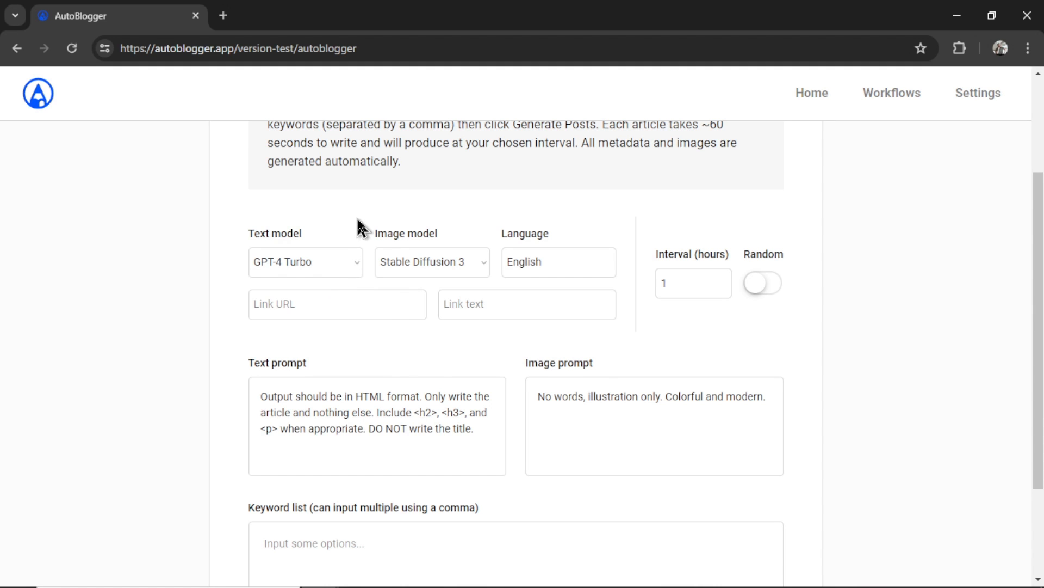
mouse_move(471, 272)
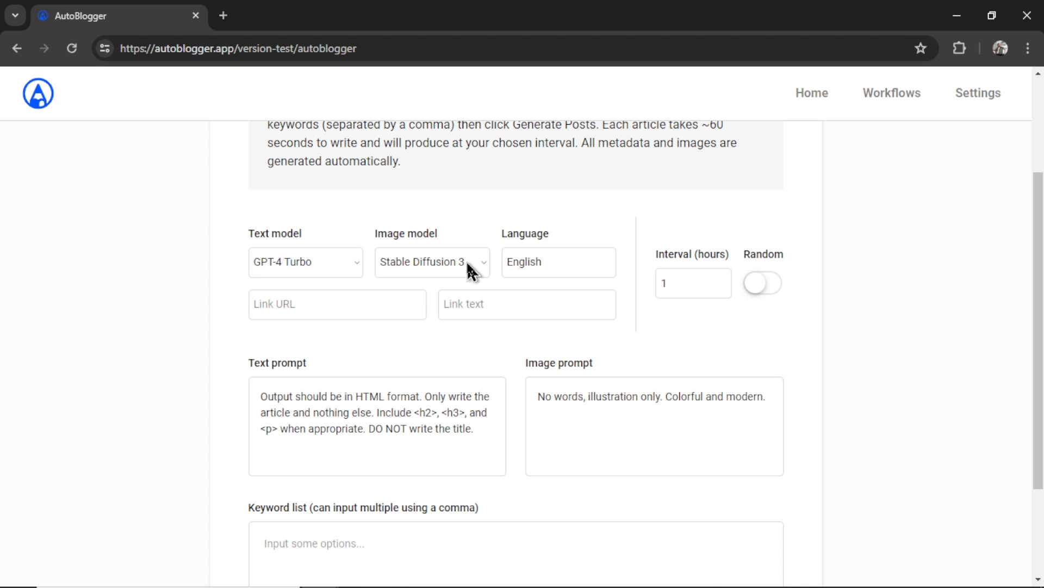
left_click(432, 261)
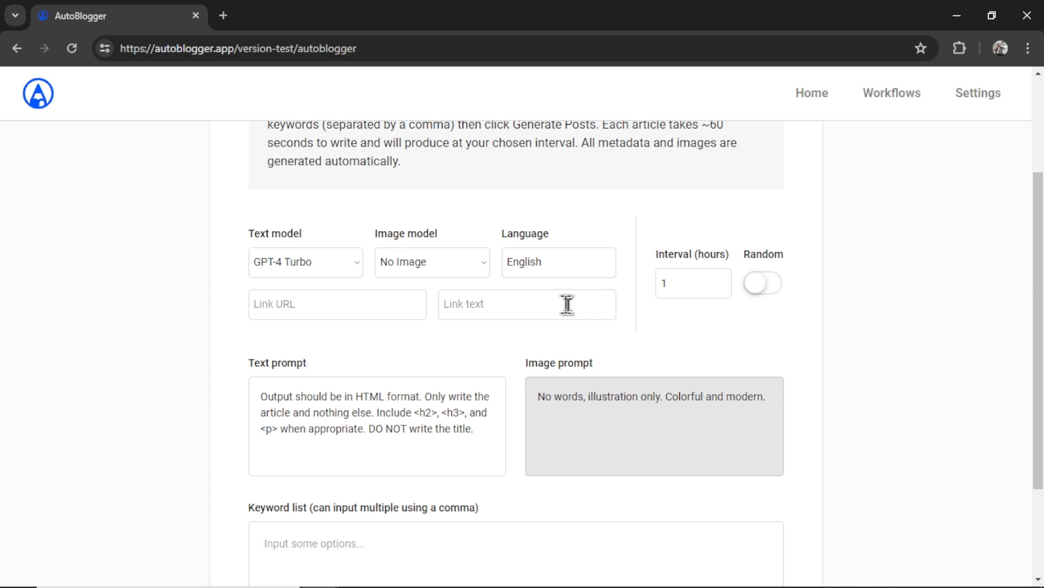
mouse_move(648, 320)
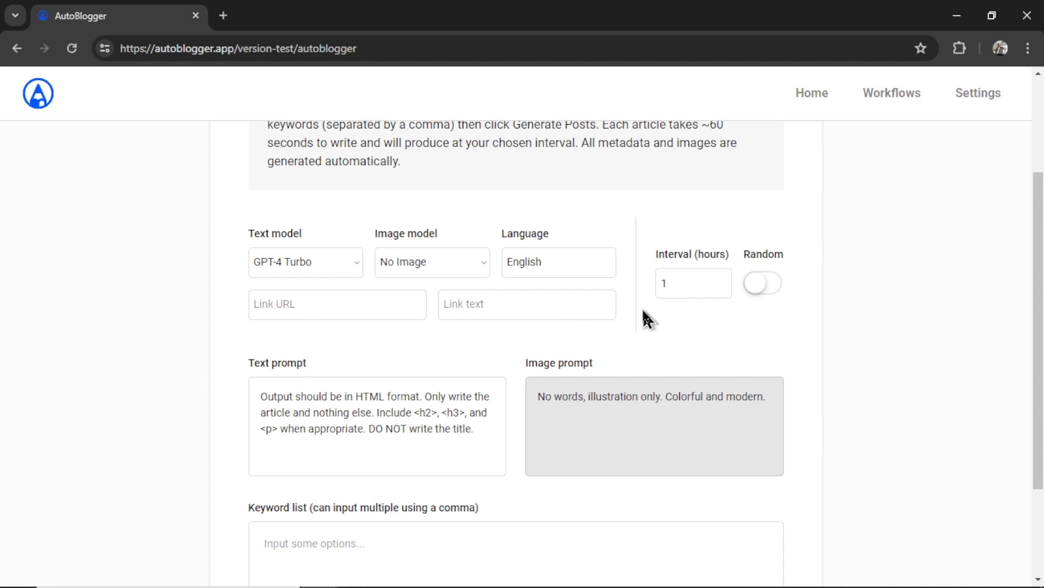
scroll("down", 3)
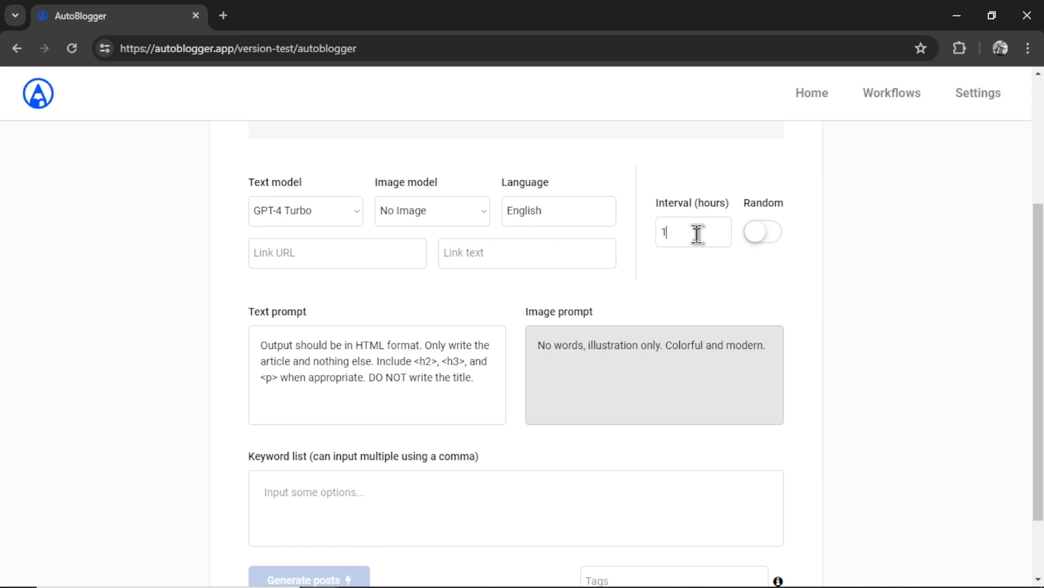
mouse_move(434, 493)
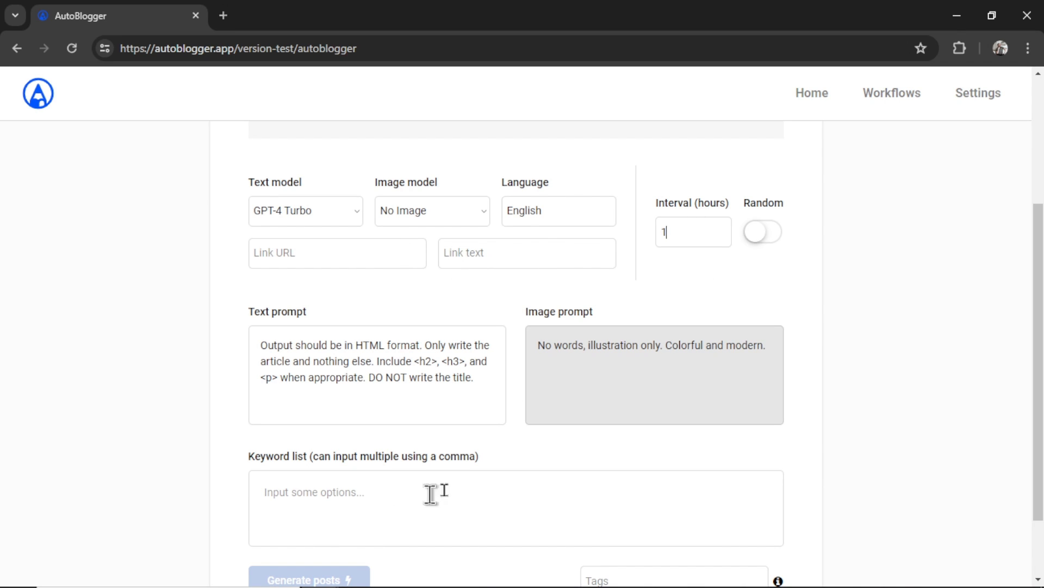
mouse_move(664, 259)
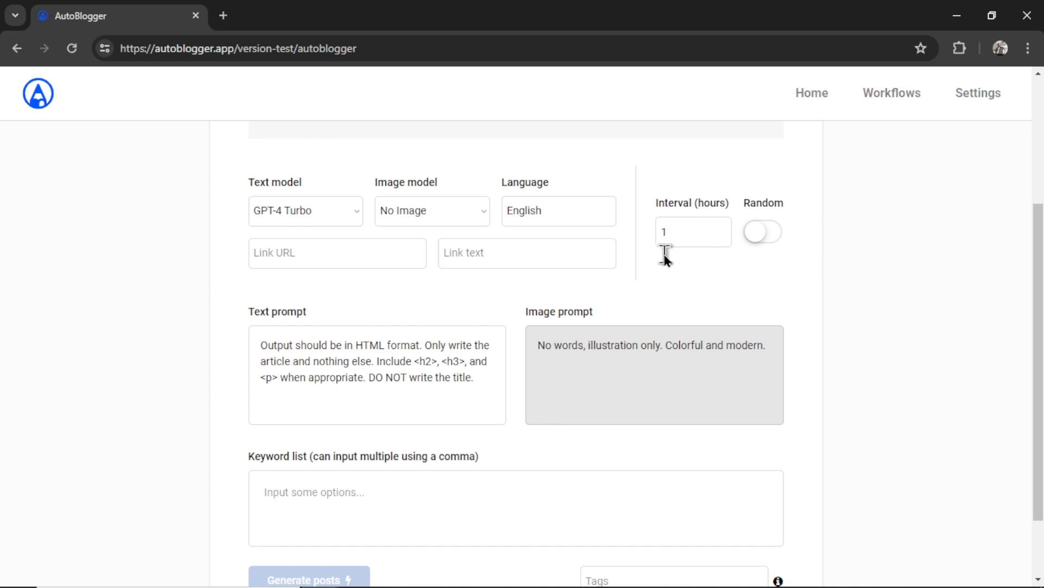
scroll("down", 3)
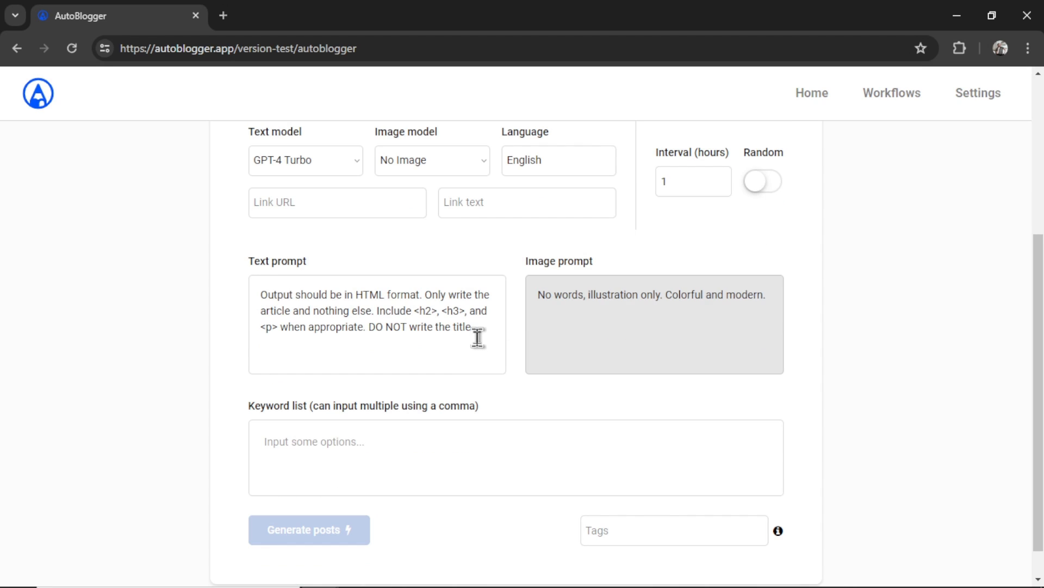
left_click(693, 182)
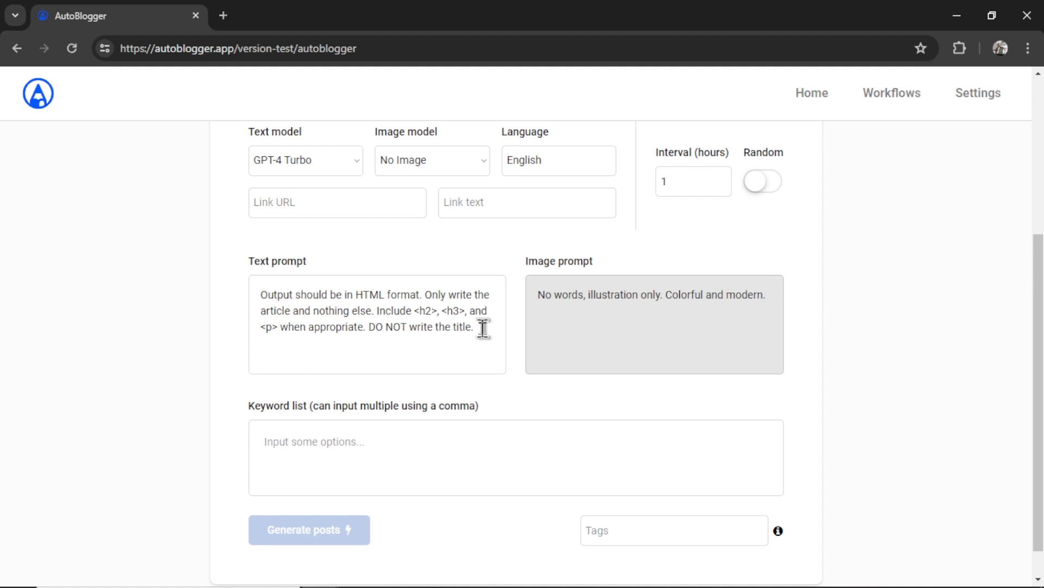
left_click(693, 182)
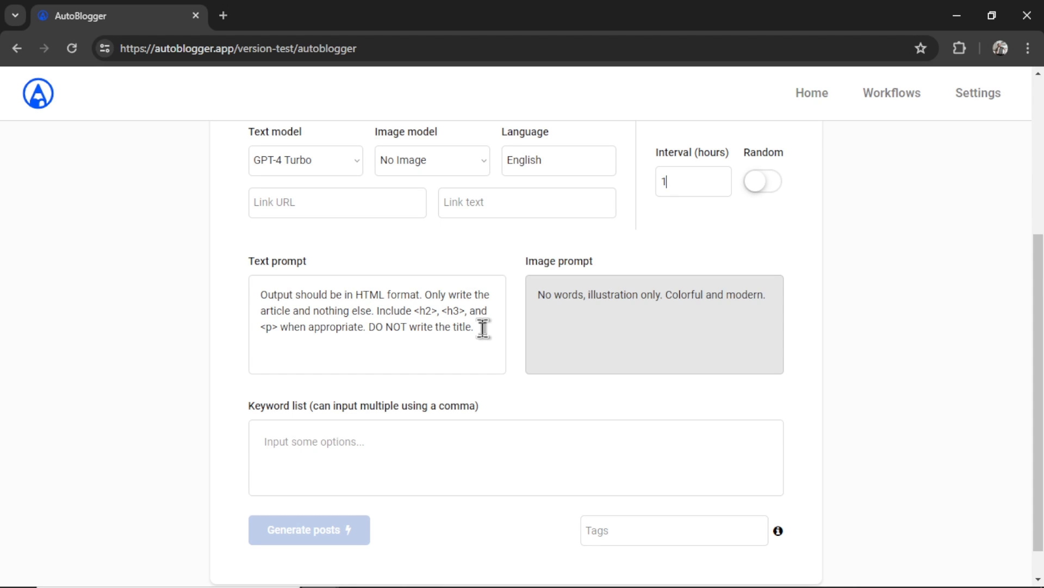
- Add 'email marketing' to the workflow's keyword list
scroll("down", 3)
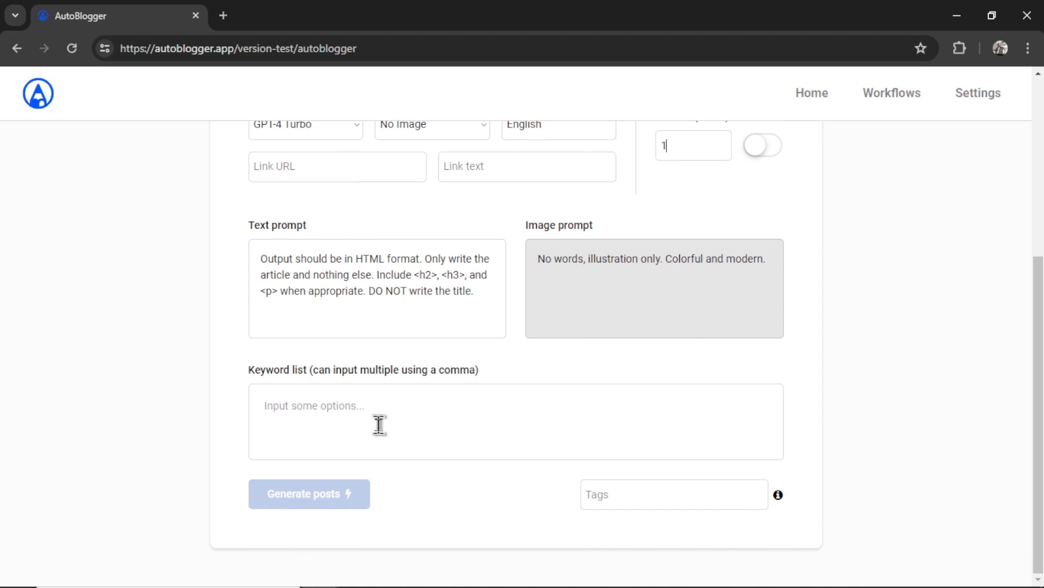
type("email")
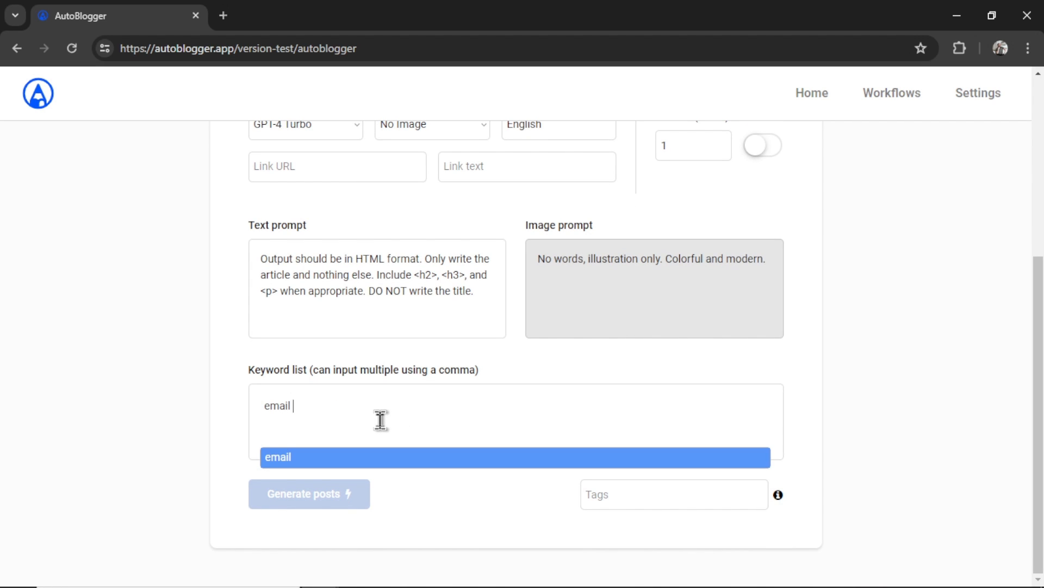
type("marketing")
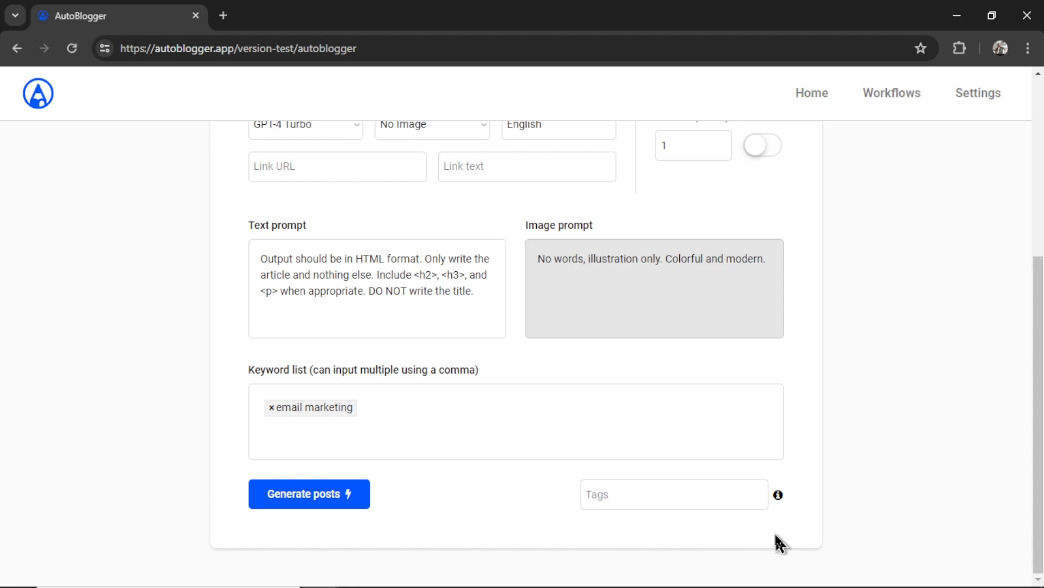
mouse_move(778, 498)
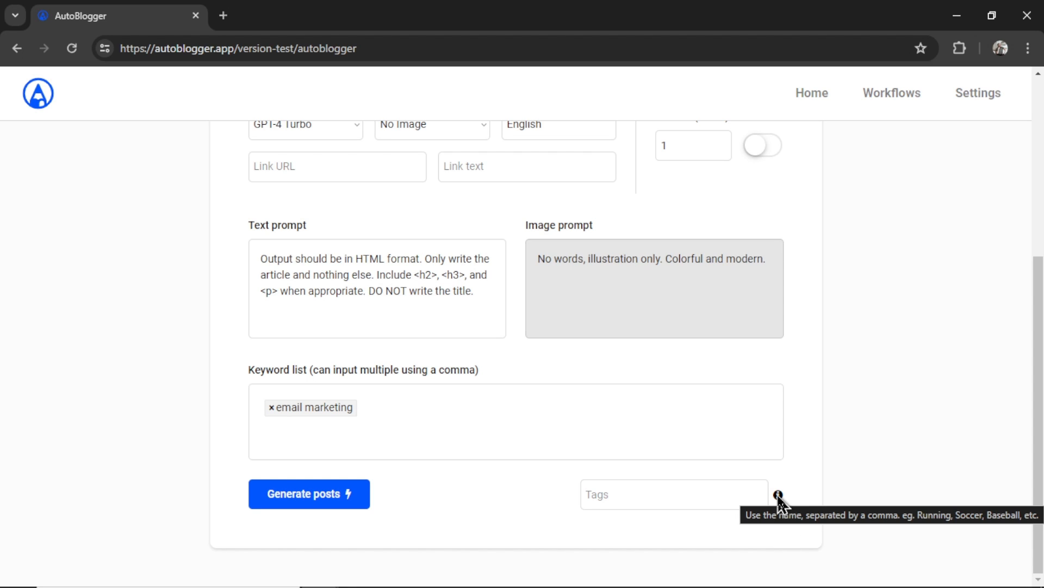
- Enter the tags 'email, business, tips' for the generated posts
left_click(665, 494)
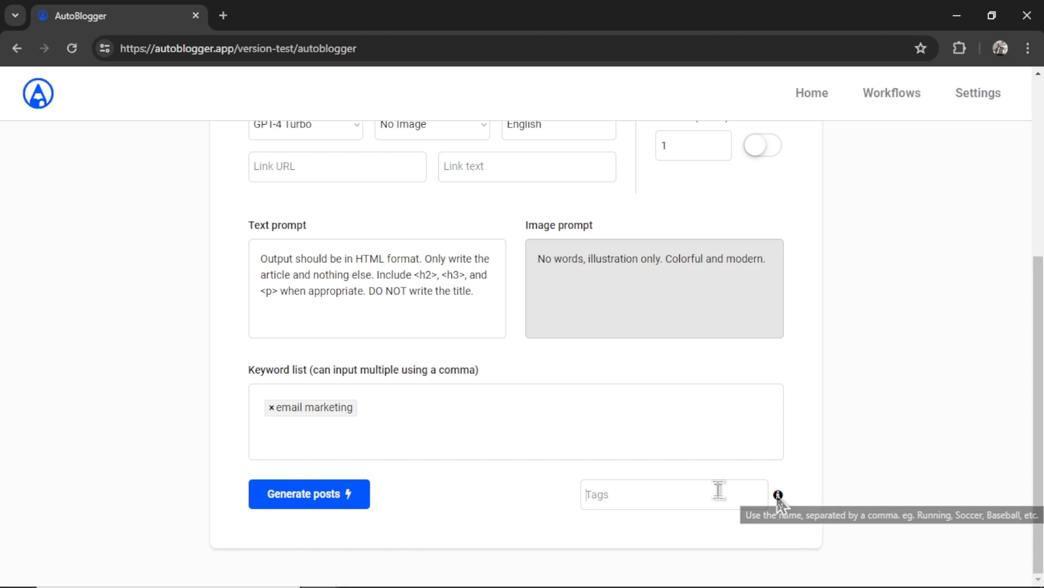
mouse_move(718, 493)
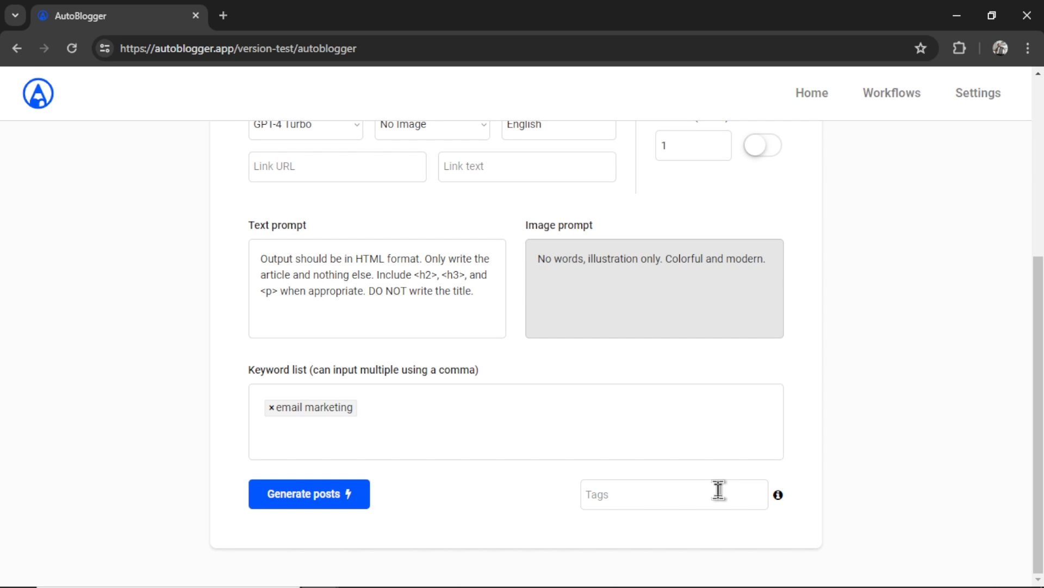
type("email,")
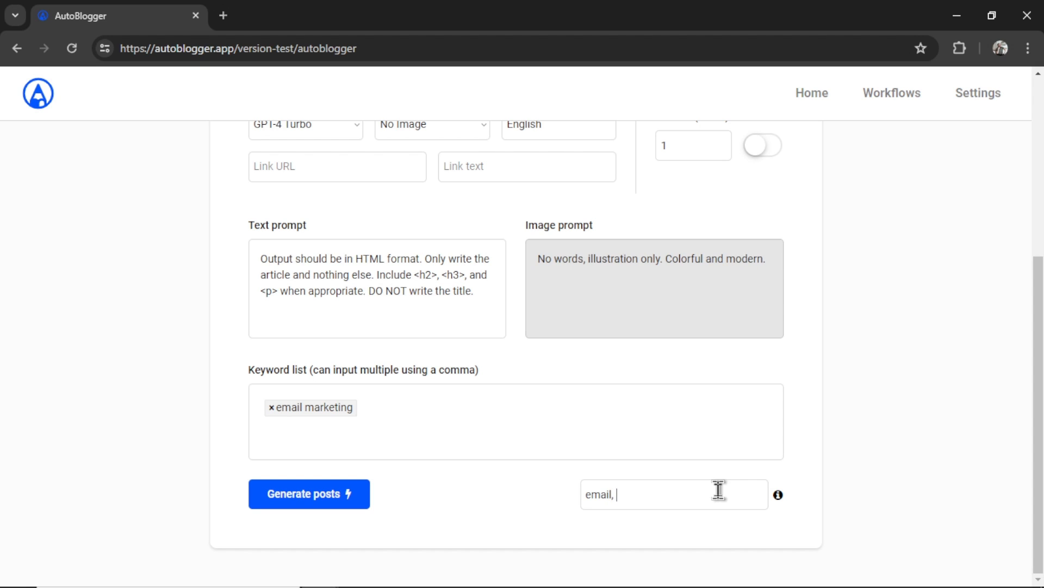
type("business,")
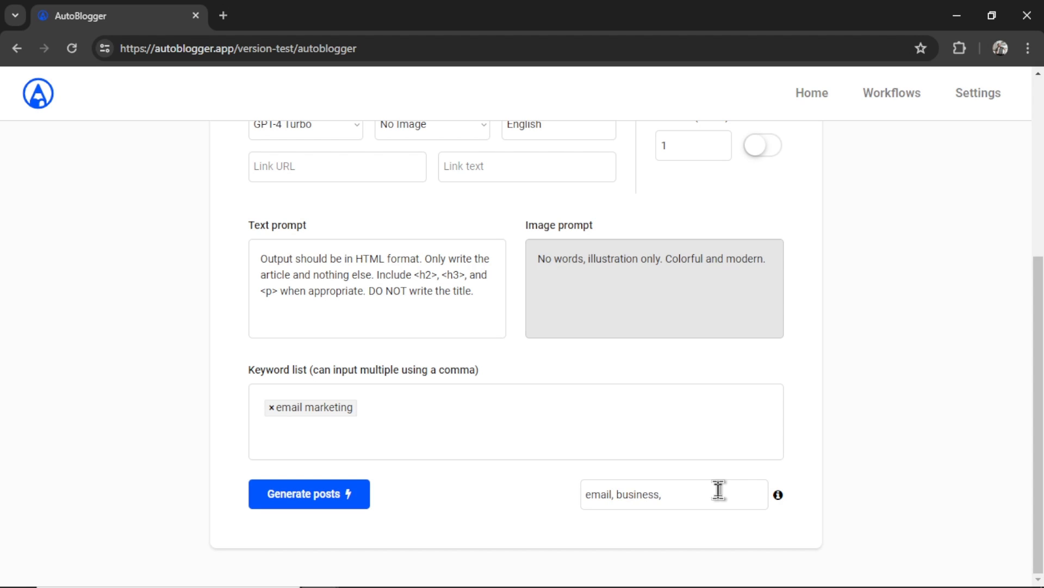
type("tips")
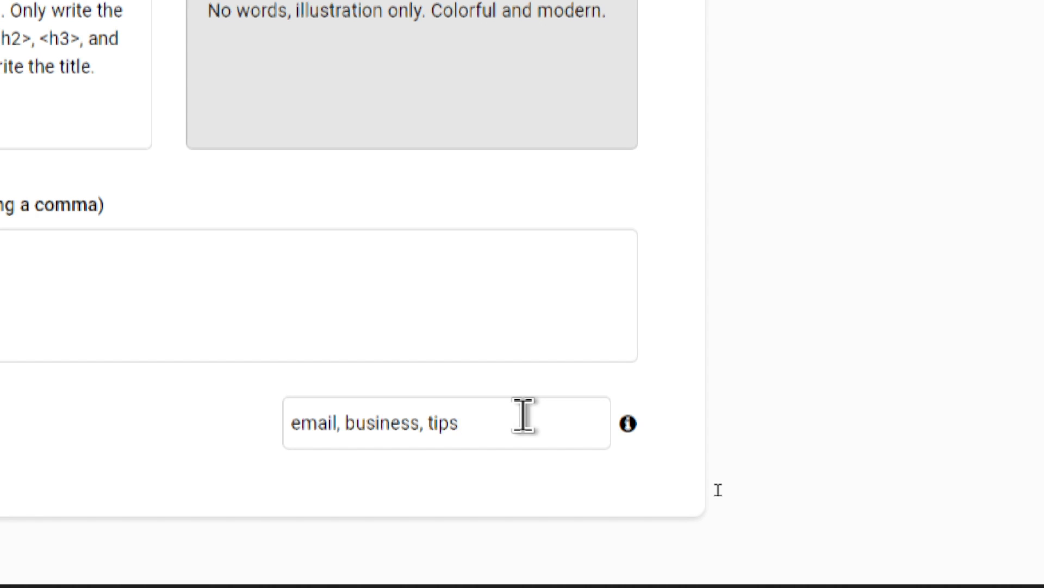
left_click(446, 422)
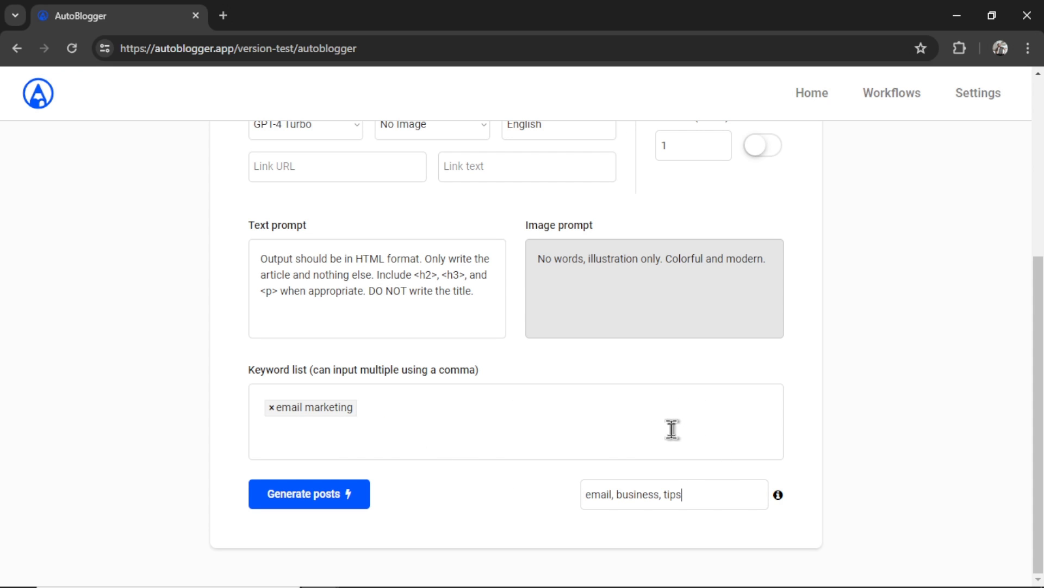
mouse_move(708, 500)
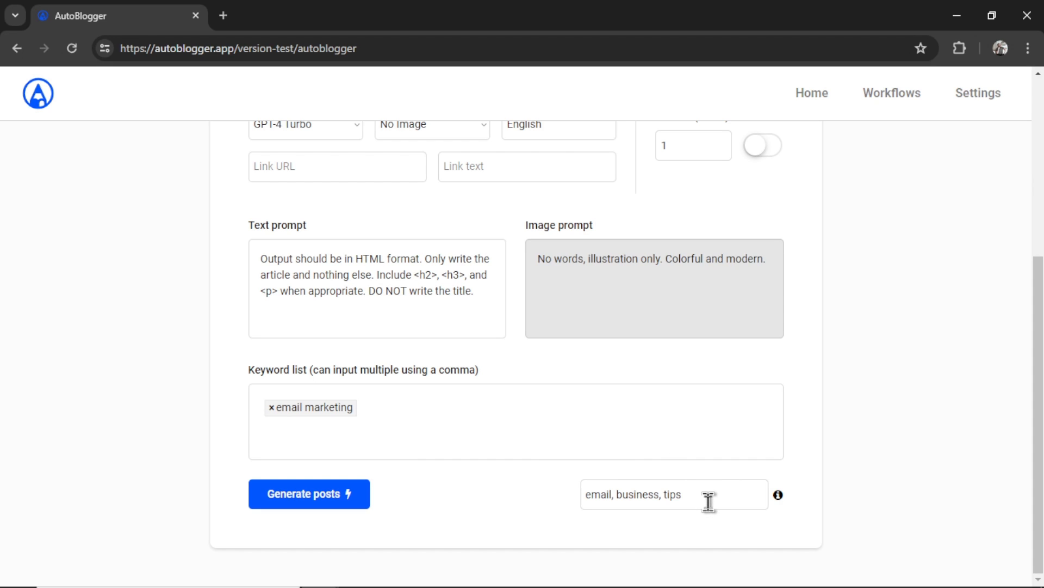
mouse_move(571, 420)
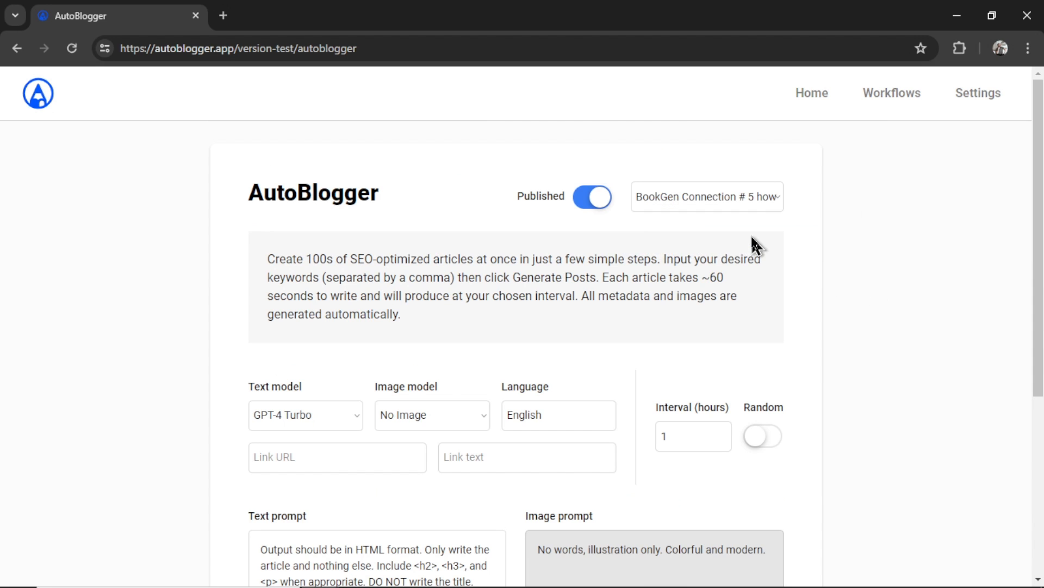
mouse_move(747, 242)
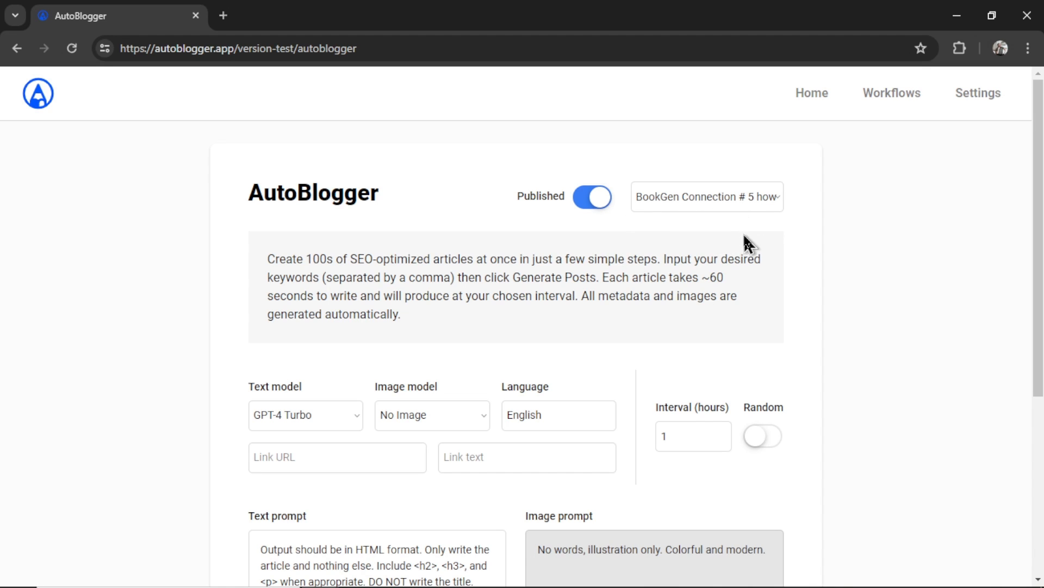
- Enter draft category words 'email faq emails,' into the new Categories field
scroll("down", 3)
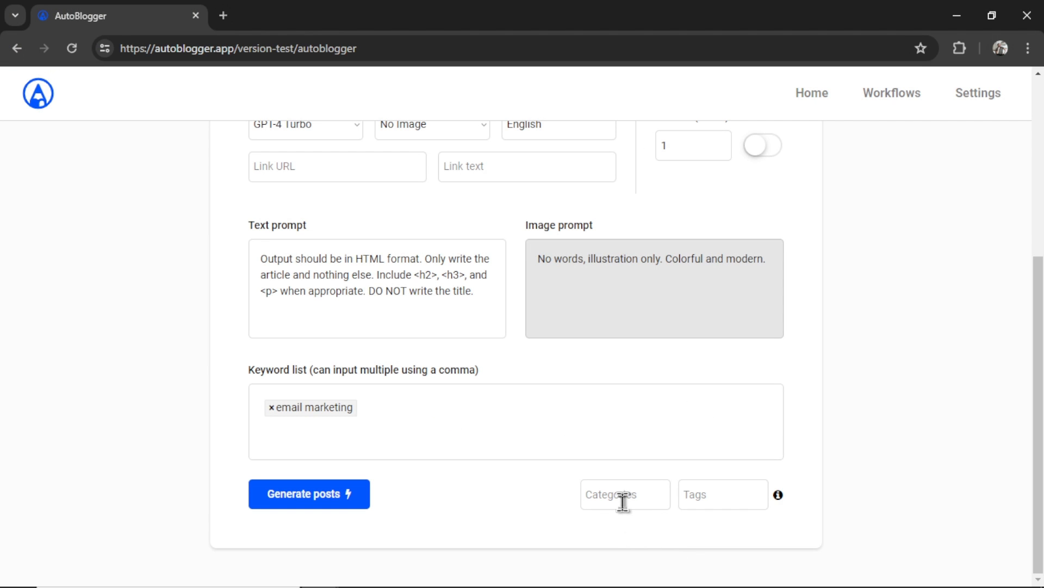
mouse_move(694, 487)
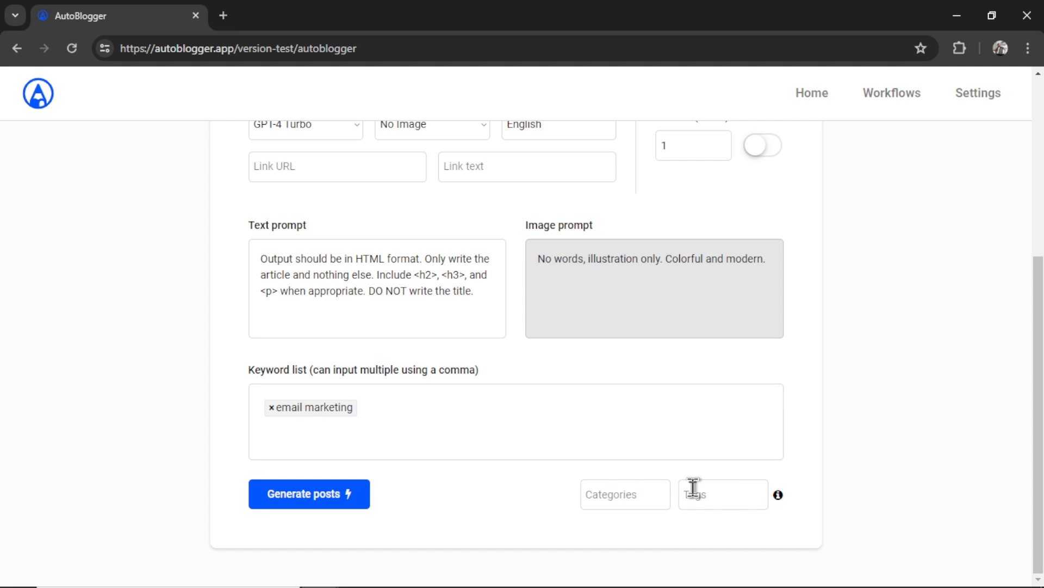
type("email")
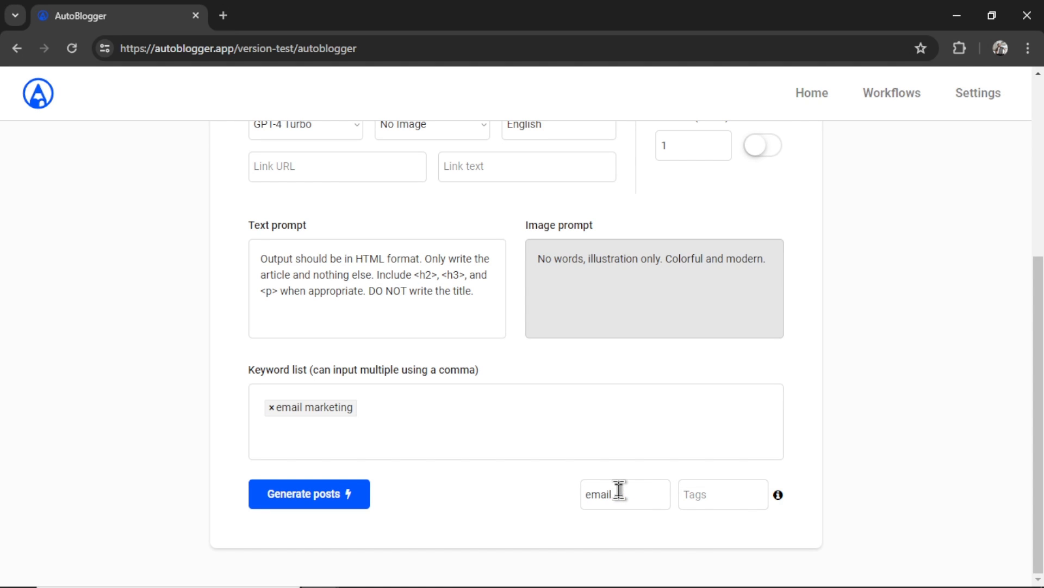
type("faqs, blog posts")
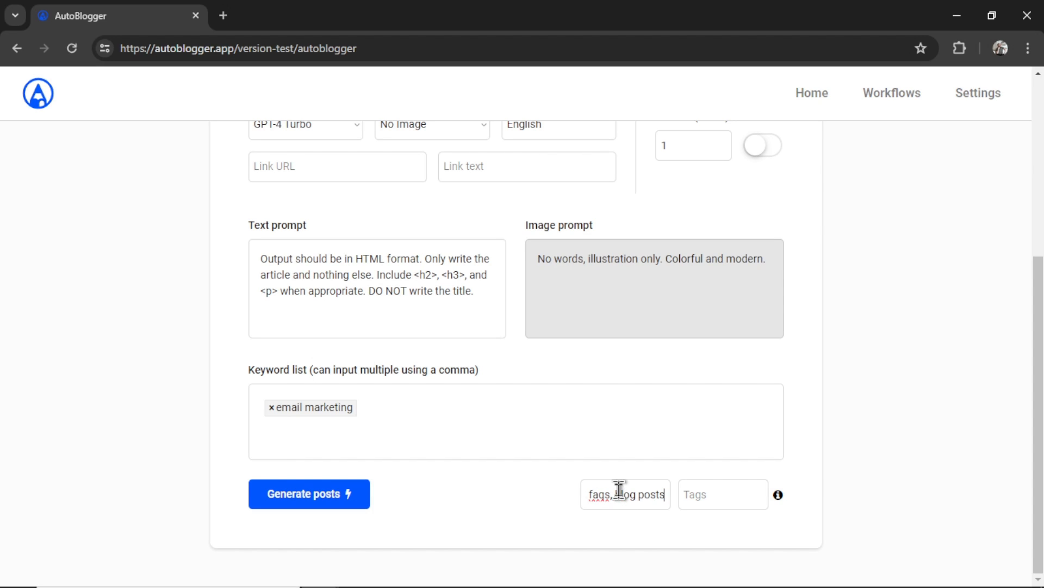
type("emails,")
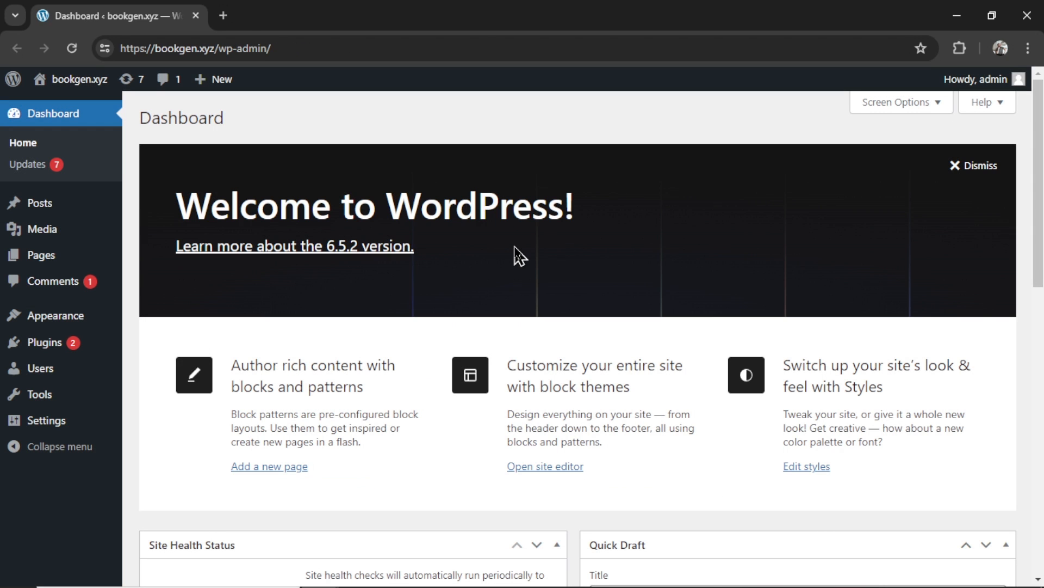
mouse_move(461, 259)
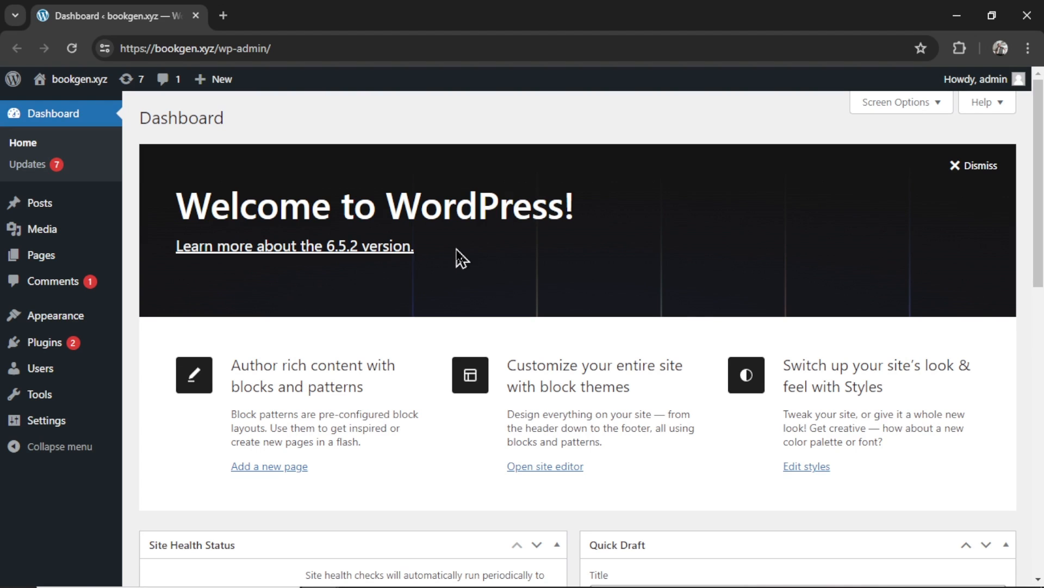
mouse_move(39, 204)
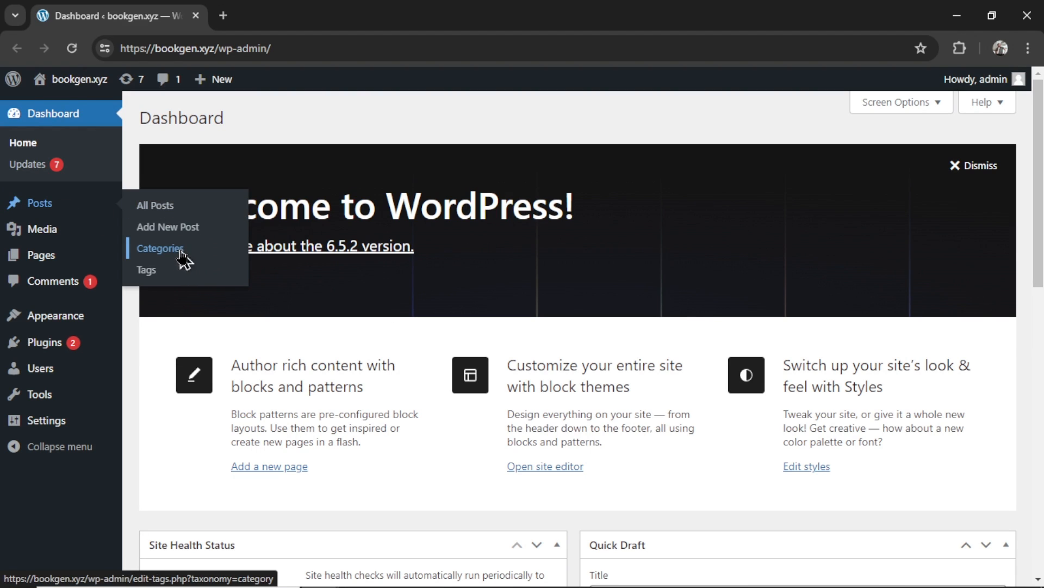
- View the WordPress post categories (foodie, fruit, Uncategorized) and look up the fruit category's ID
left_click(160, 248)
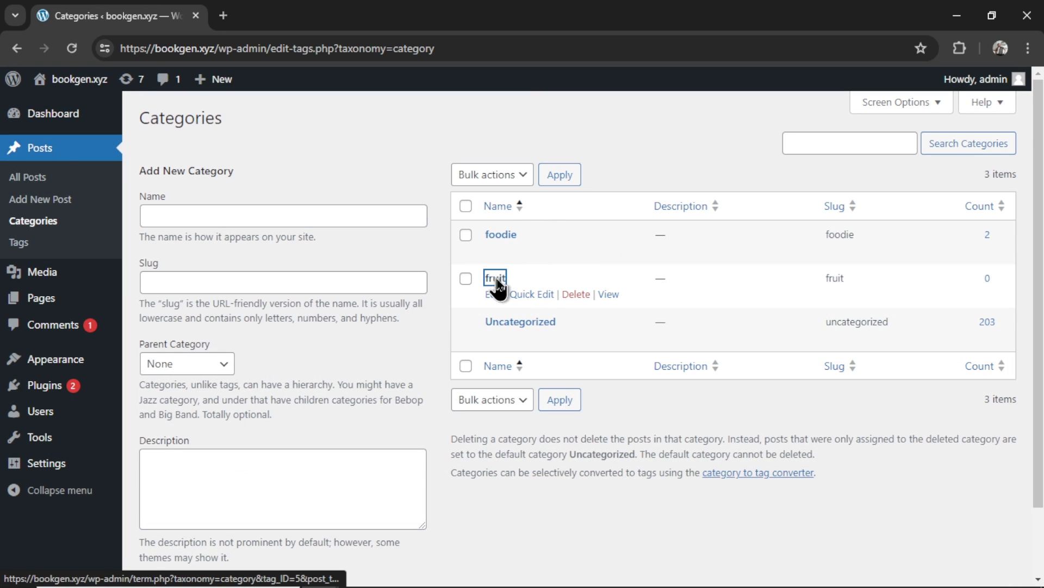
left_click(494, 277)
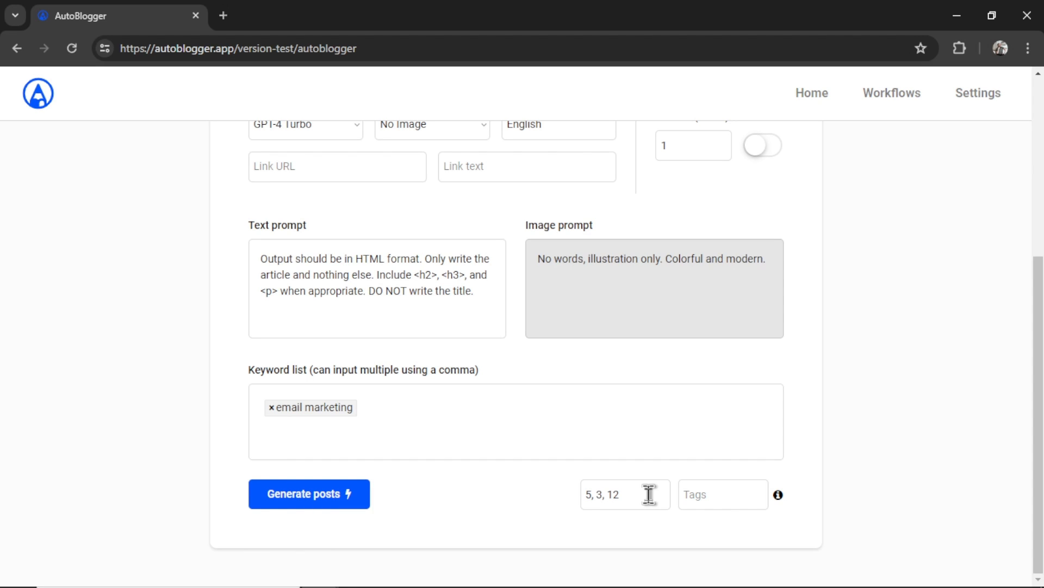
mouse_move(626, 505)
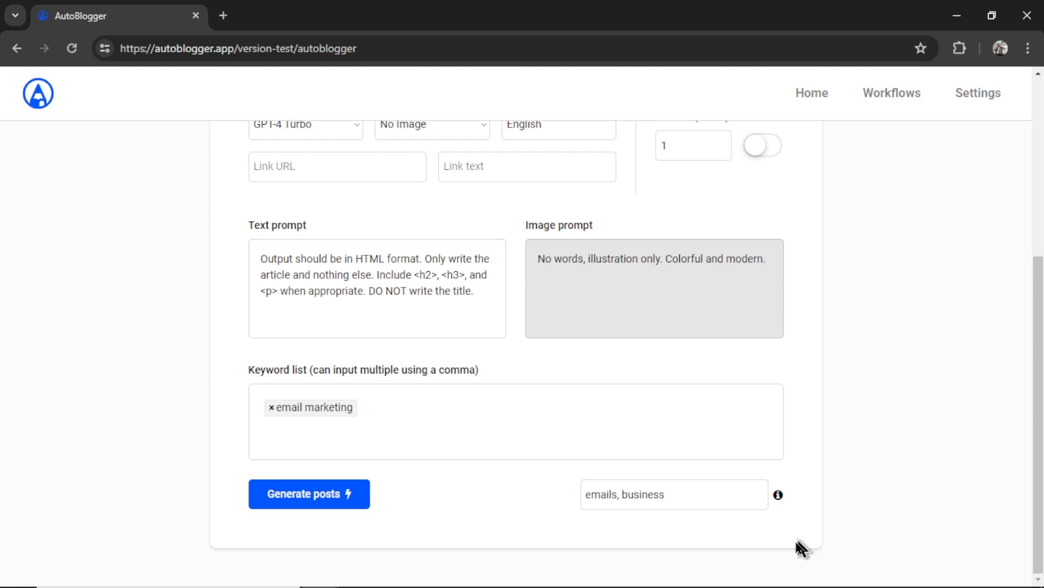
mouse_move(664, 521)
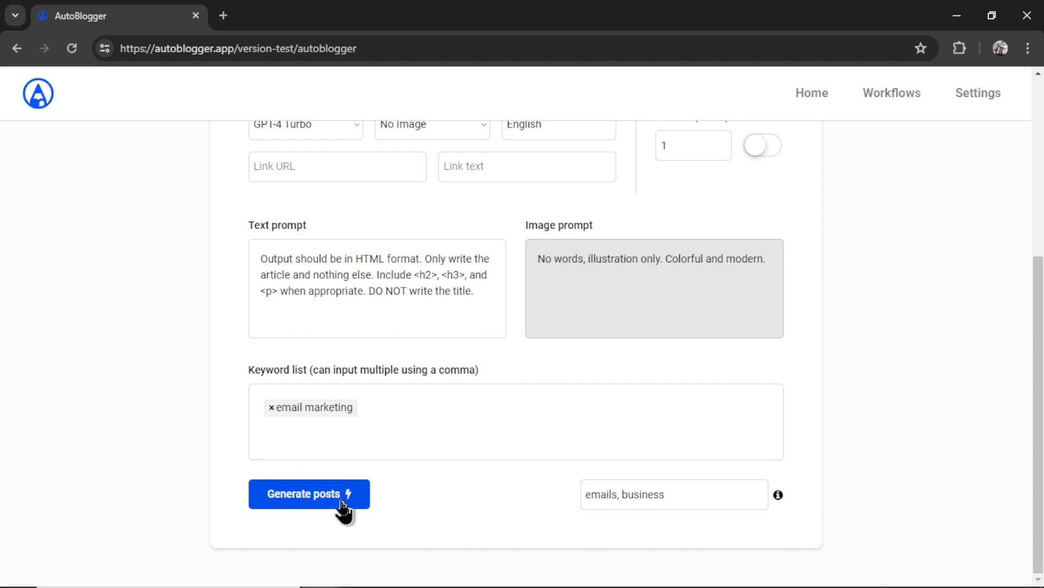
- Generate posts for 'email marketing', name the workflow 'GPT-4-Turbo' and review its published GPT-4 Turbo settings
left_click(307, 494)
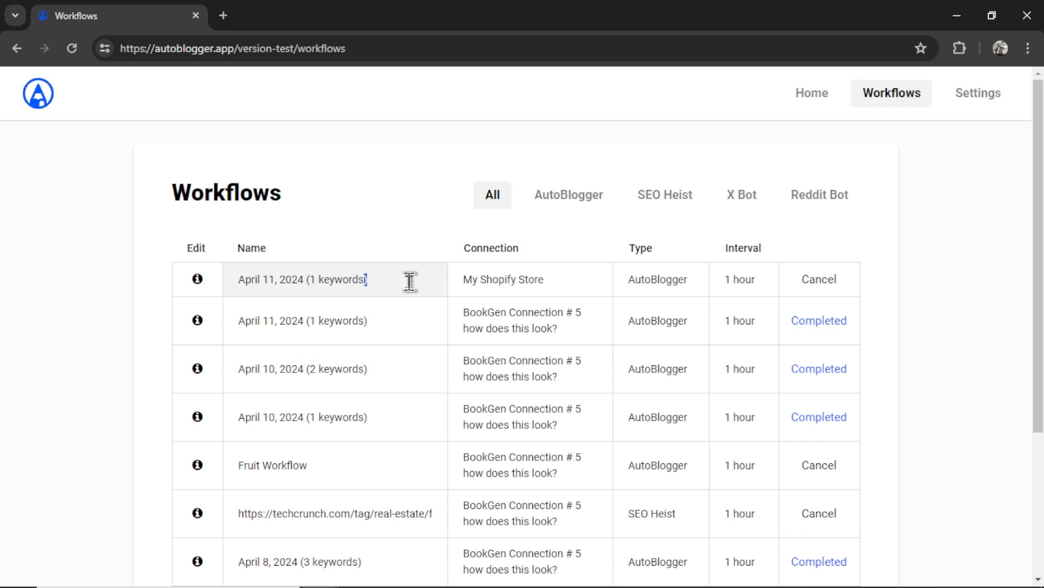
type("GPT-4-Turbo")
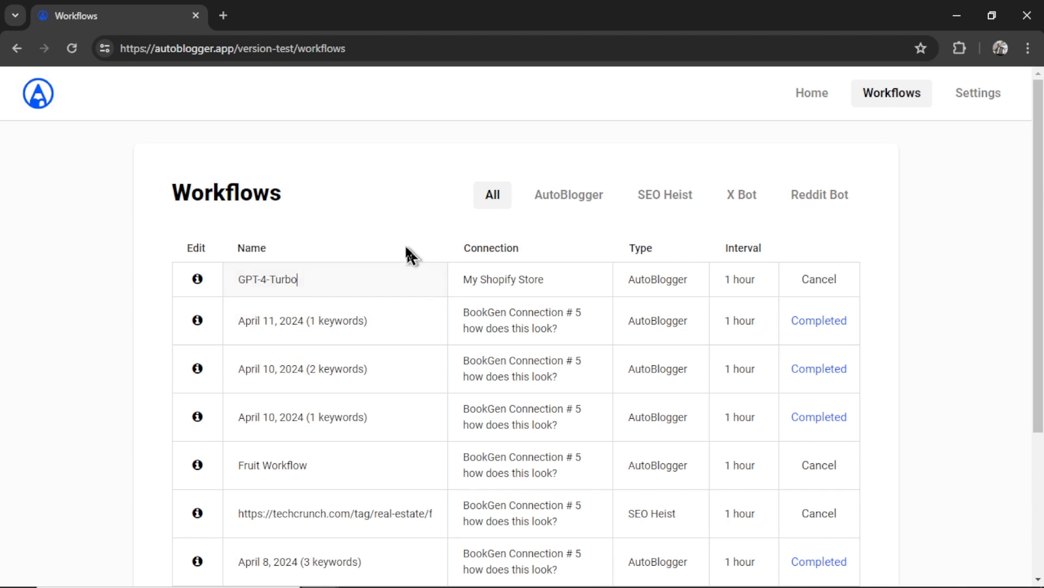
mouse_move(502, 312)
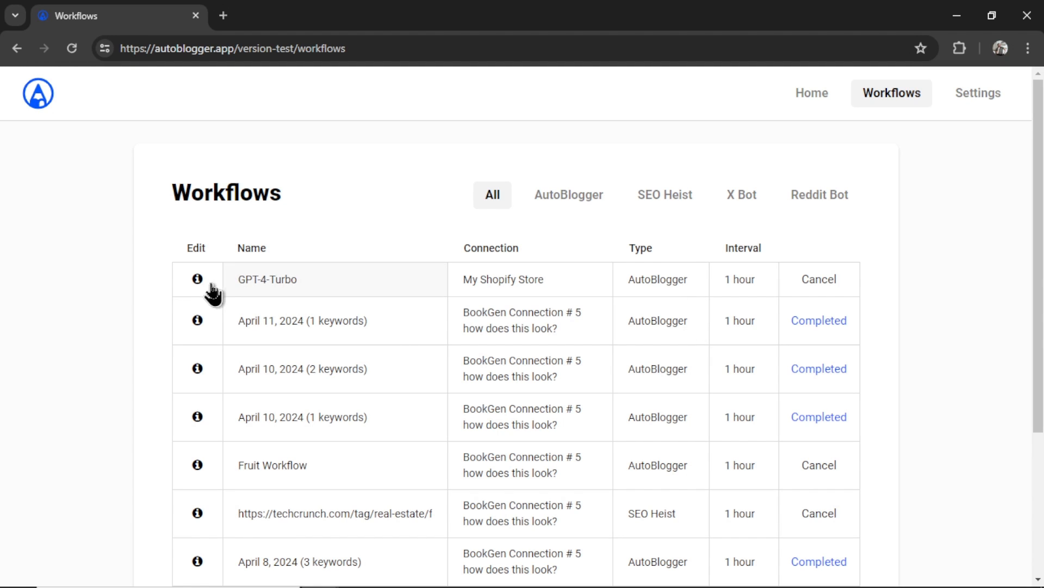
left_click(197, 279)
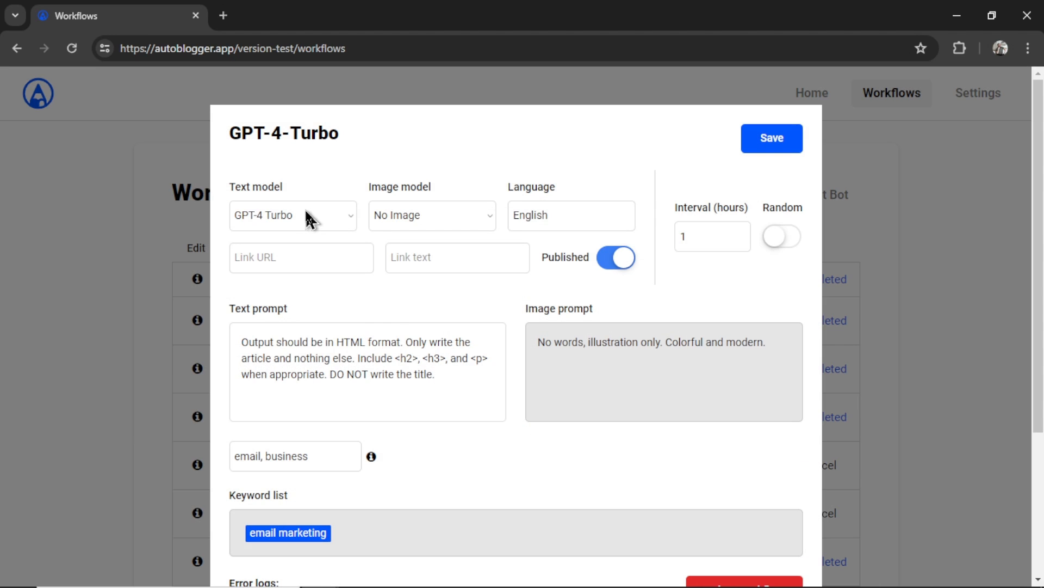
mouse_move(515, 431)
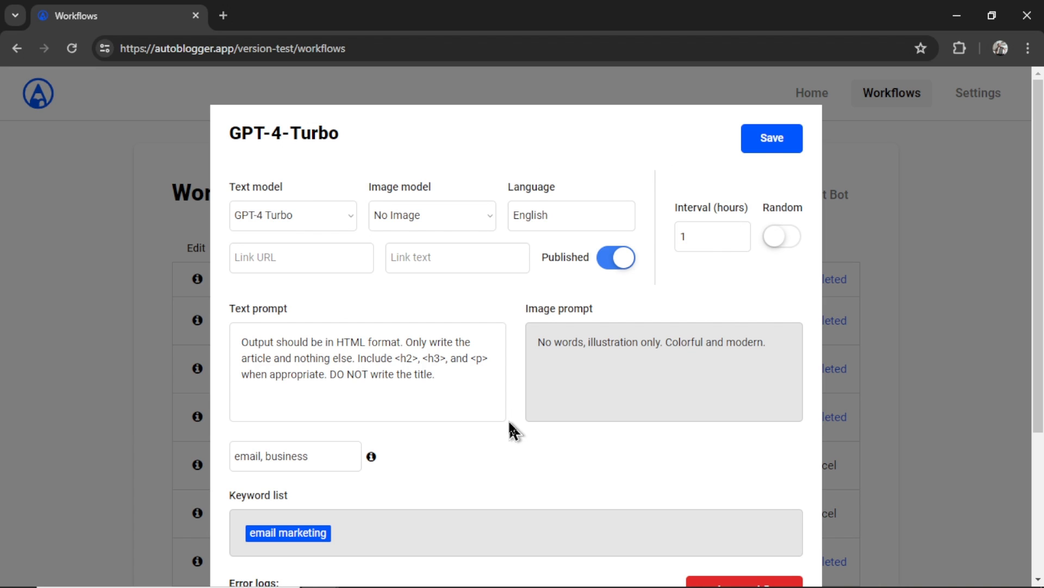
scroll("down", 3)
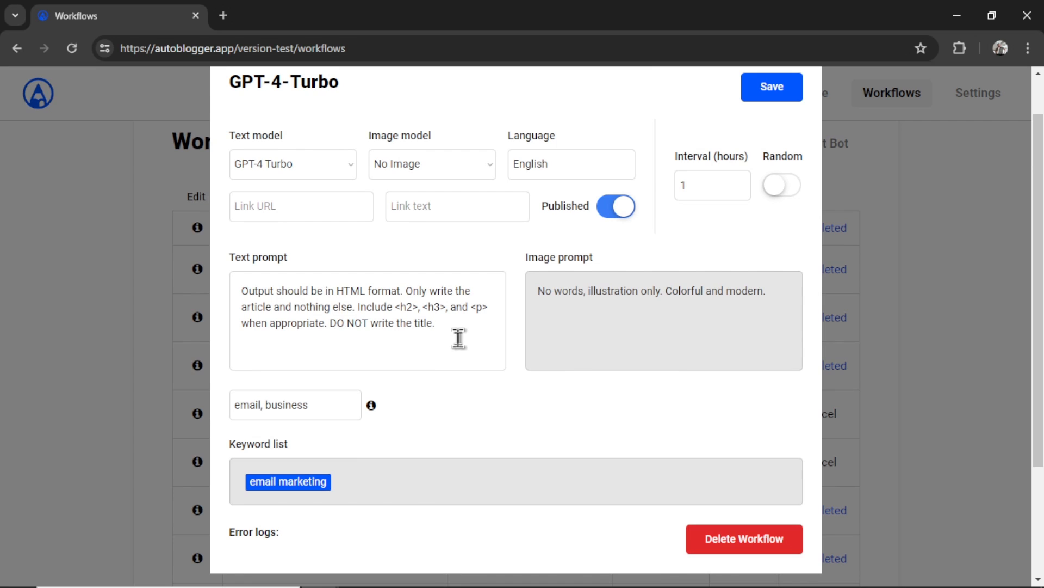
mouse_move(432, 173)
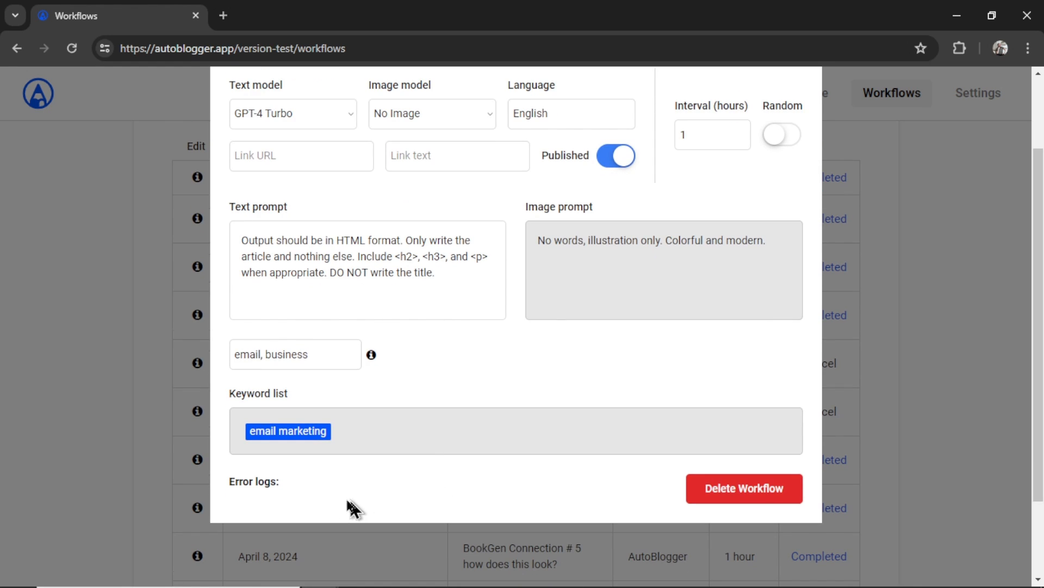
mouse_move(499, 493)
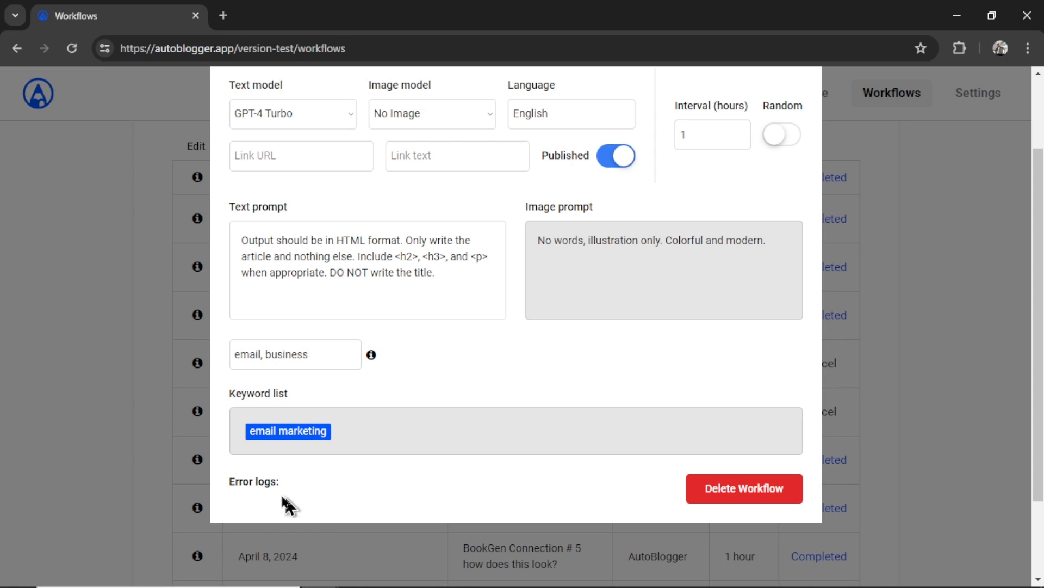
mouse_move(360, 501)
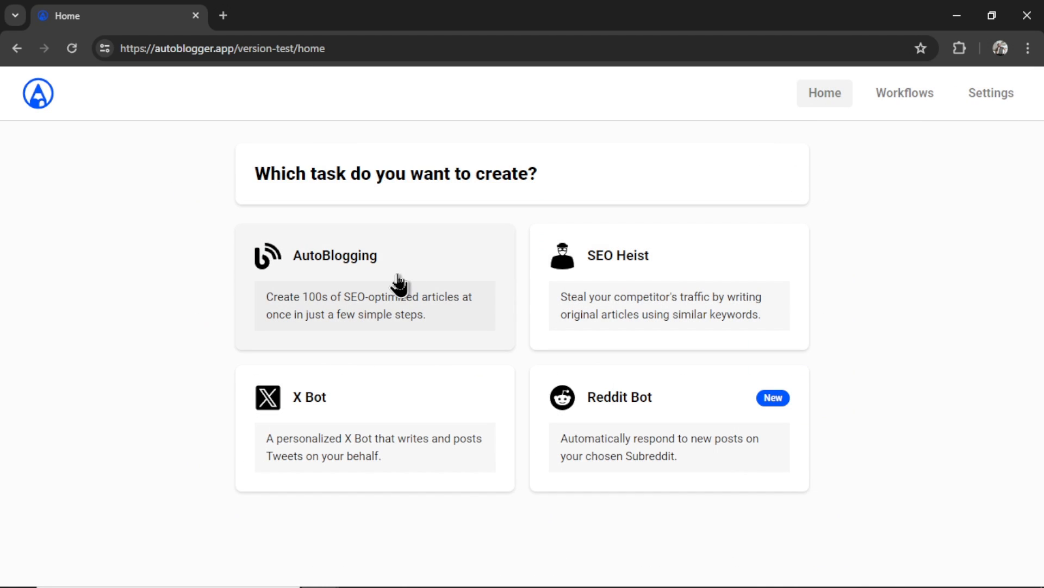
- Start a new autoblogging workflow with Gemini-1.5 Pro as text model and tags 'email, business'
left_click(336, 255)
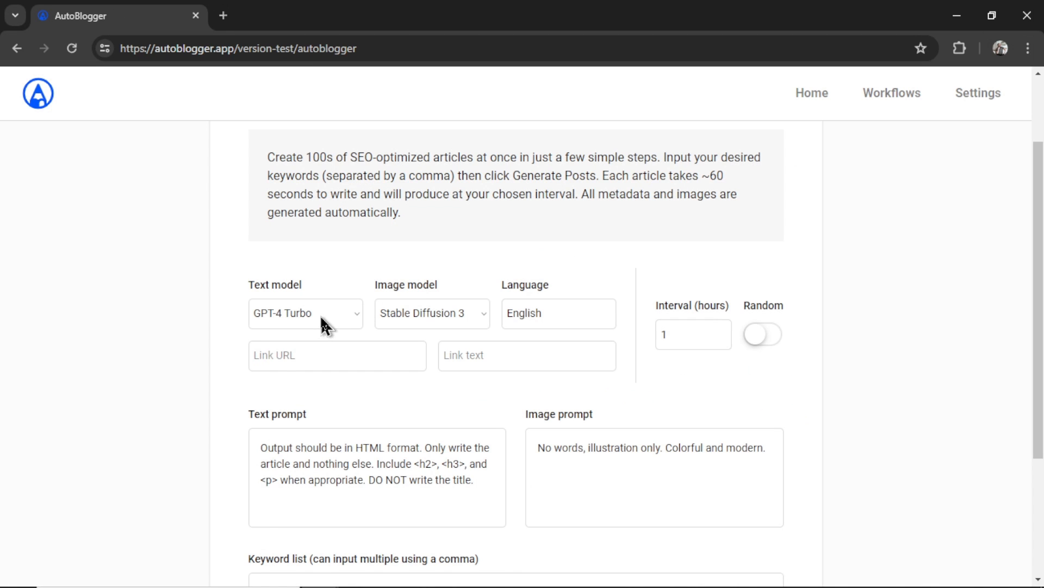
left_click(304, 313)
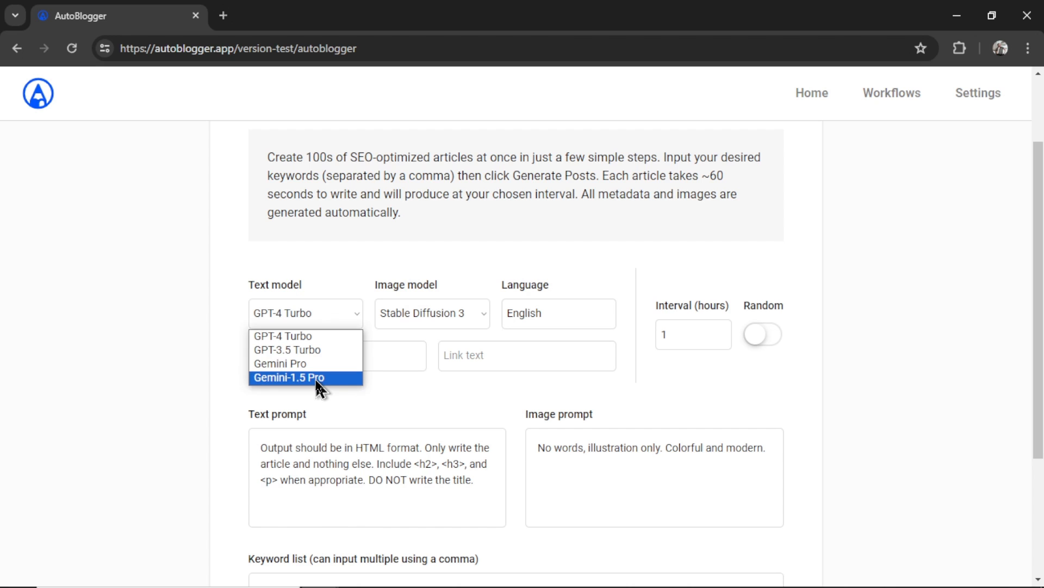
left_click(432, 313)
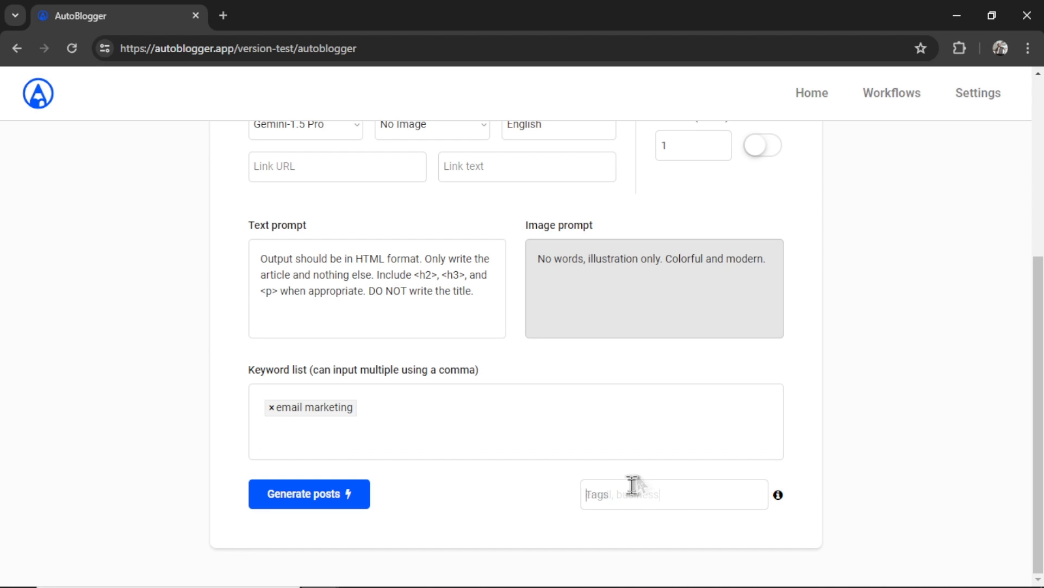
type("email, business")
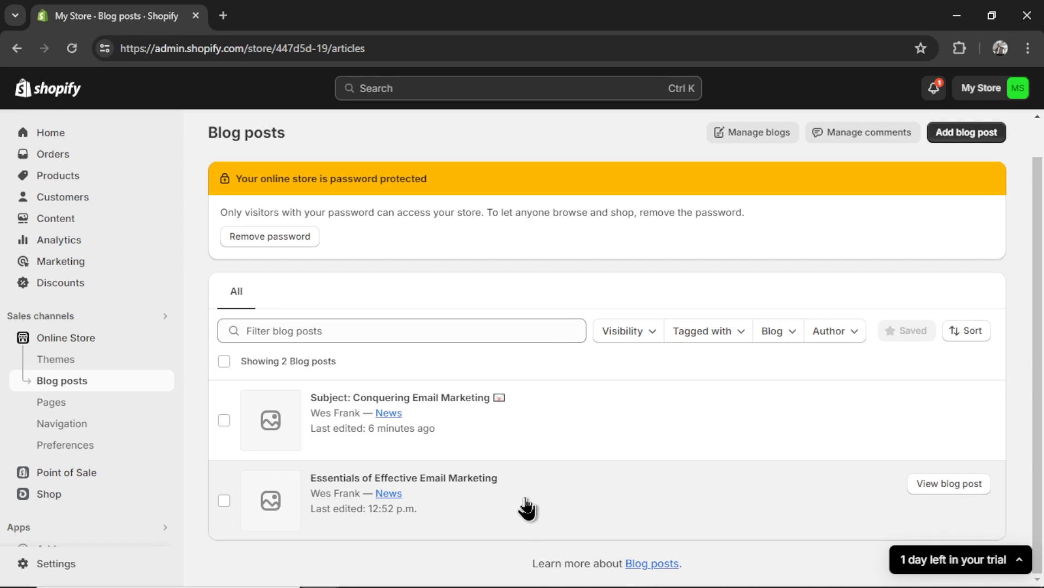
mouse_move(569, 431)
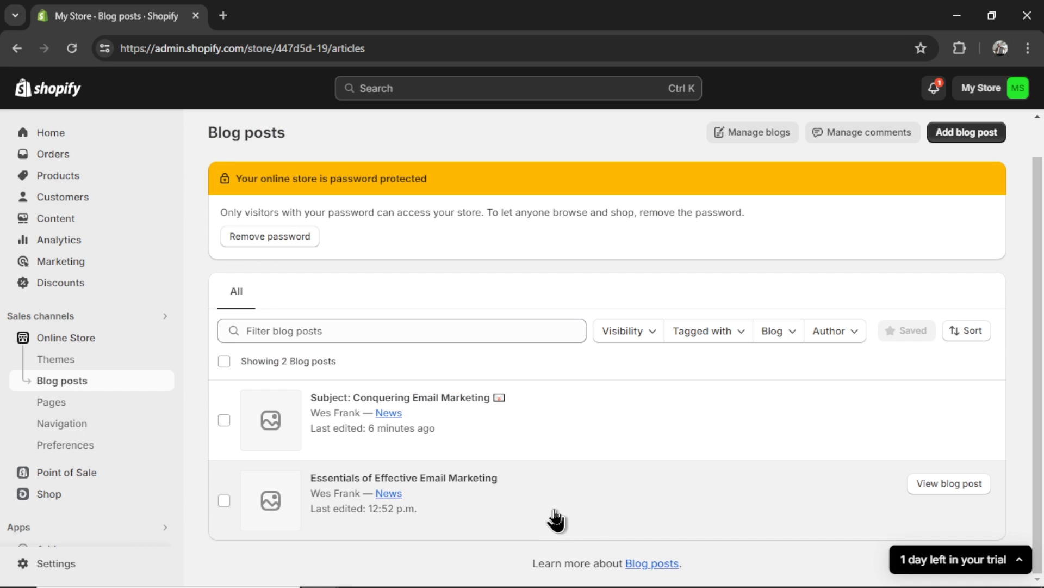
- Review the Essentials of Effective Email Marketing post's generated content in the Shopify editor
left_click(403, 476)
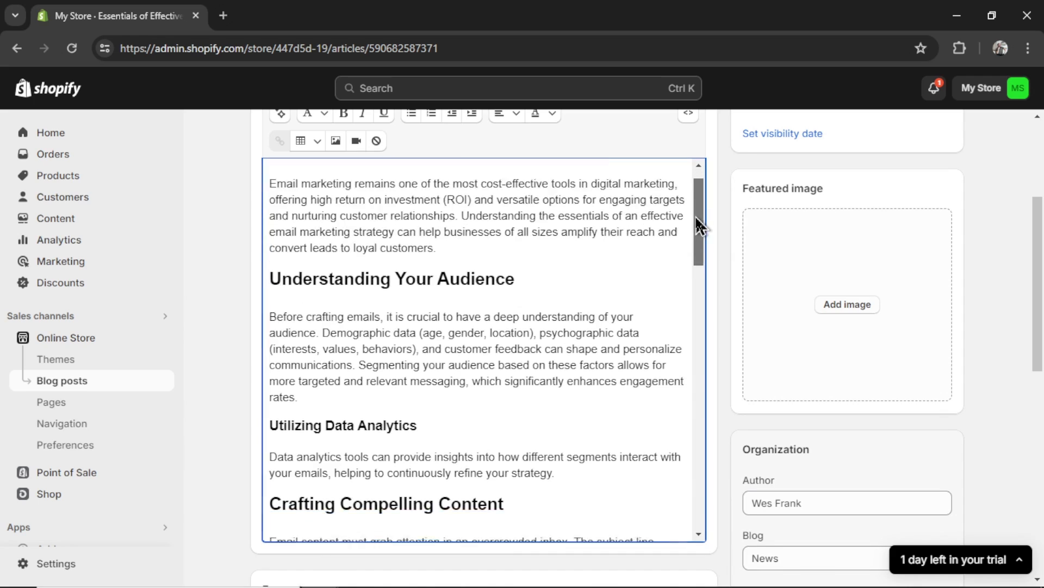
scroll("down", 3)
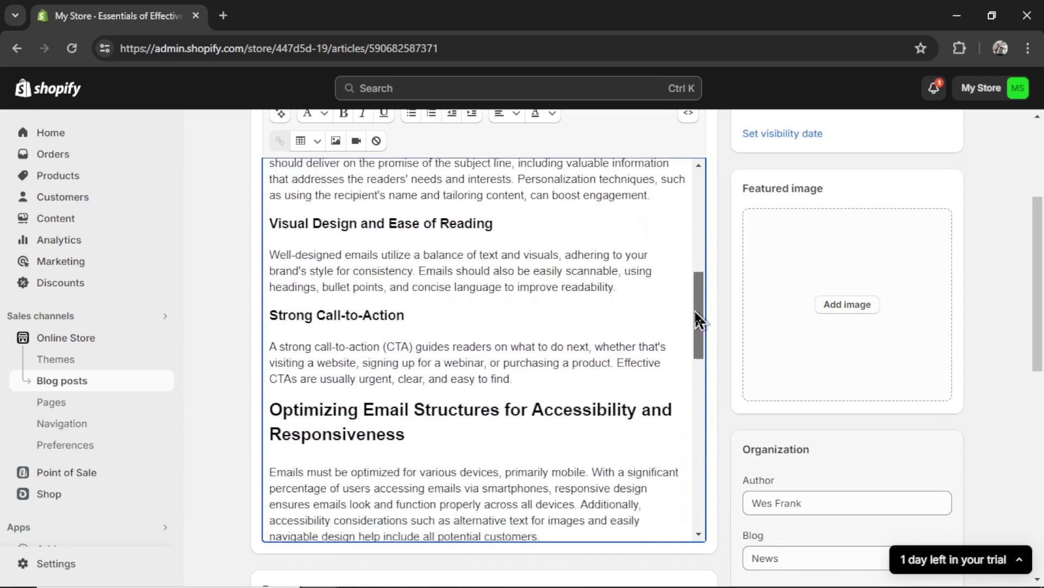
scroll("down", 3)
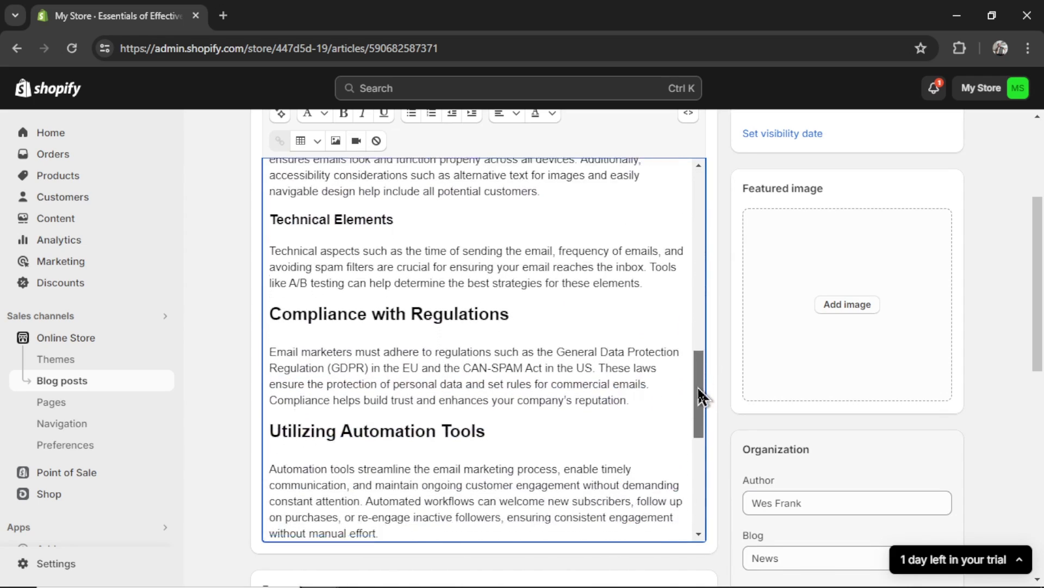
scroll("down", 3)
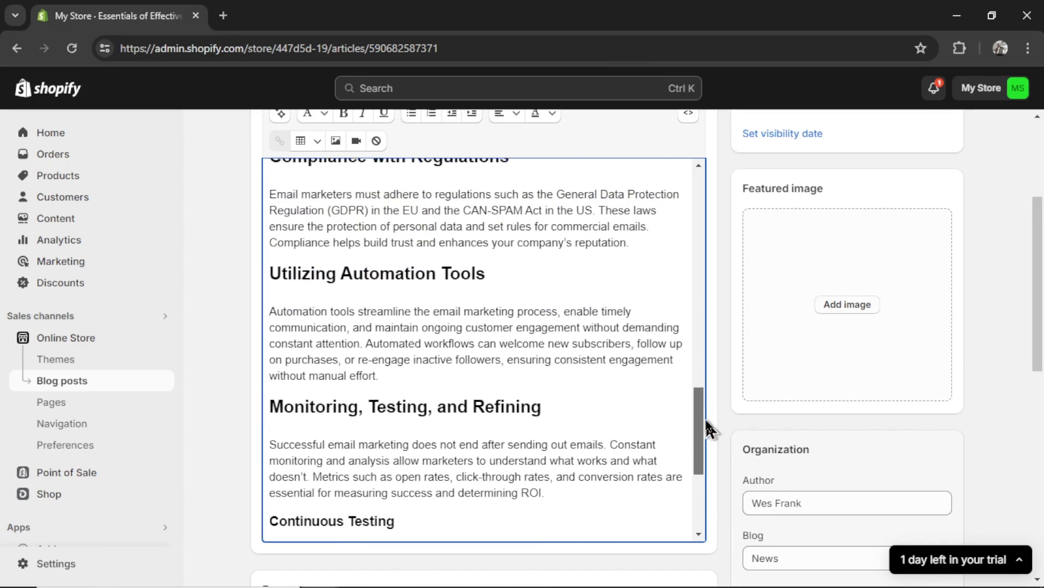
scroll("down", 3)
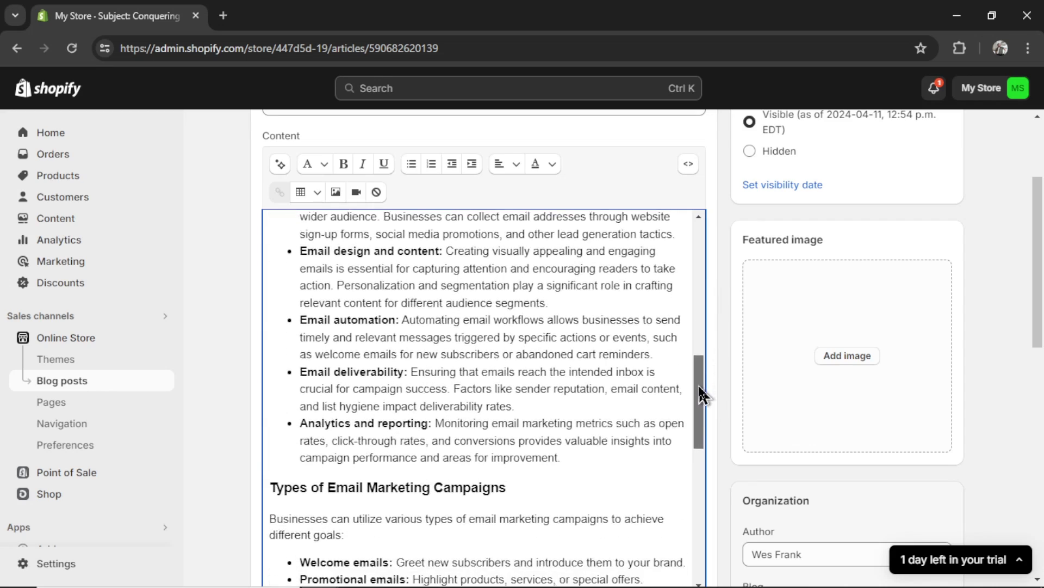
scroll("down", 3)
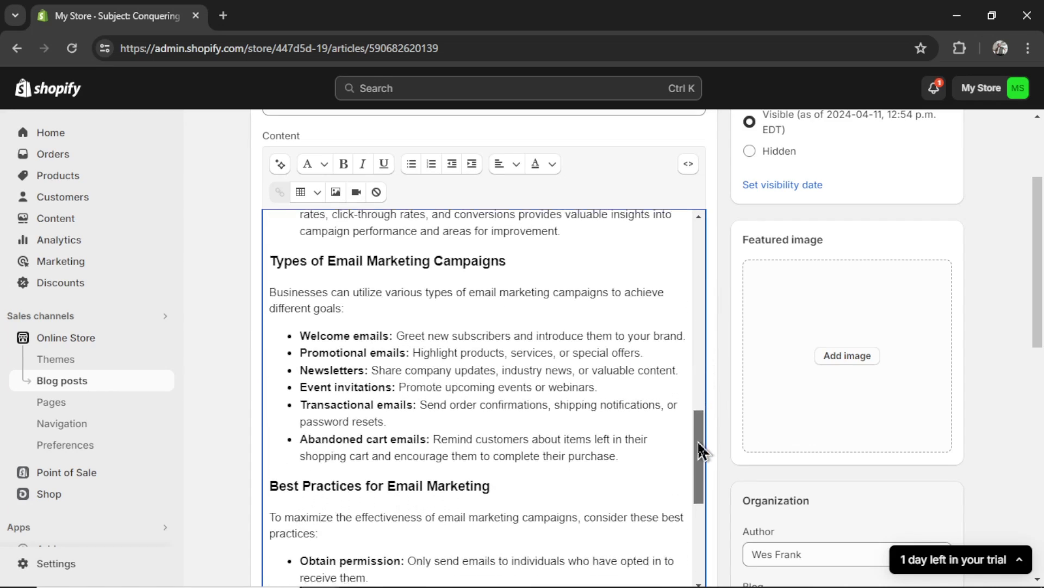
scroll("down", 3)
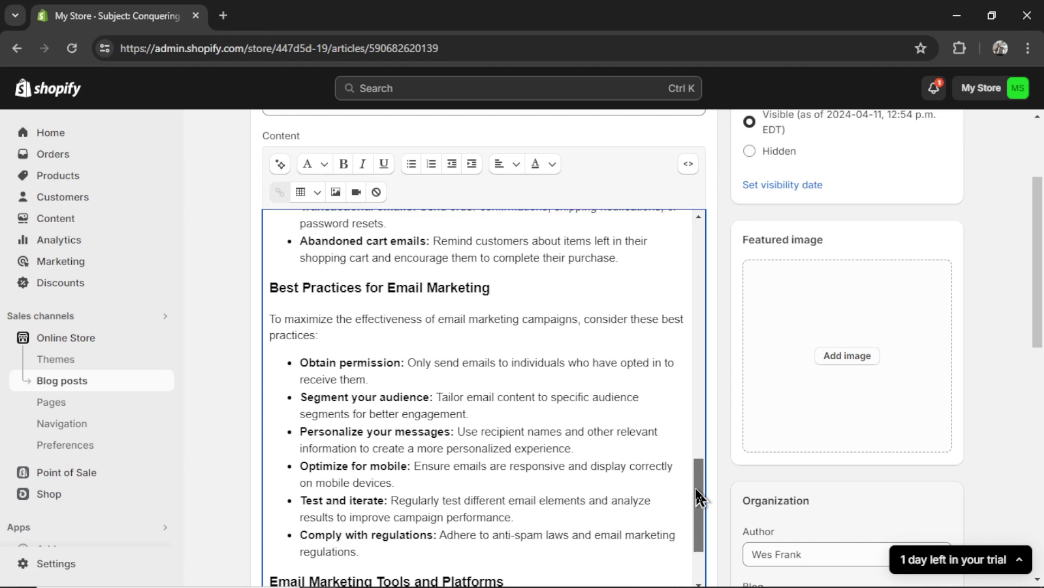
scroll("down", 3)
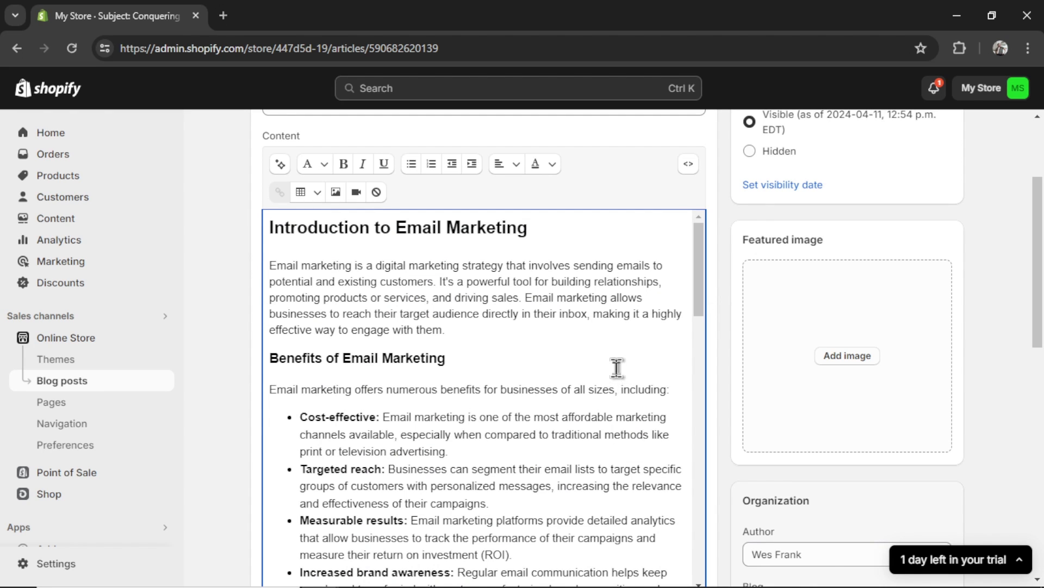
left_click(300, 15)
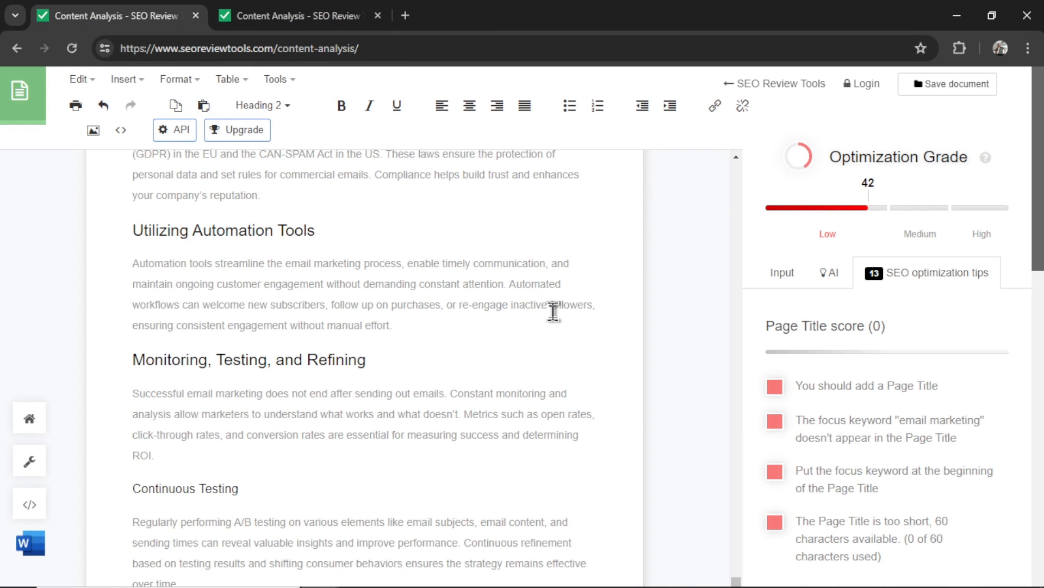
mouse_move(876, 140)
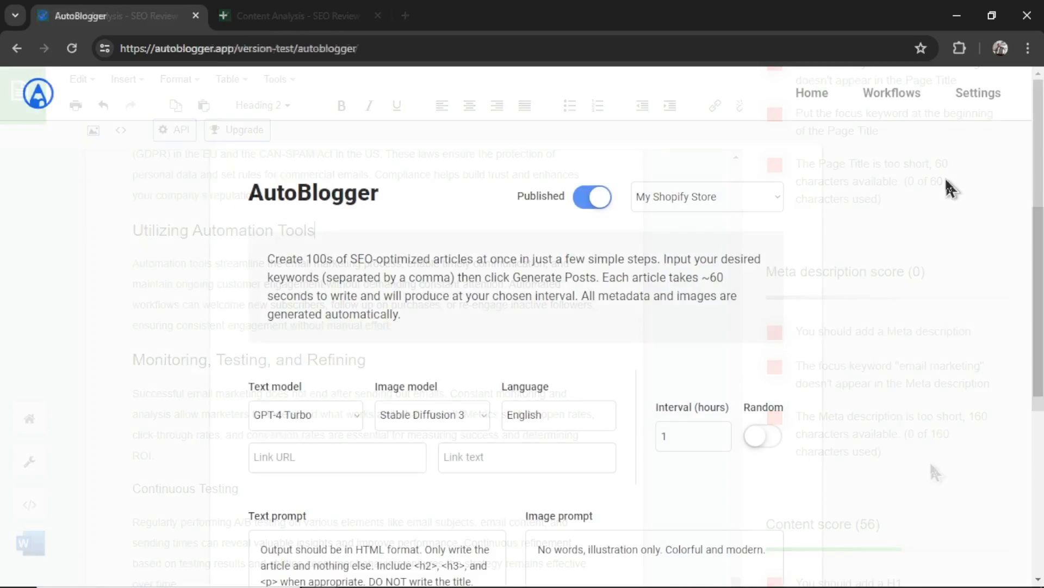
- Review the SEO Review Tools analysis: grade 42 (Low) with 13 optimization tips
left_click(378, 15)
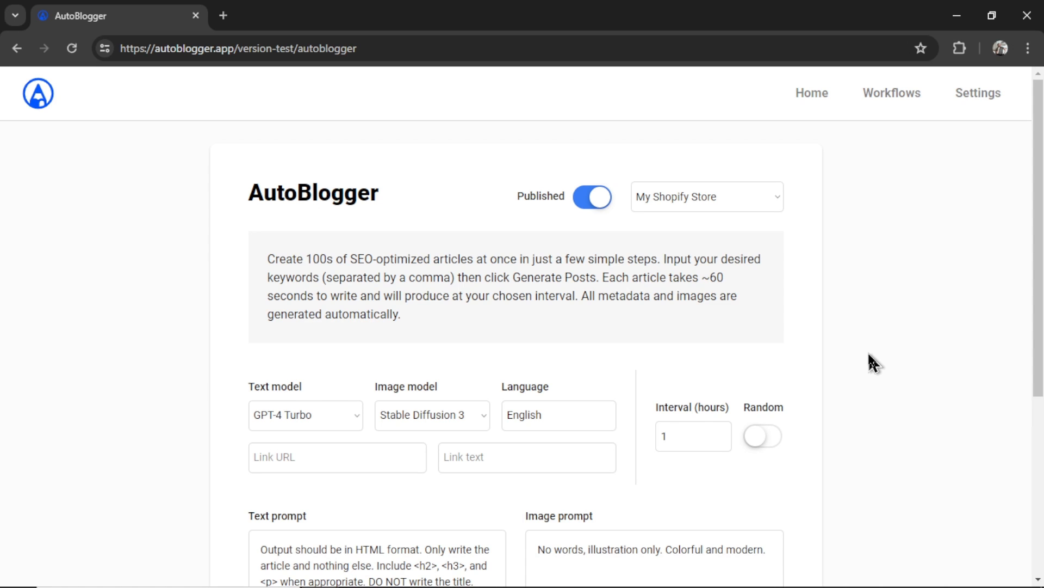
mouse_move(646, 392)
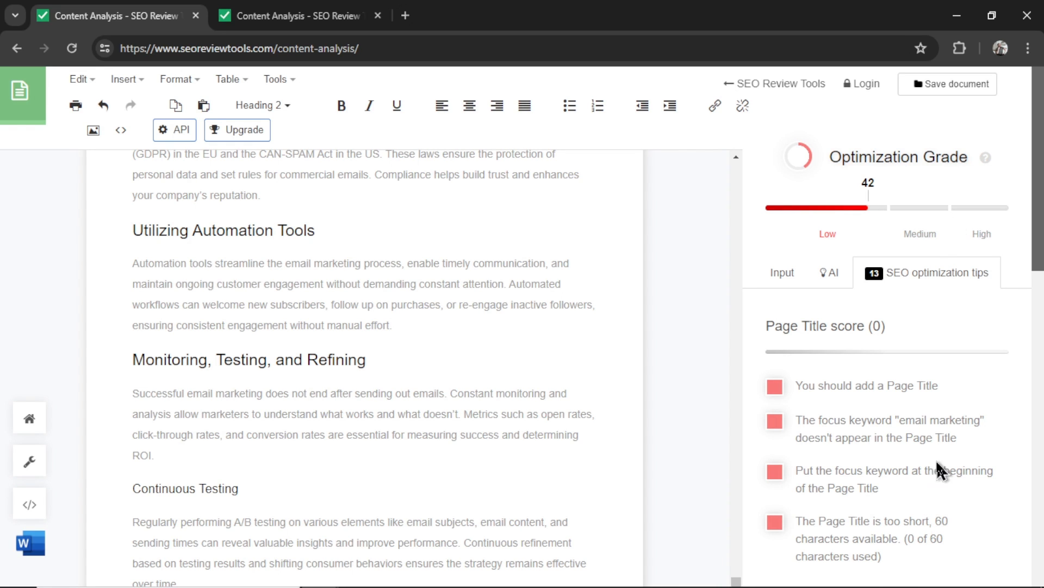
scroll("down", 3)
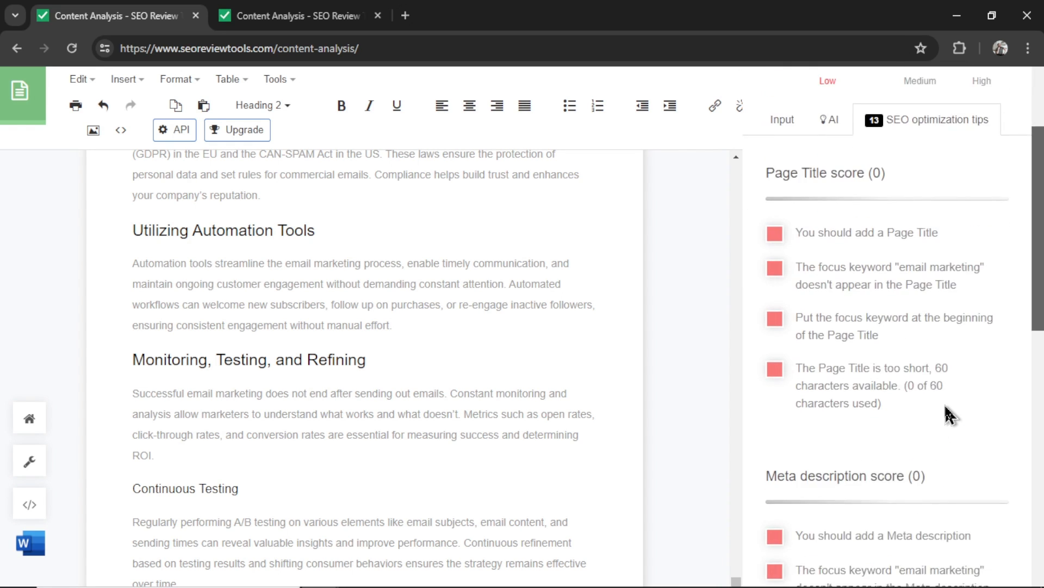
scroll("down", 3)
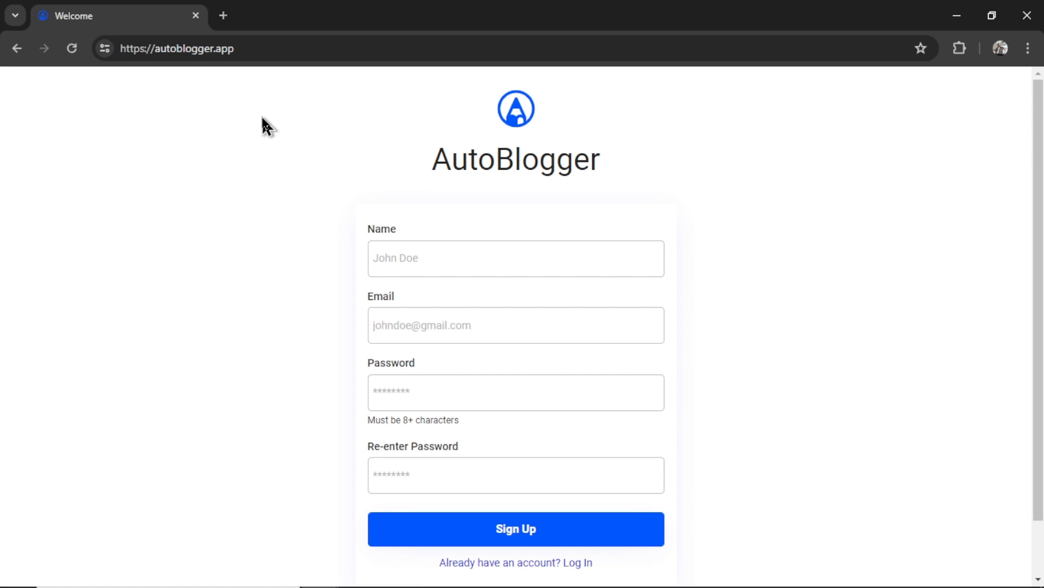
type("https://wesgpt.mykajabi.com")
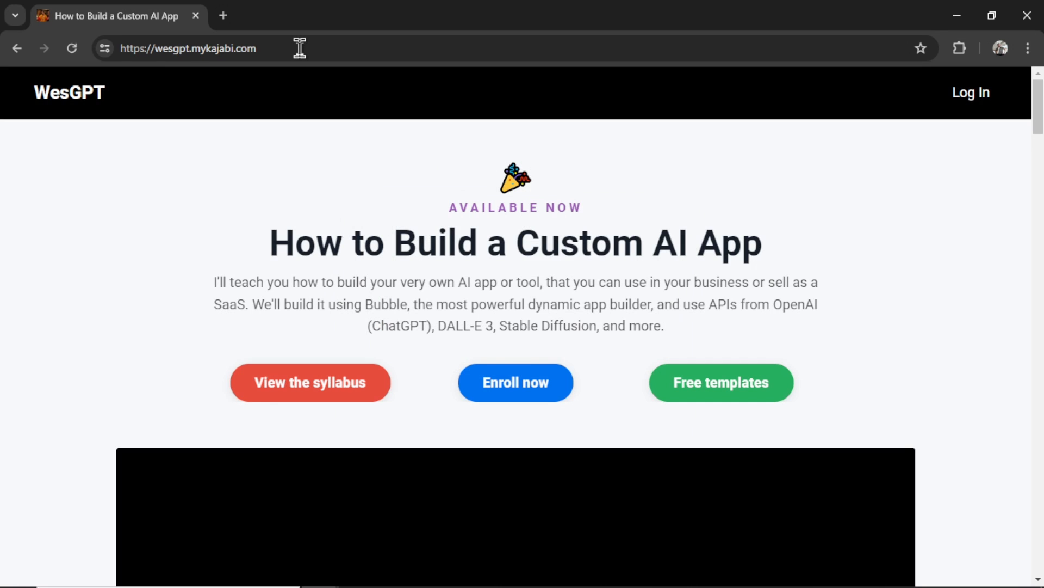